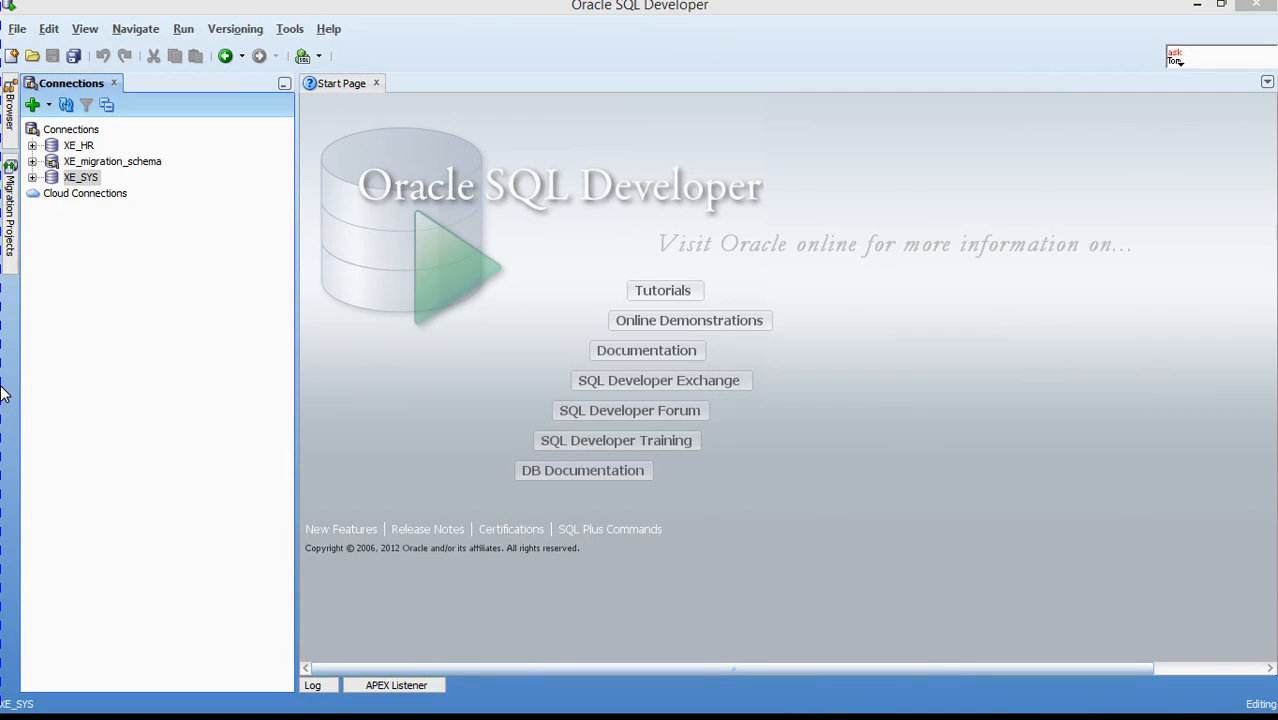
mouse_move(115, 360)
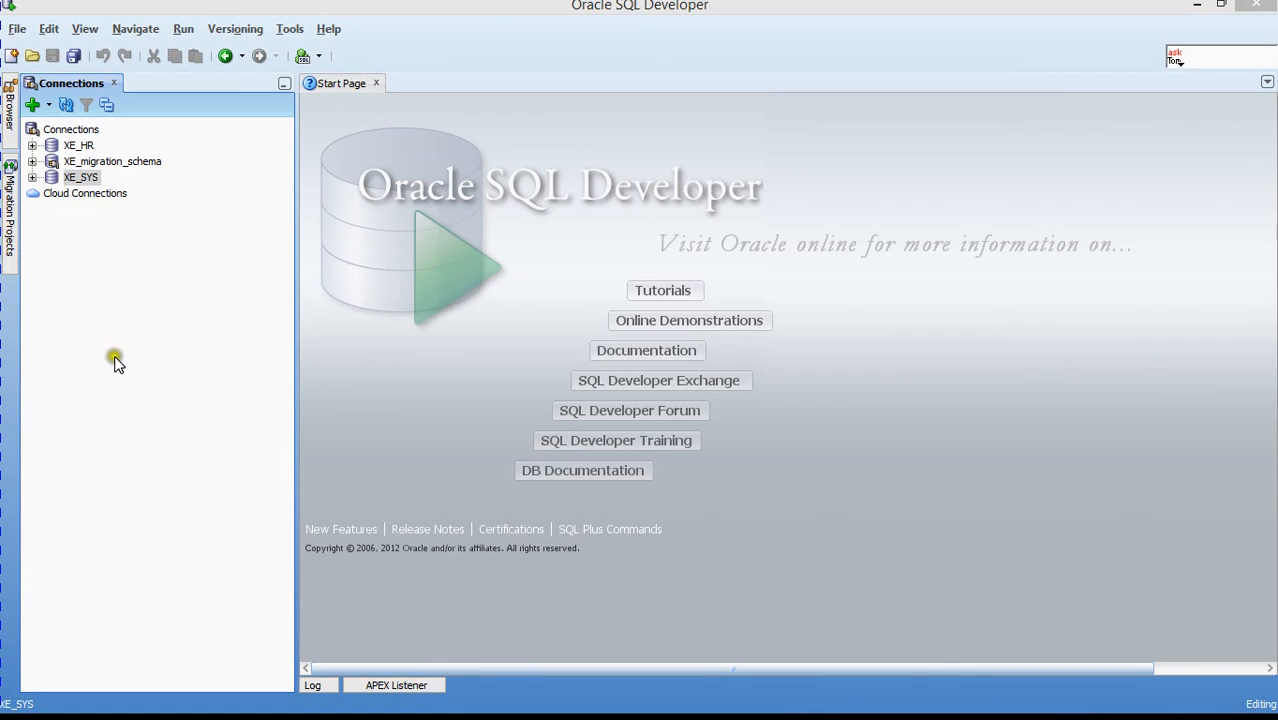
mouse_move(90, 147)
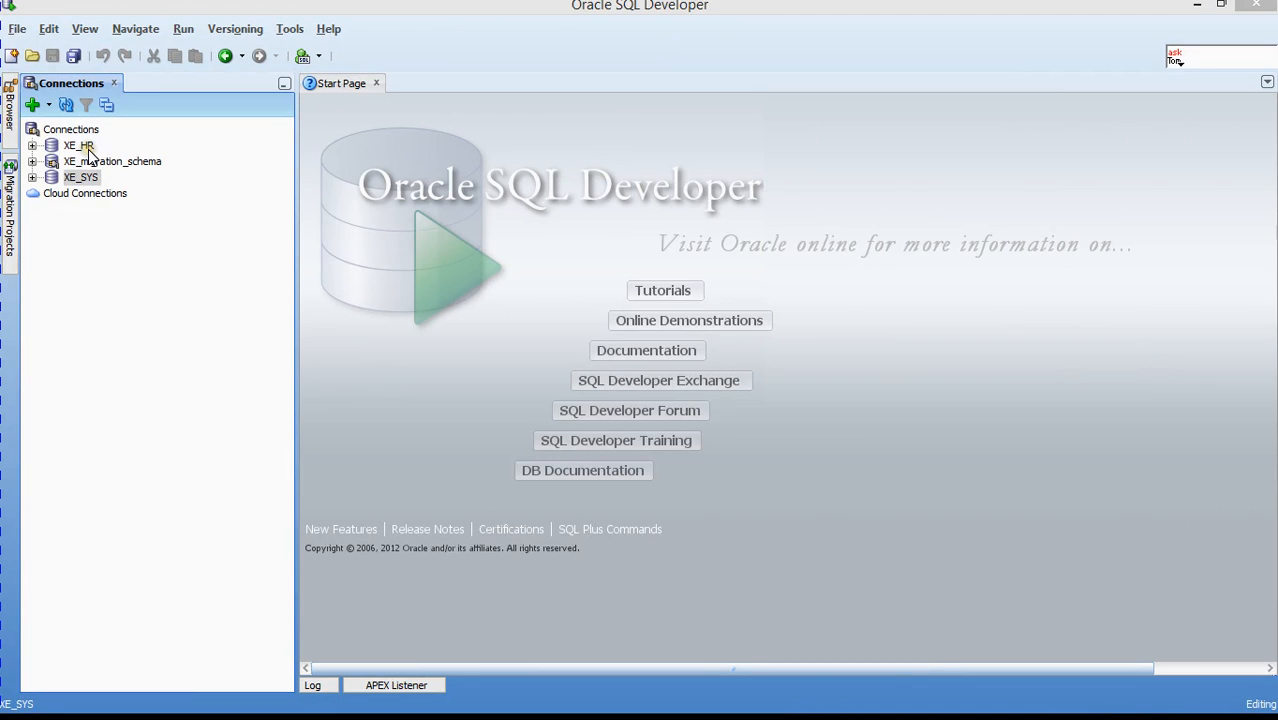
right_click(77, 145)
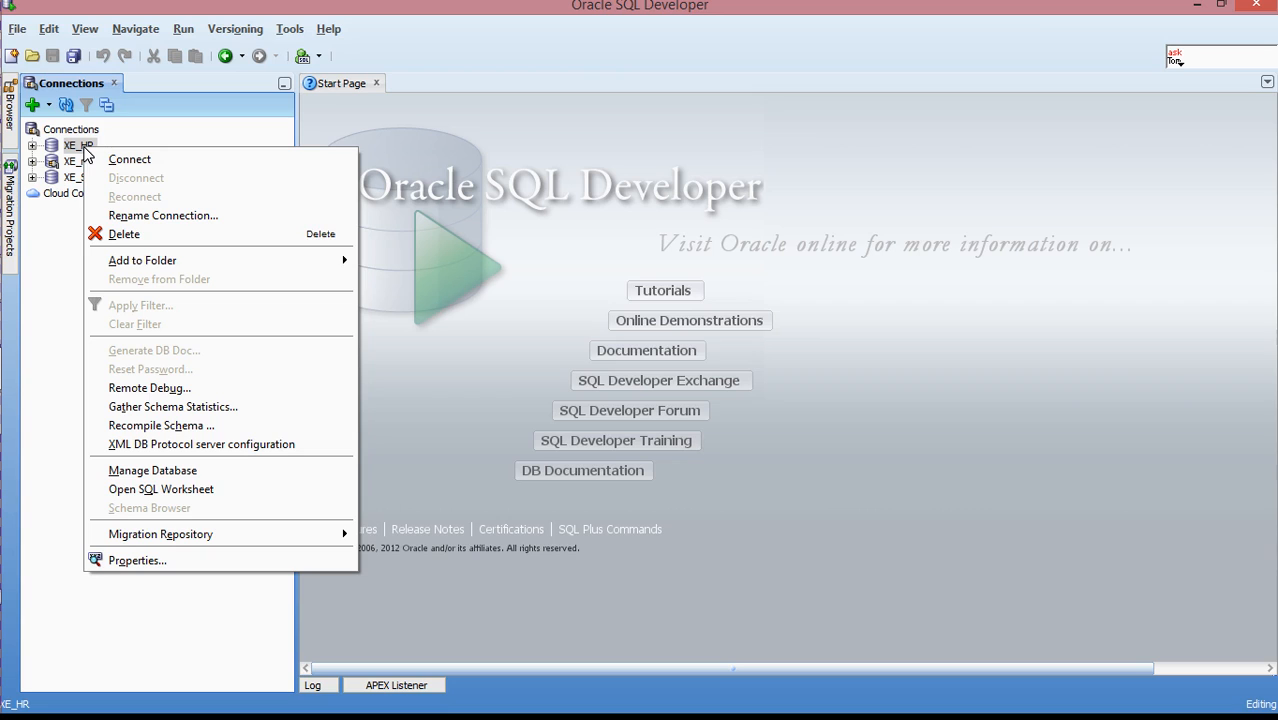
left_click(129, 159)
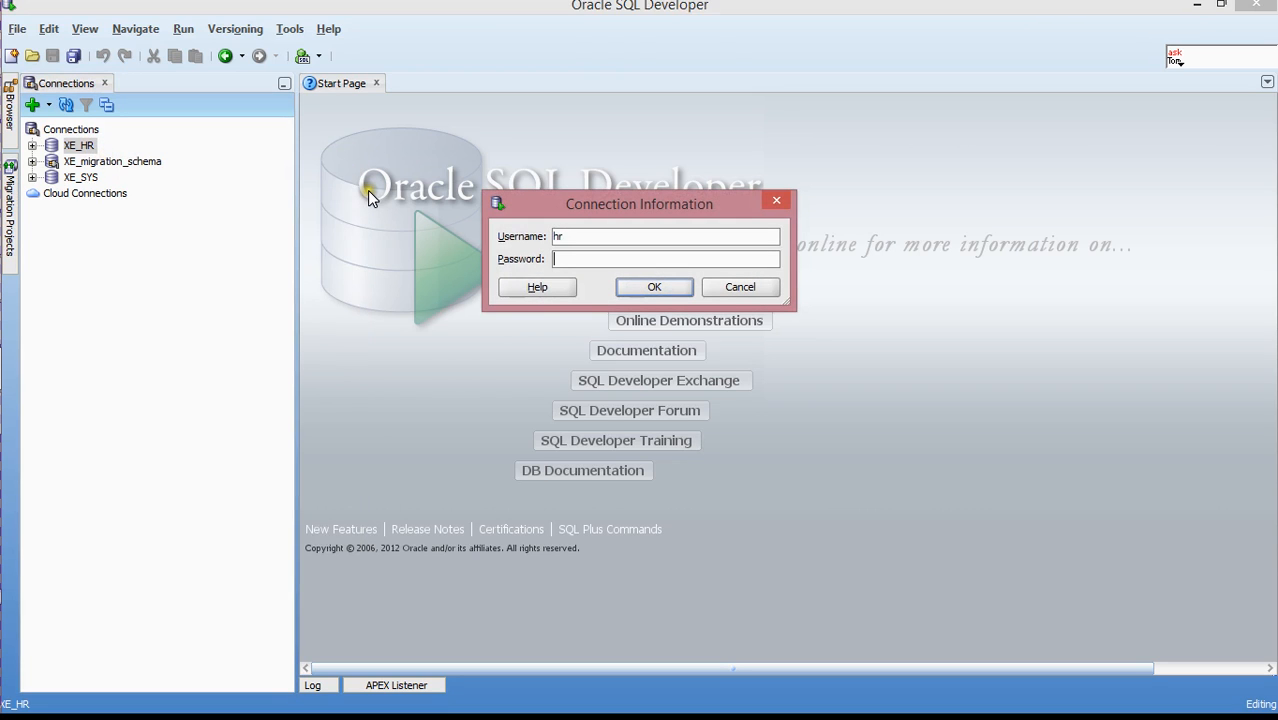
left_click(740, 287)
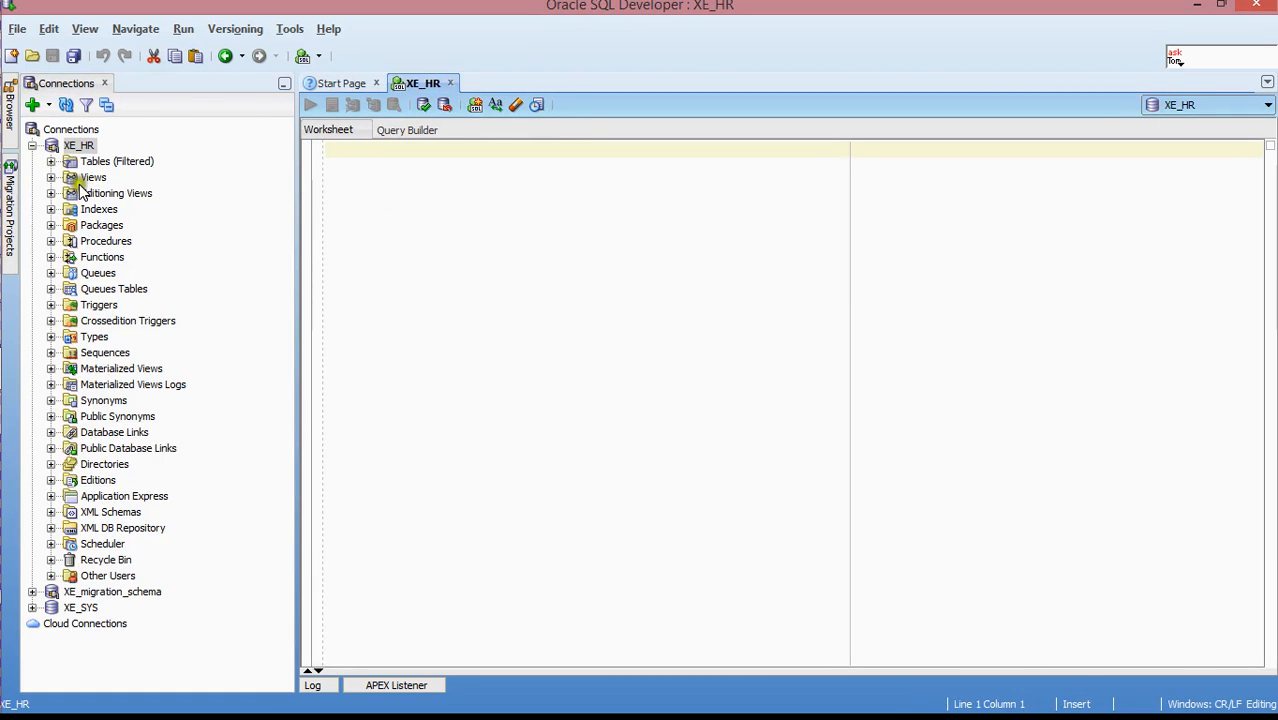
mouse_move(55, 168)
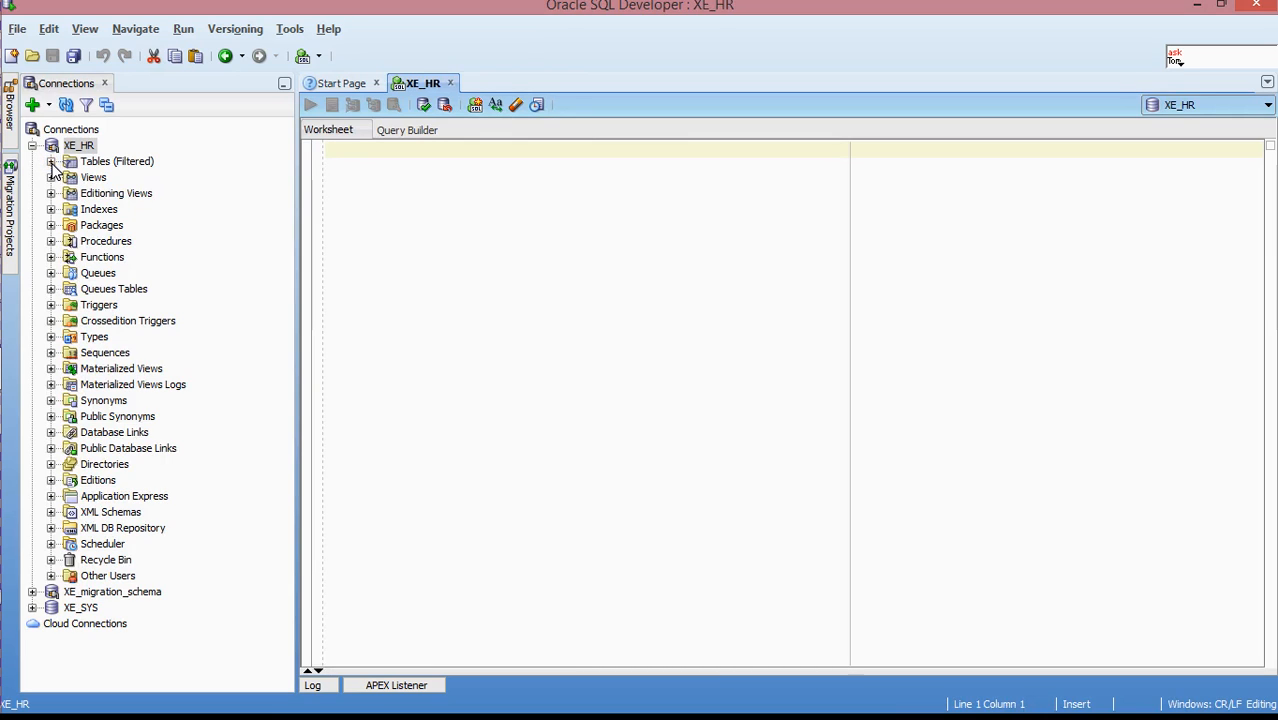
- Expand Tables (Filtered) under XE_HR to list the seven HR tables
left_click(51, 161)
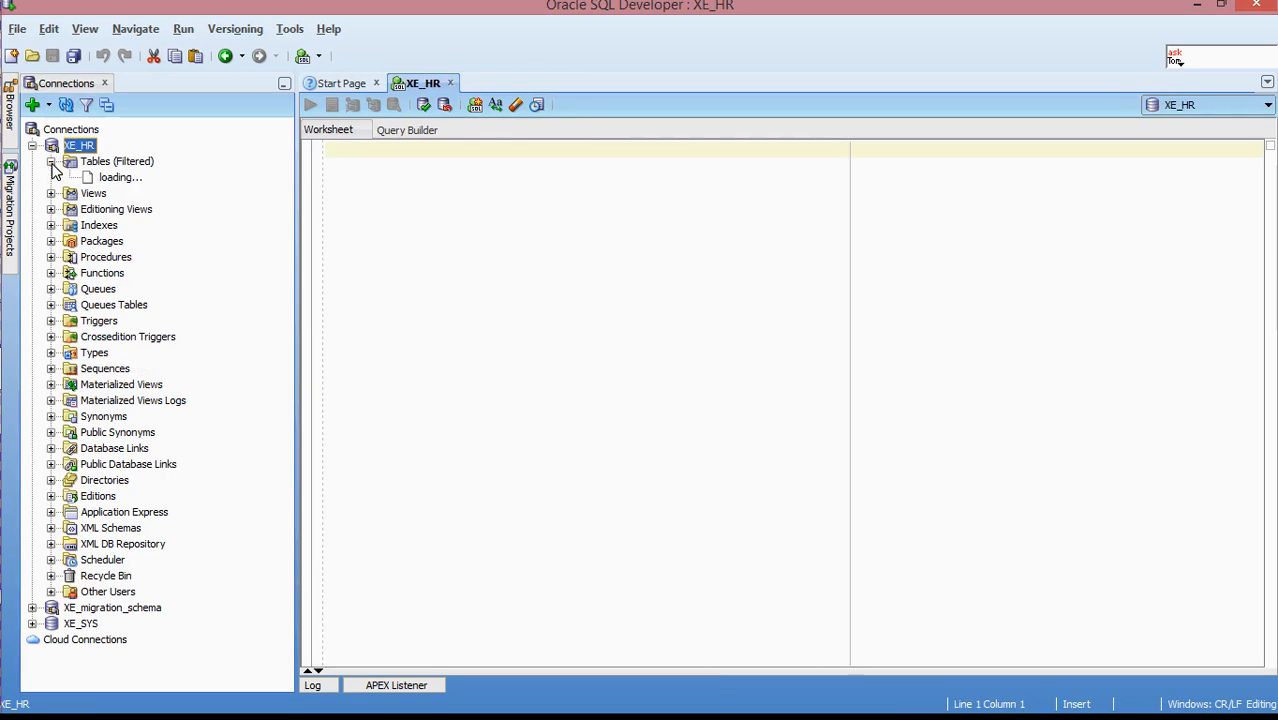
left_click(52, 161)
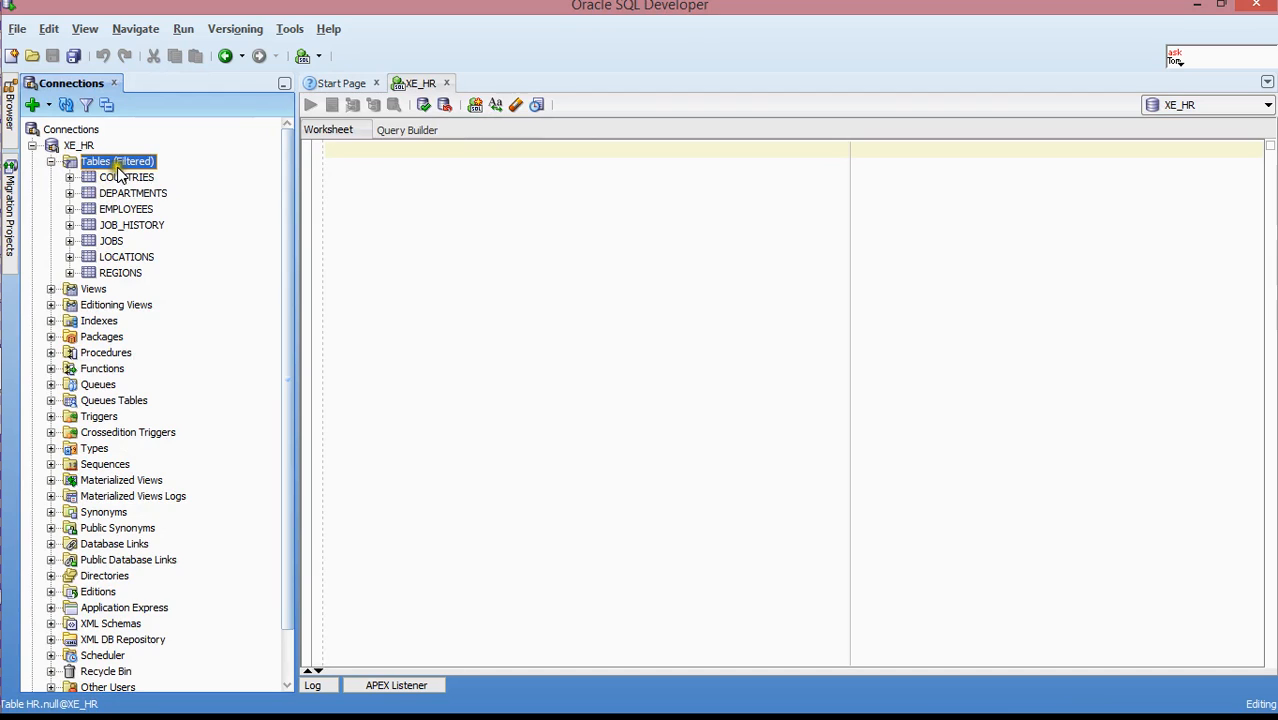
mouse_move(128, 195)
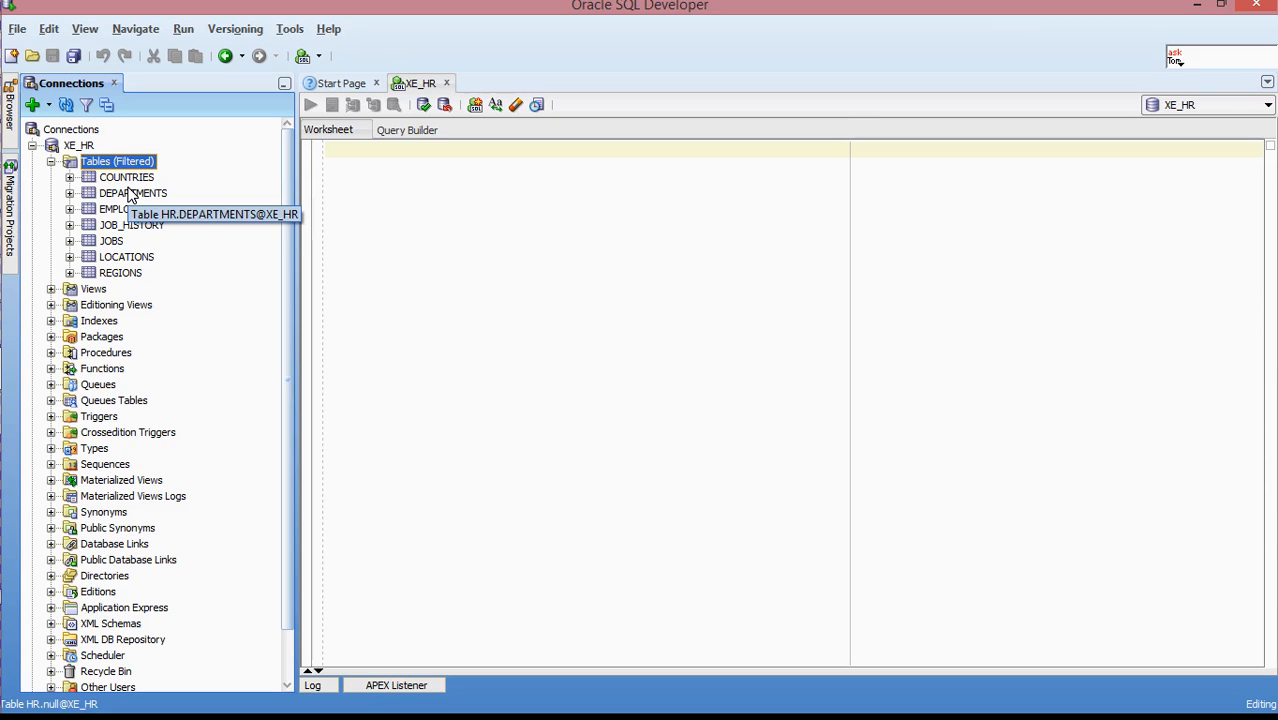
mouse_move(128, 278)
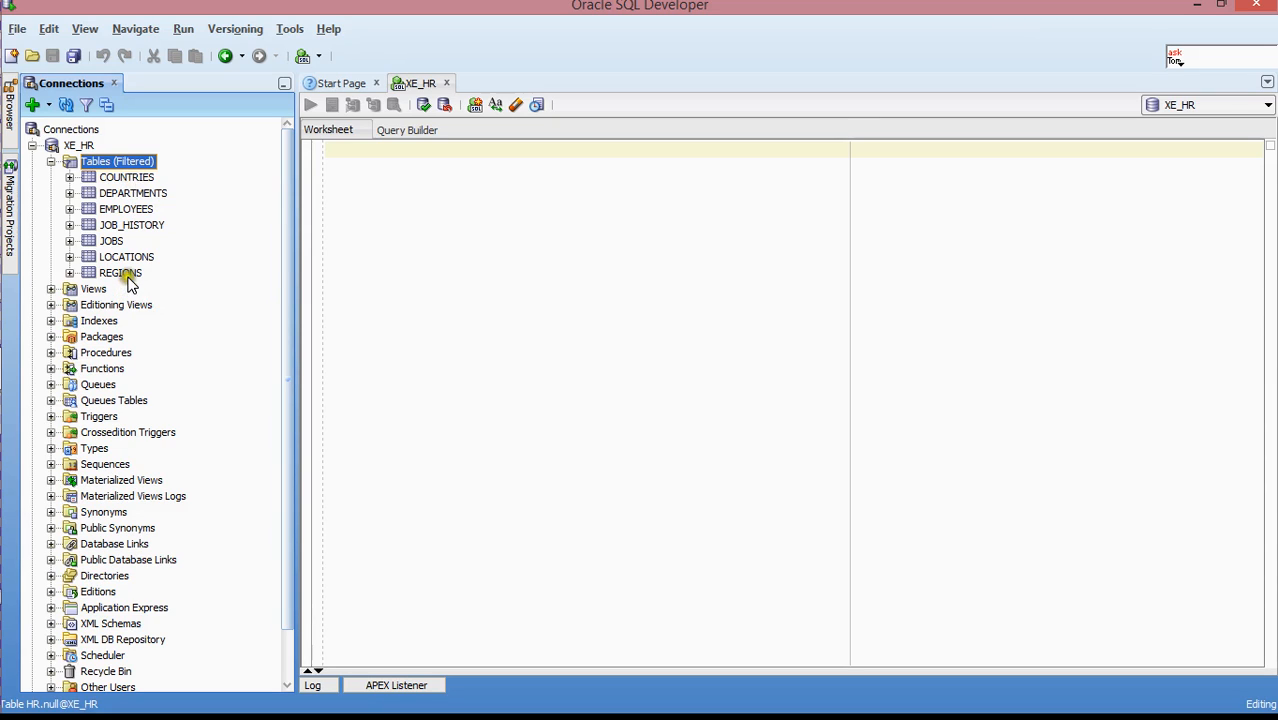
mouse_move(128, 214)
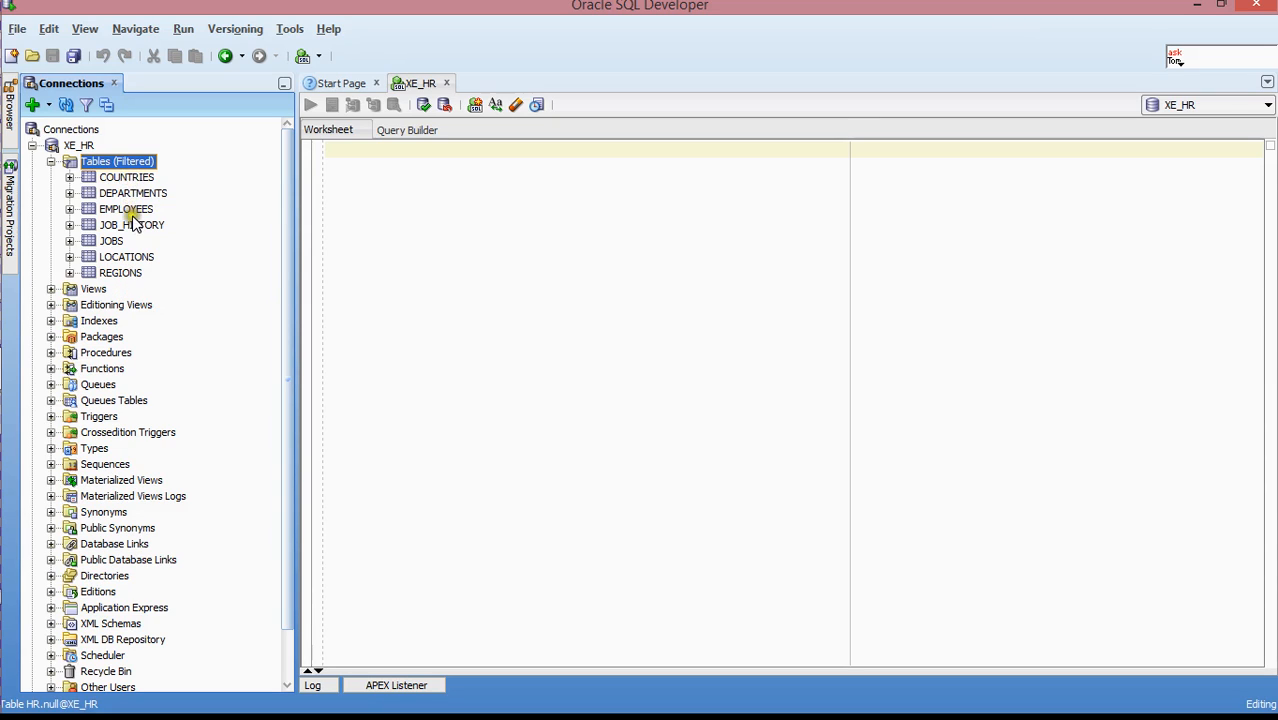
mouse_move(130, 185)
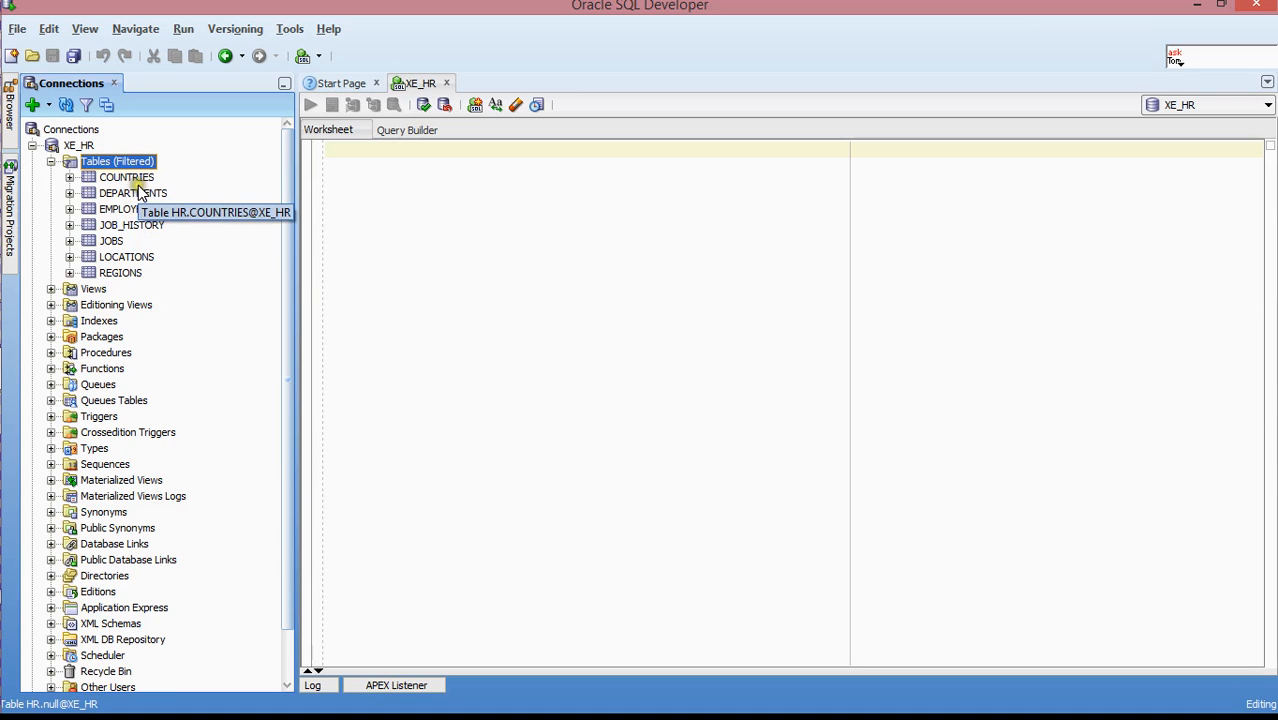
mouse_move(125, 209)
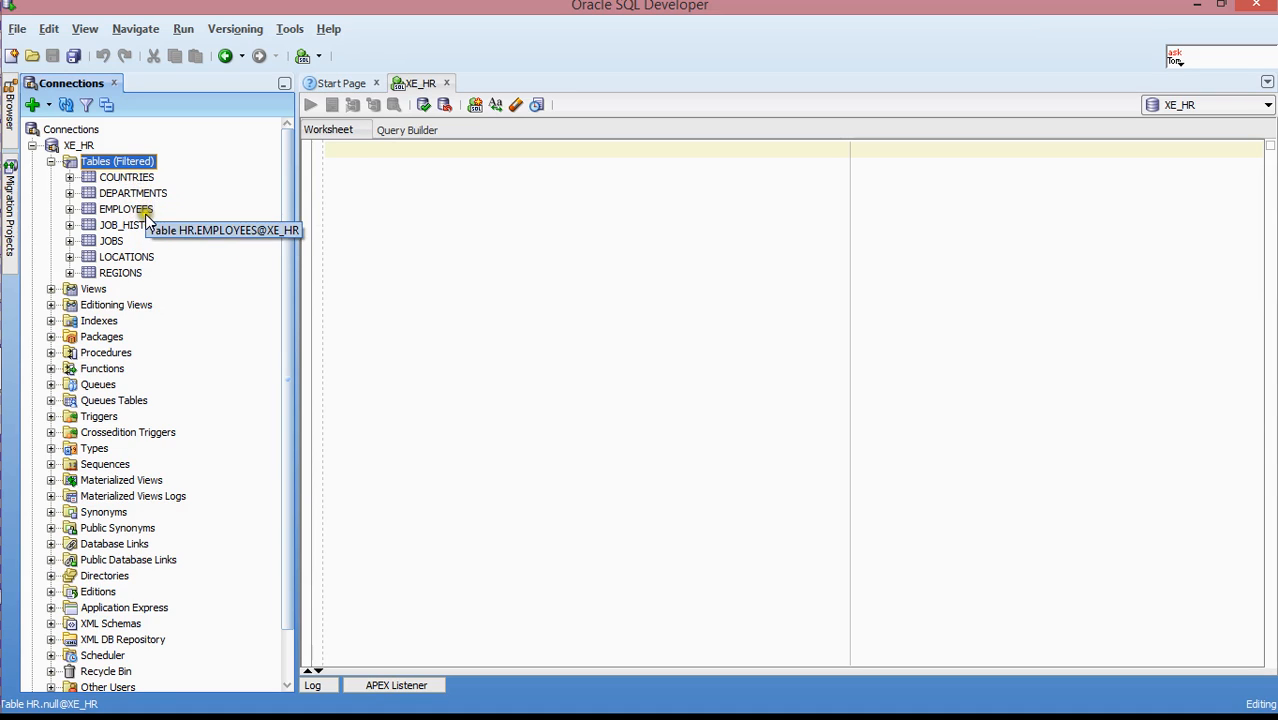
mouse_move(133, 260)
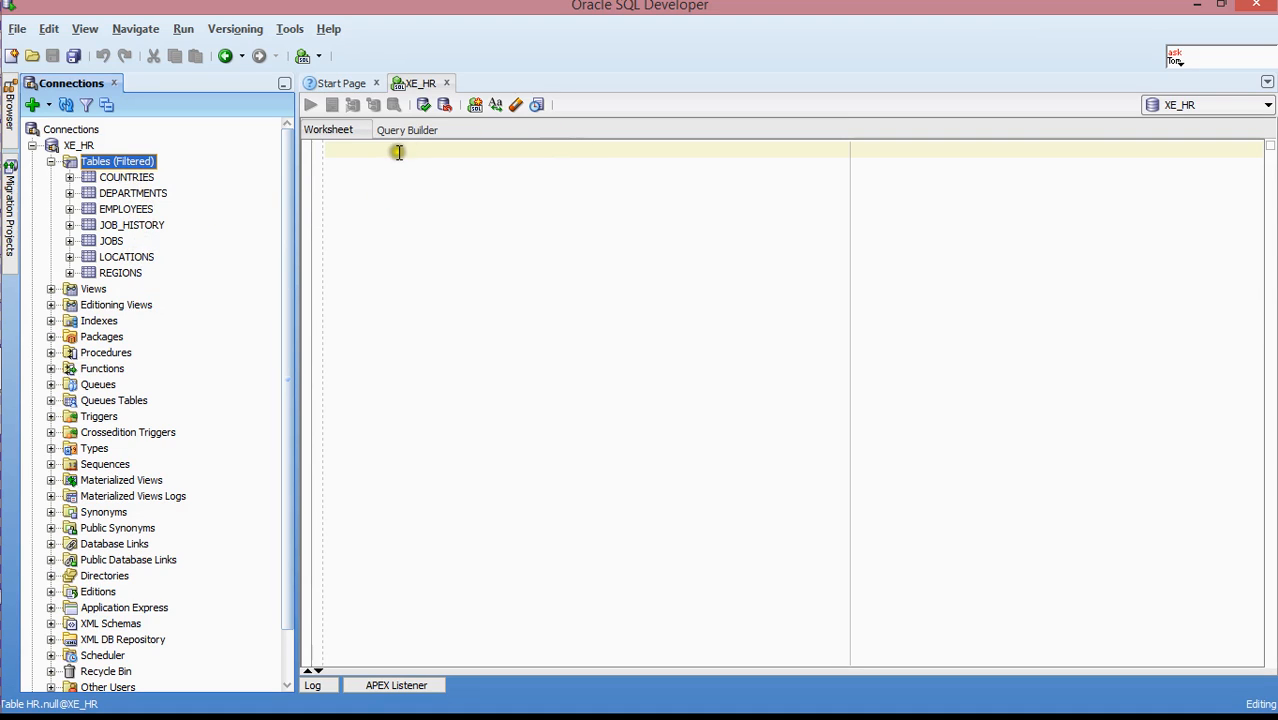
- Replace a draft select with 'desc locations' and run it to show LOCATIONS' six columns
left_click(393, 152)
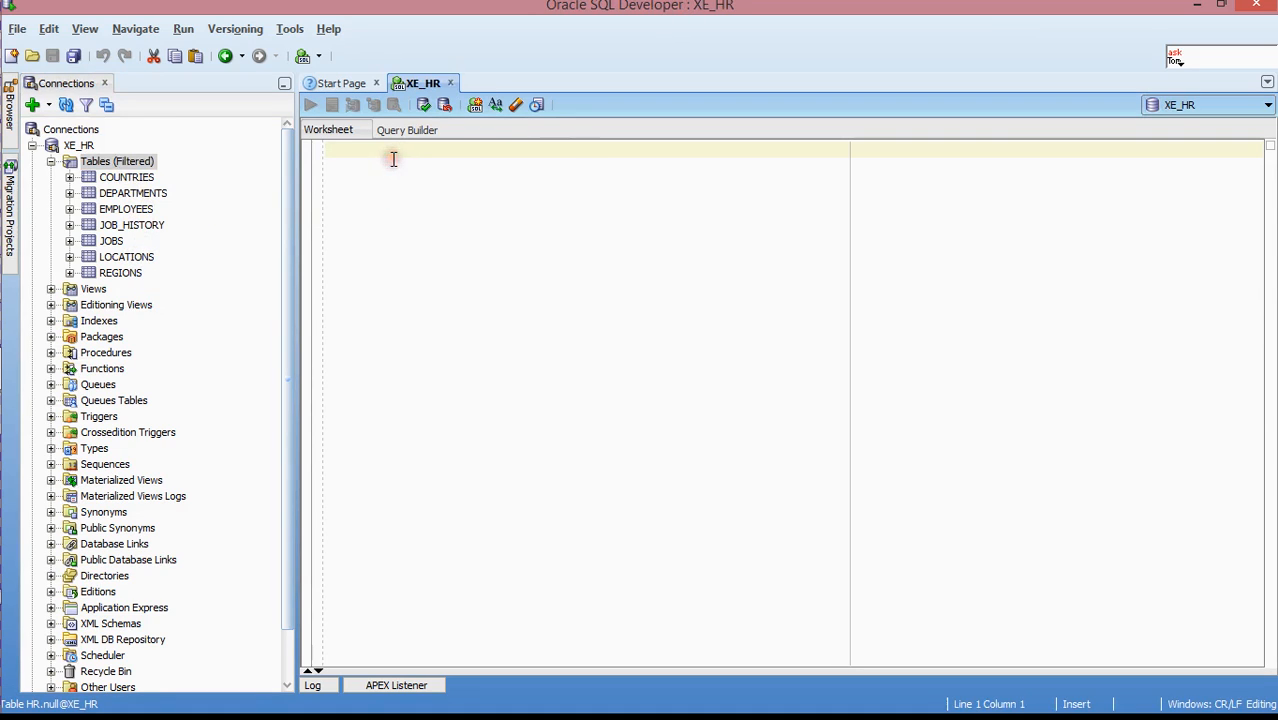
type("s")
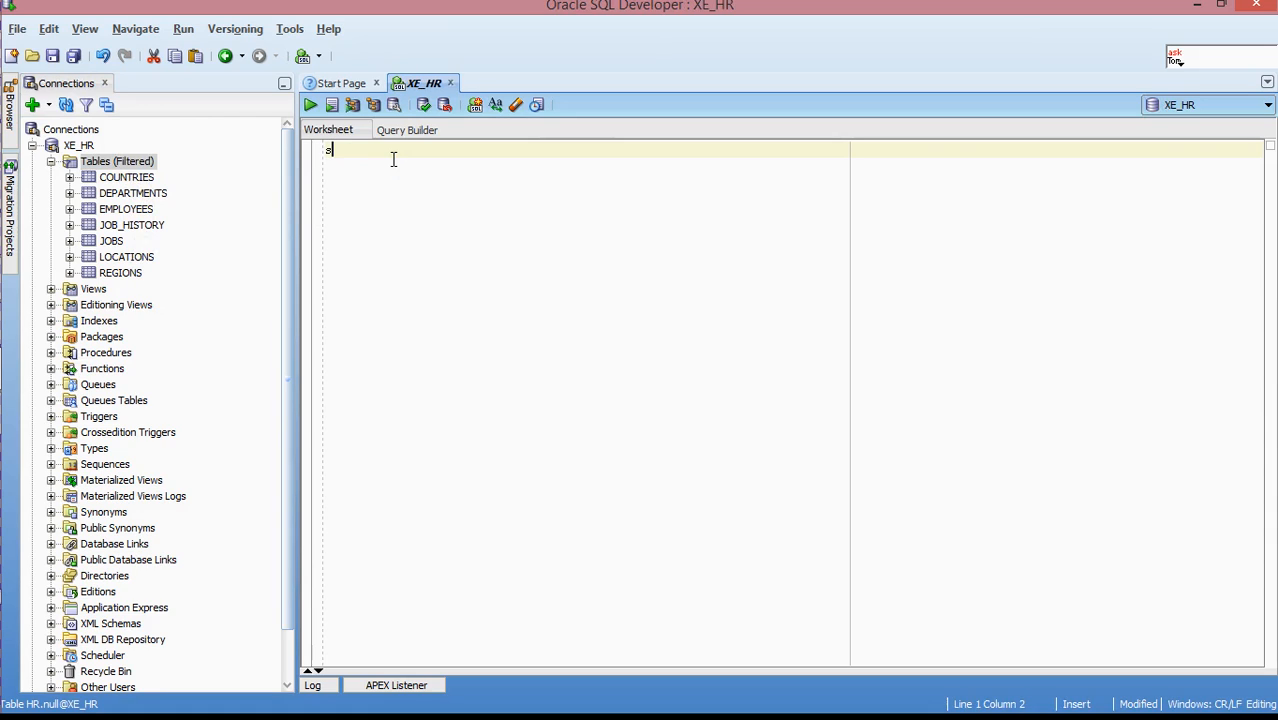
type("eelct")
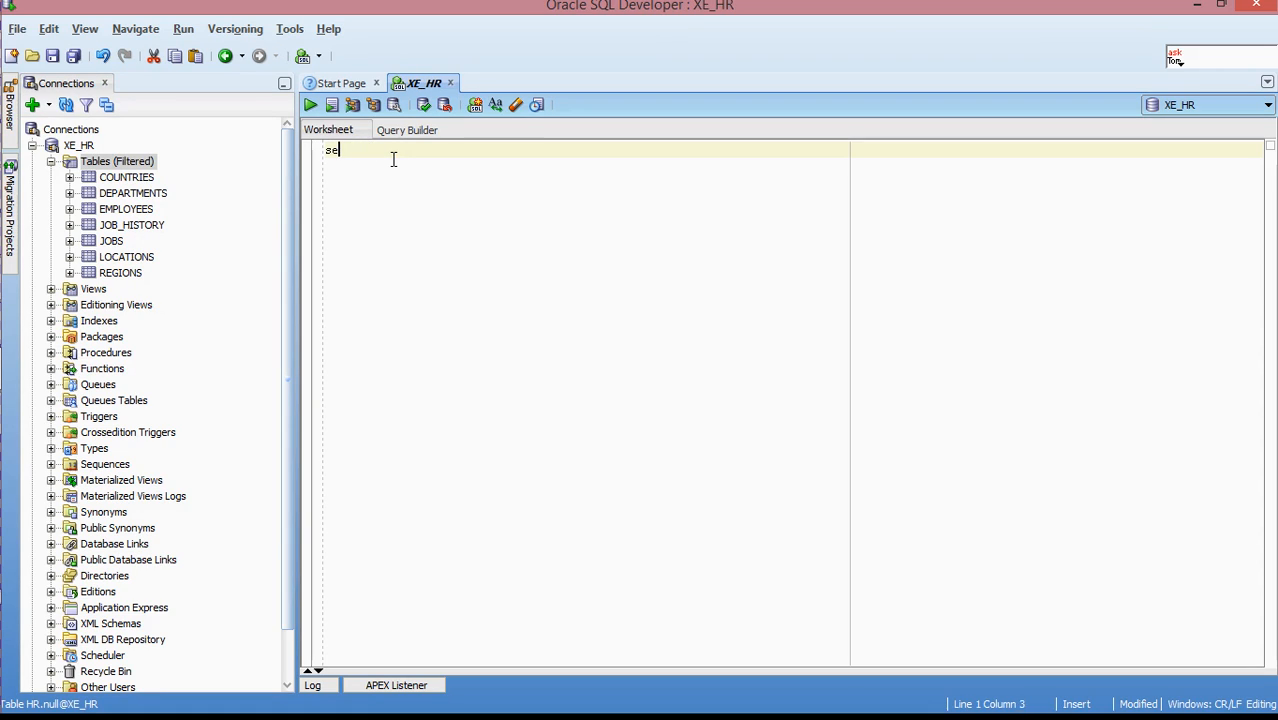
type("lect *")
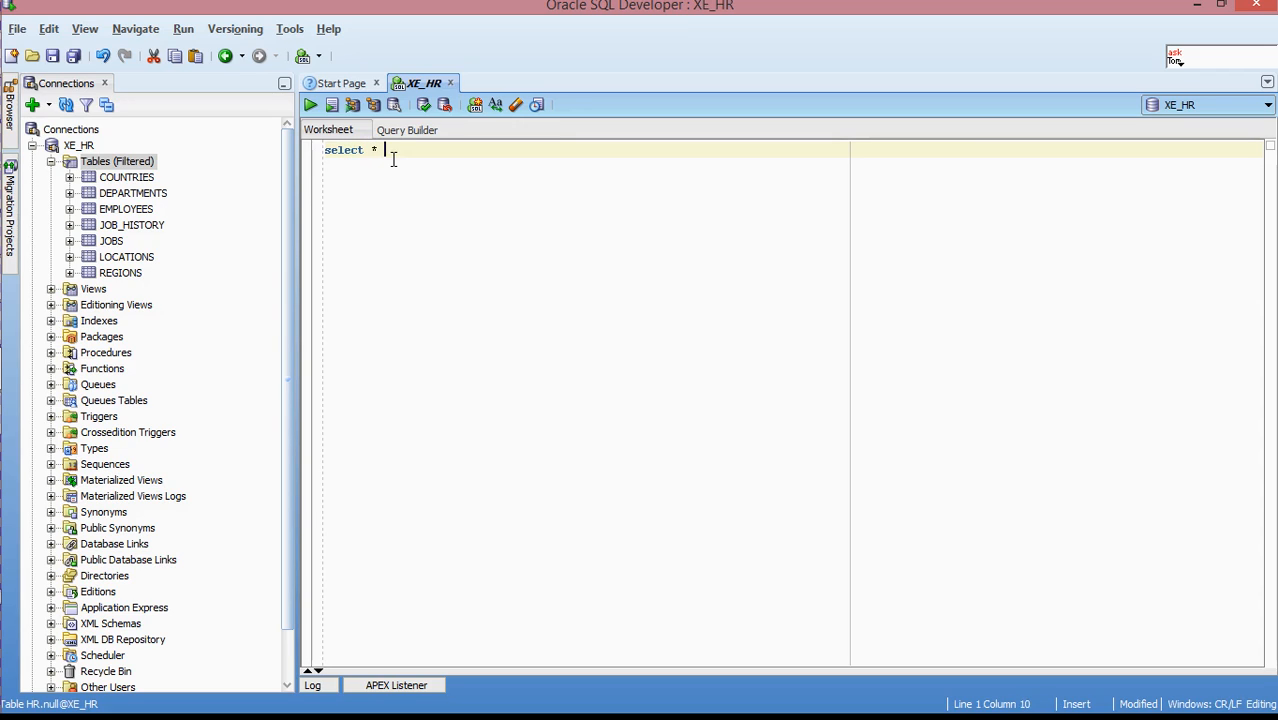
mouse_move(335, 180)
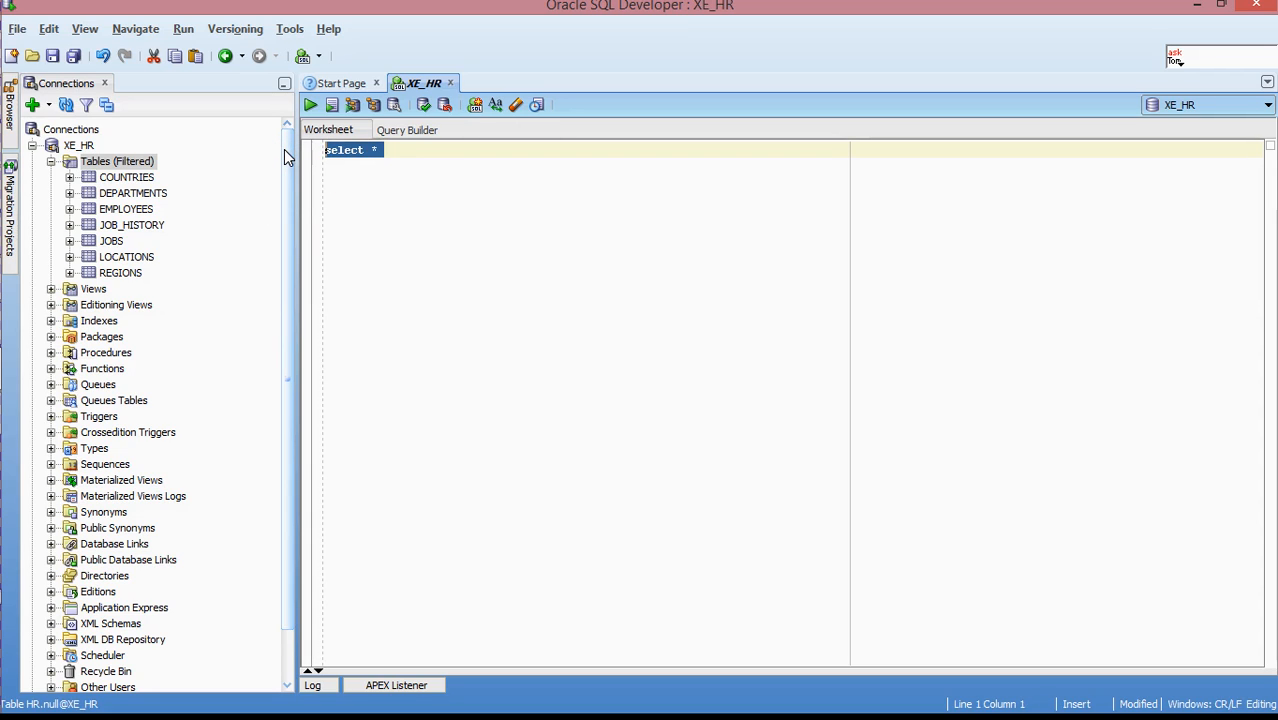
type("desc")
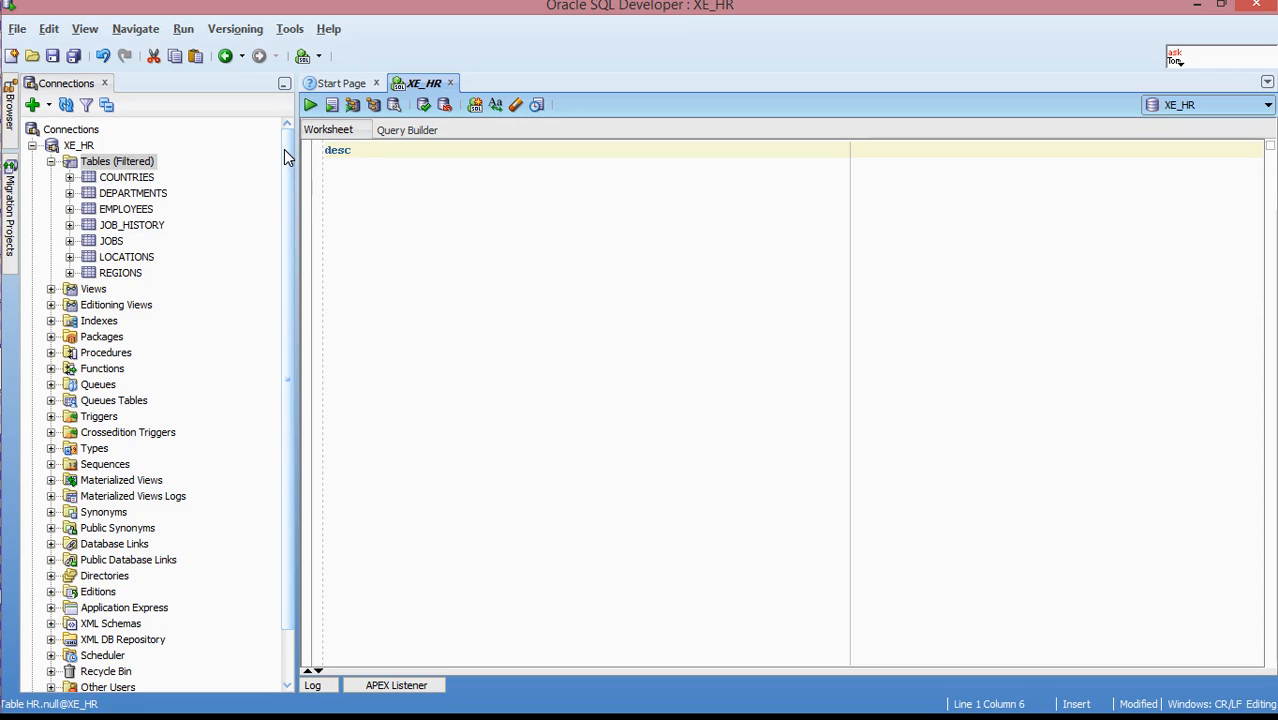
type("locations")
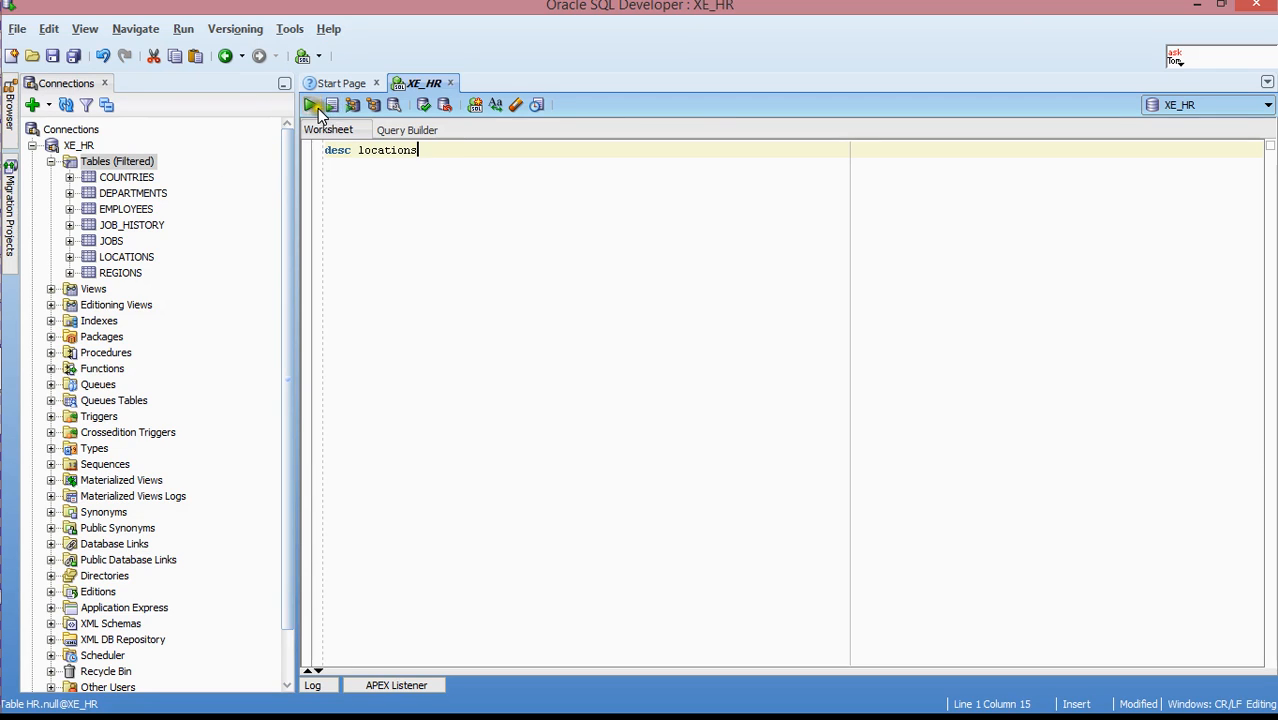
left_click(312, 104)
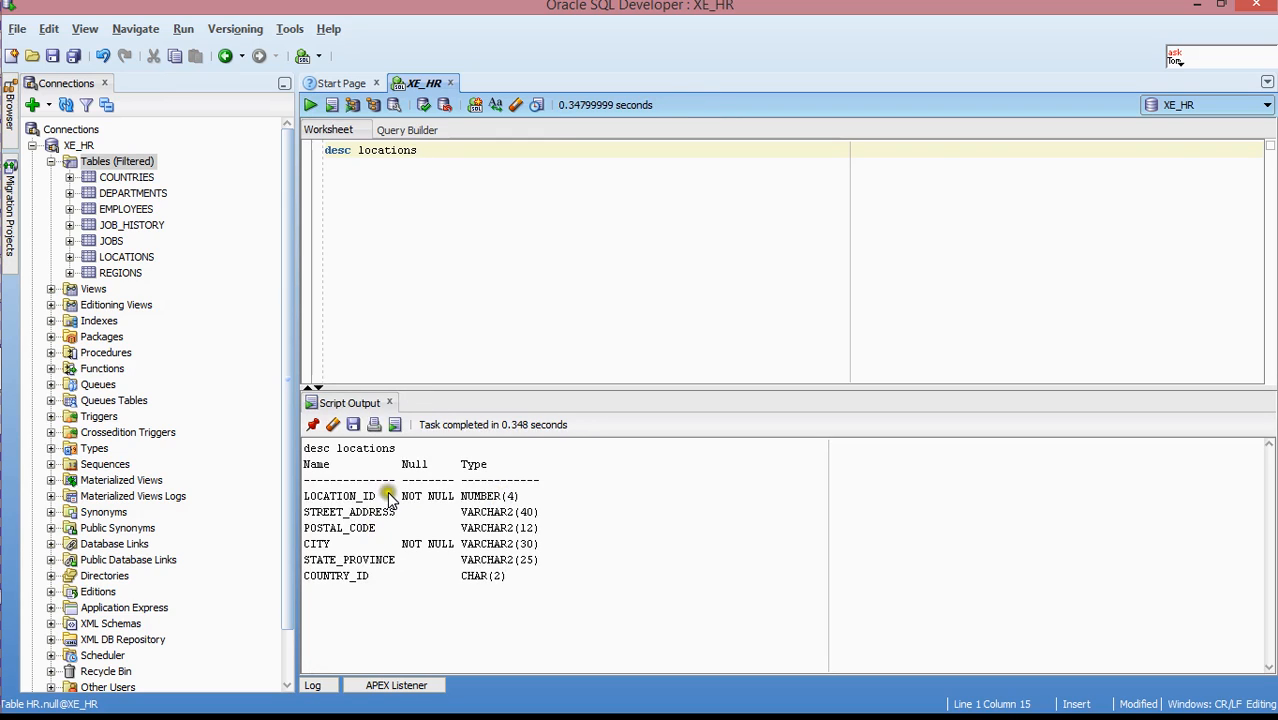
mouse_move(424, 159)
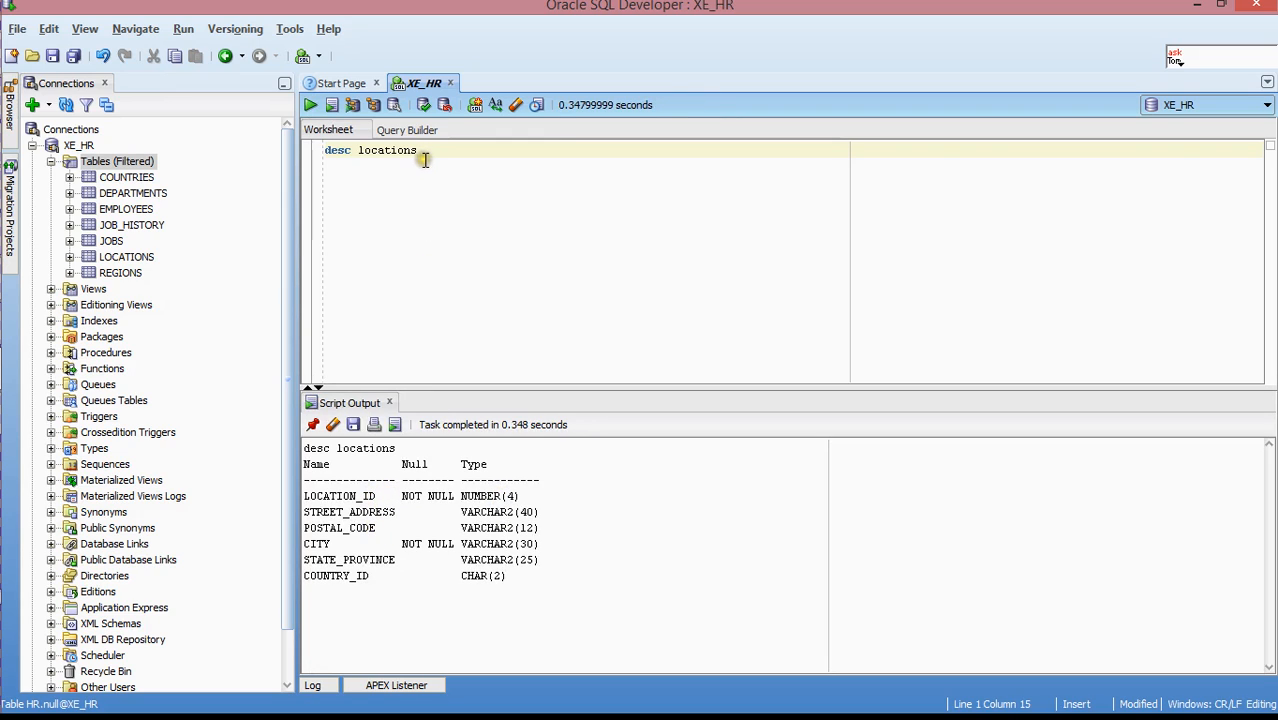
mouse_move(375, 533)
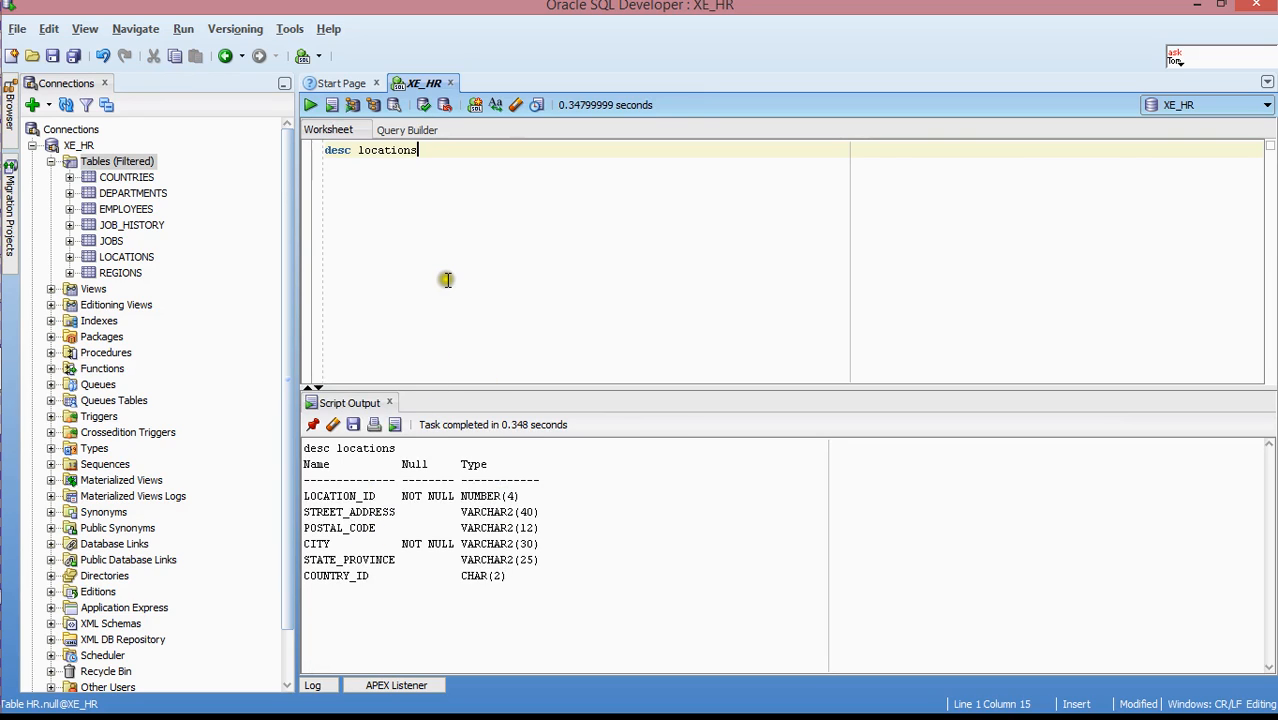
- Replace desc with 'select * from' and bring up table-name completion suggestions
double_click(337, 149)
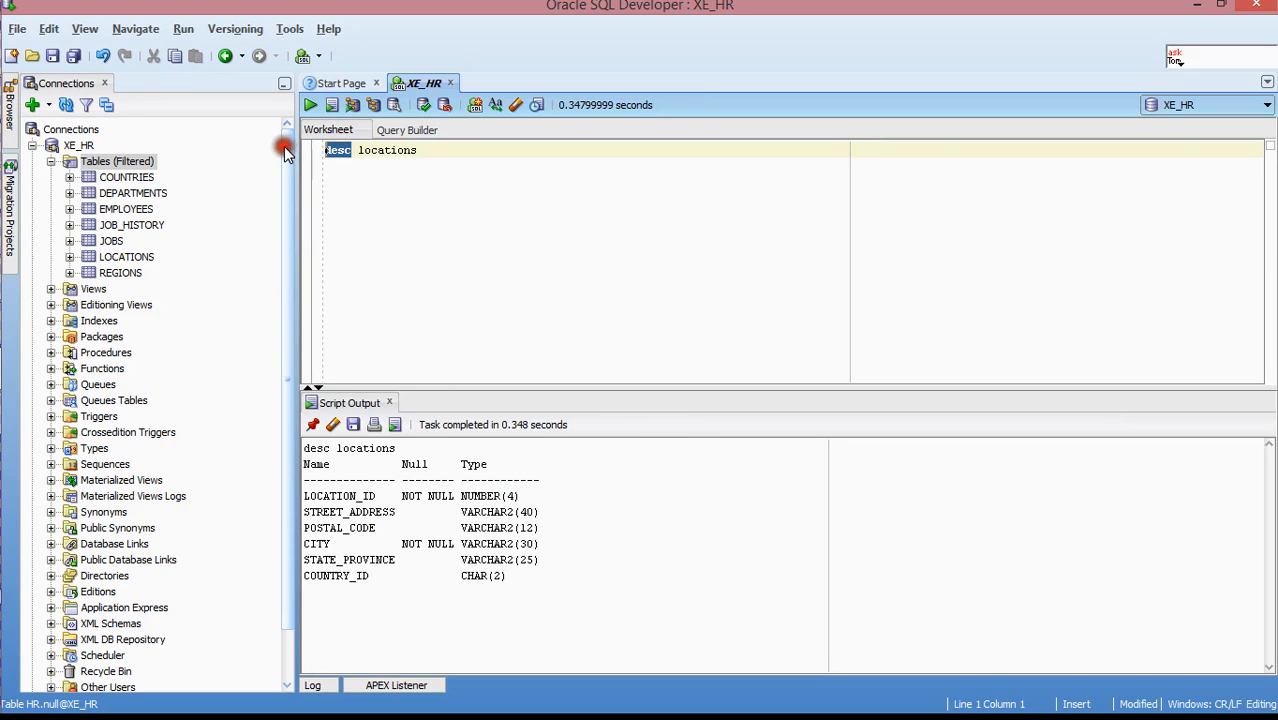
type("select")
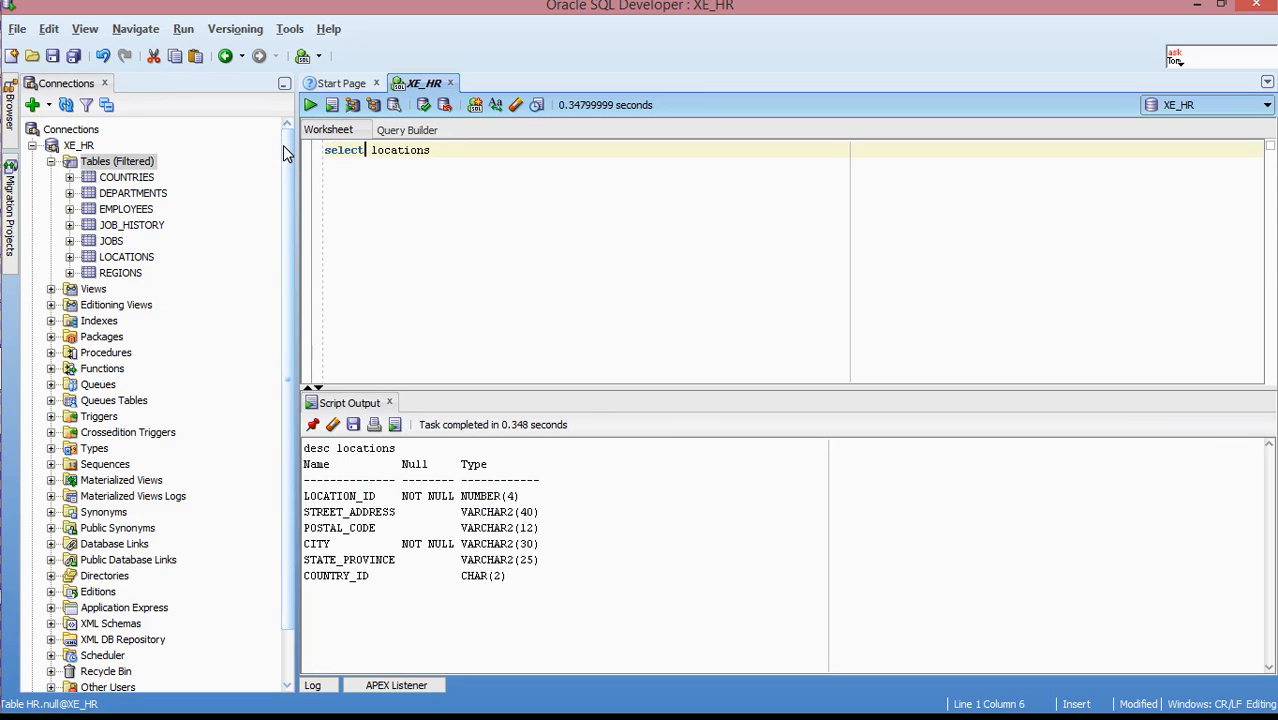
type("* from")
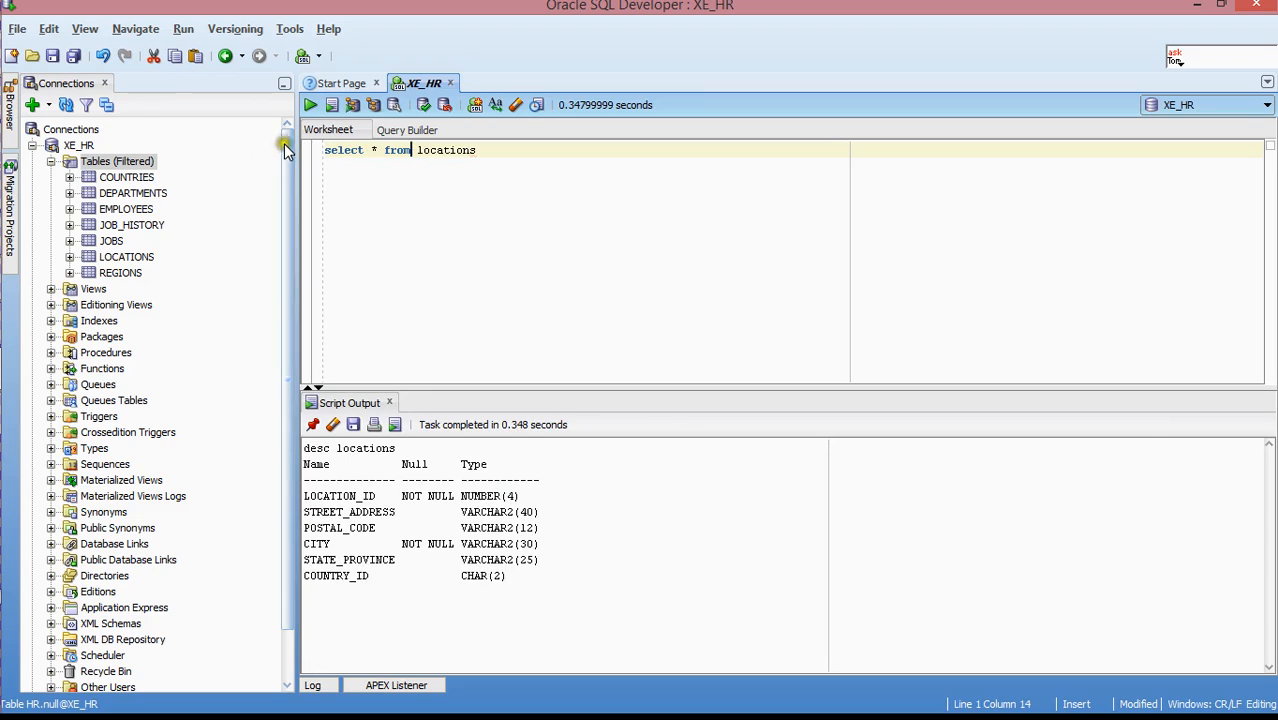
left_click(507, 146)
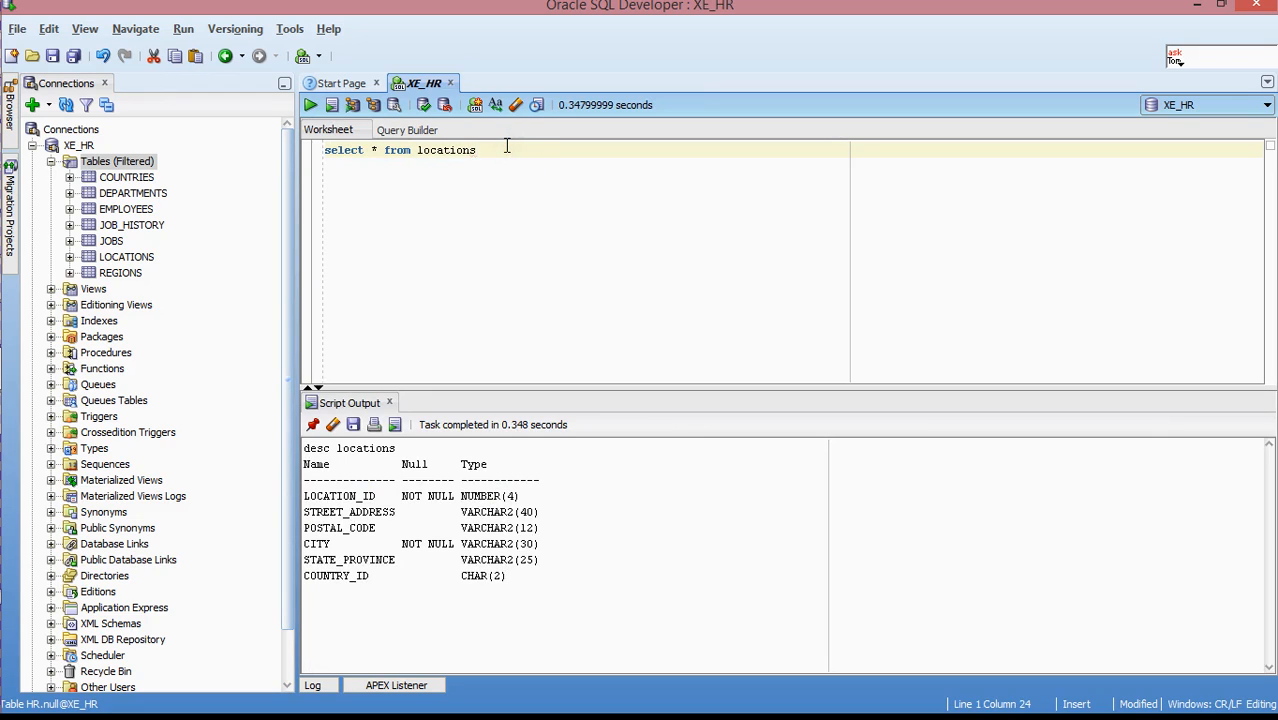
key("Backspace")
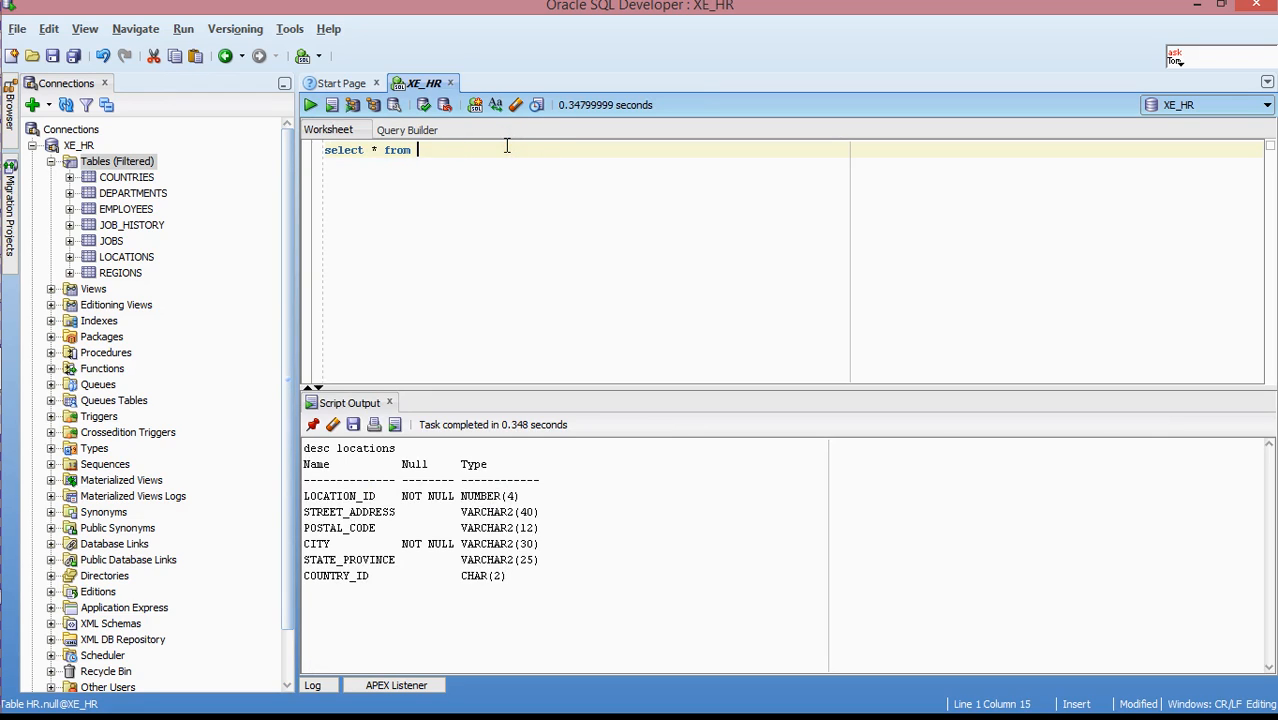
type("location")
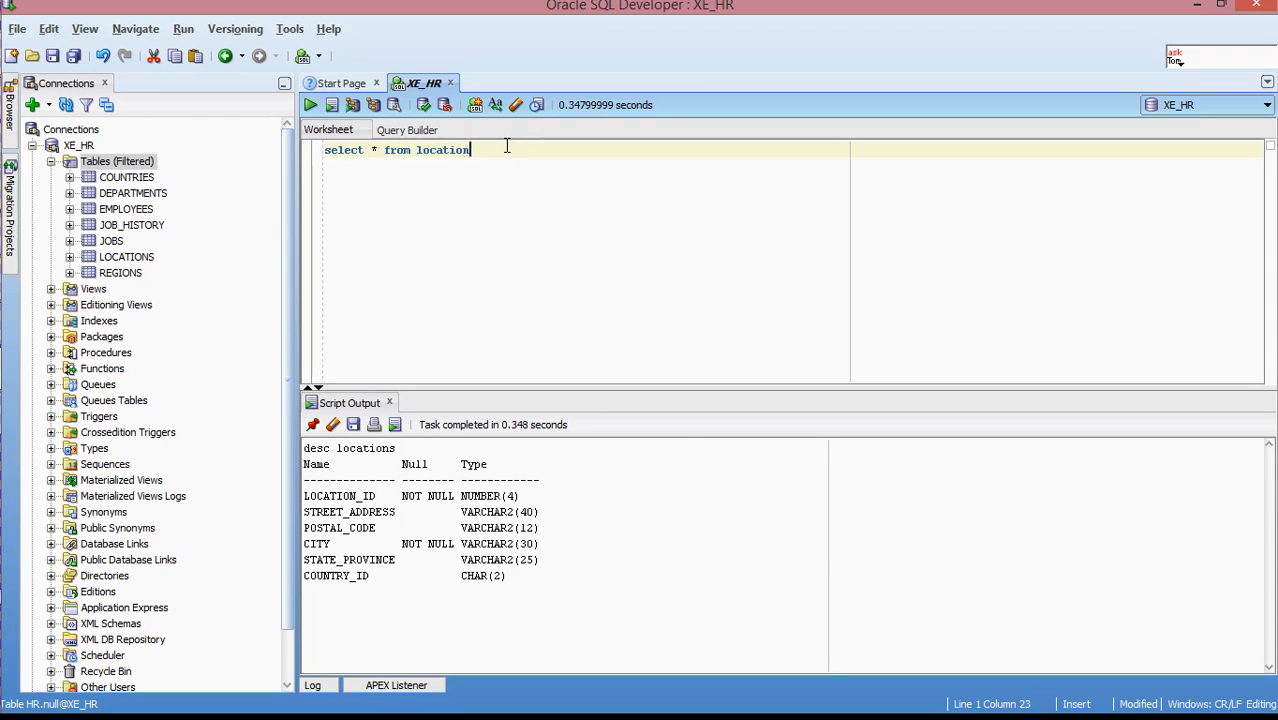
key("BackSpace")
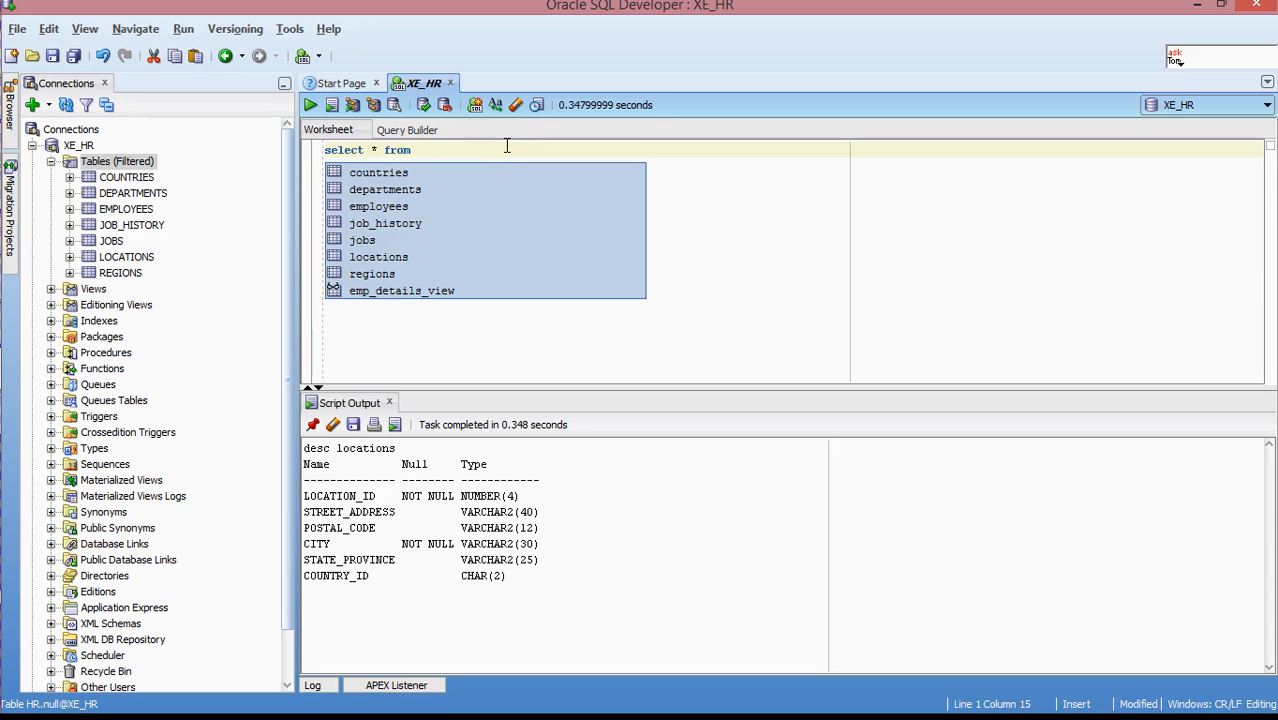
mouse_move(377, 291)
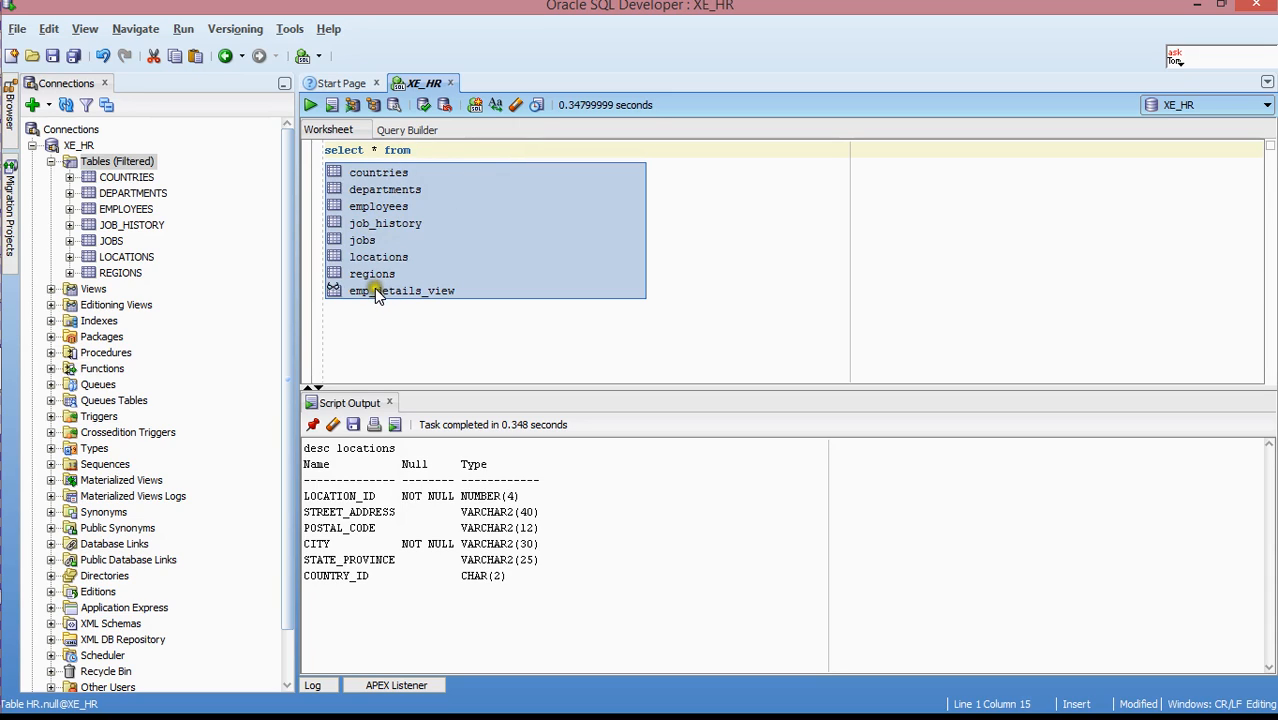
mouse_move(378, 257)
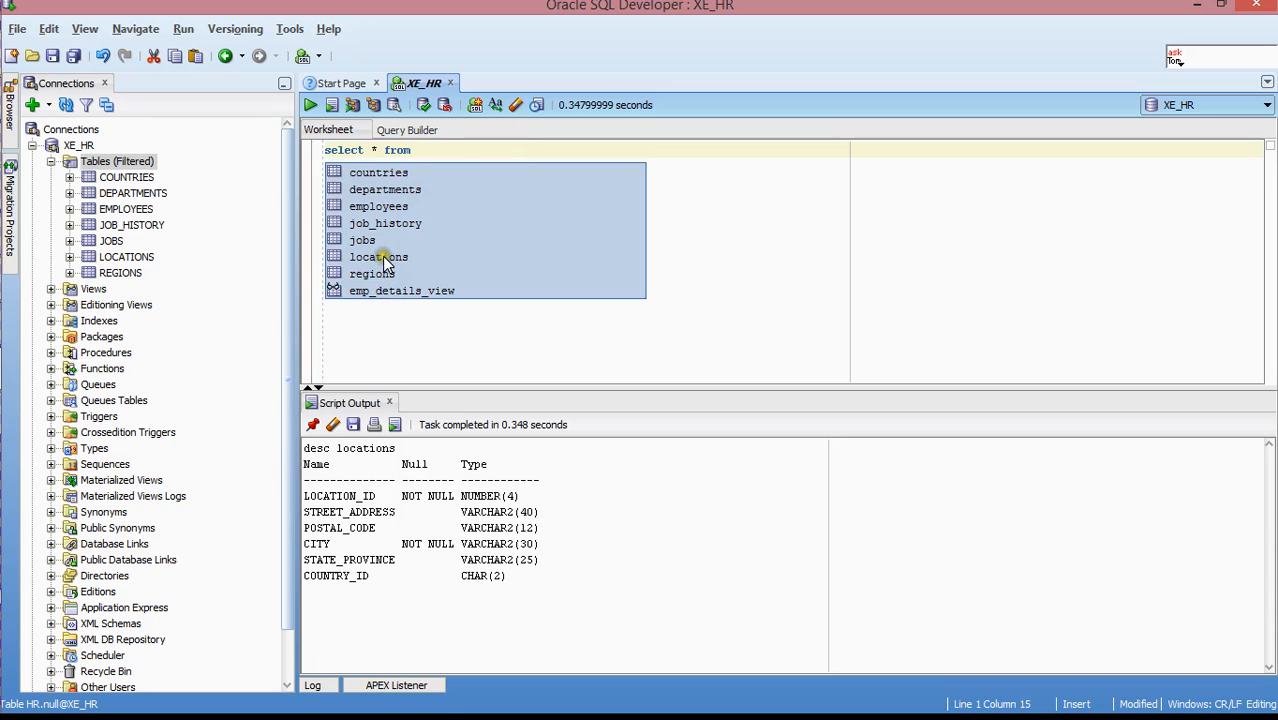
mouse_move(382, 257)
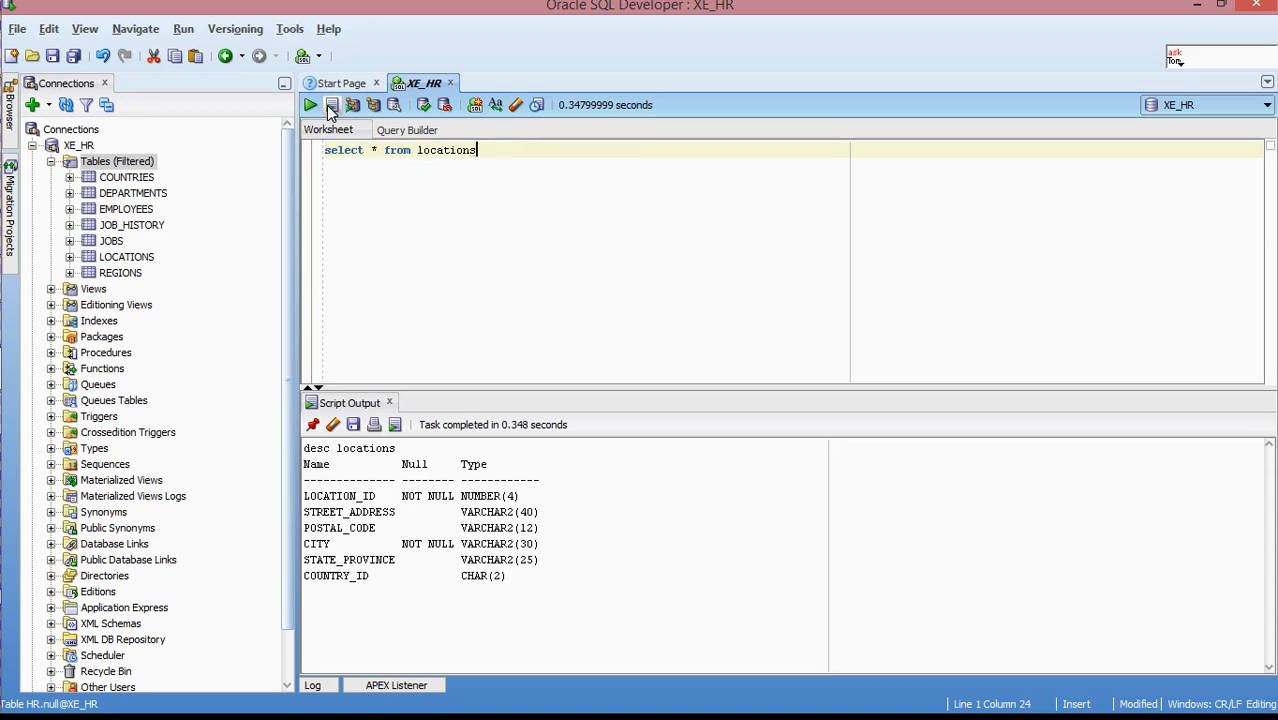
- Run 'select * from locations' and scroll through the 23 returned rows
left_click(310, 104)
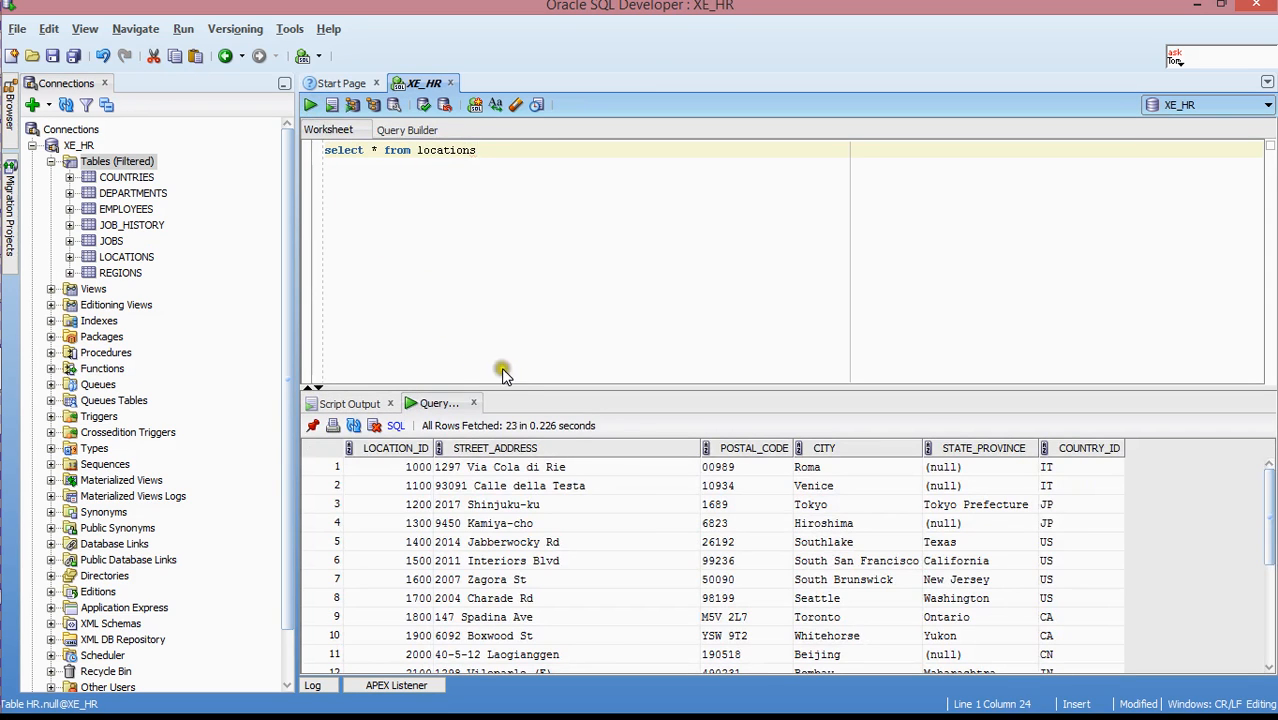
scroll("down", 3)
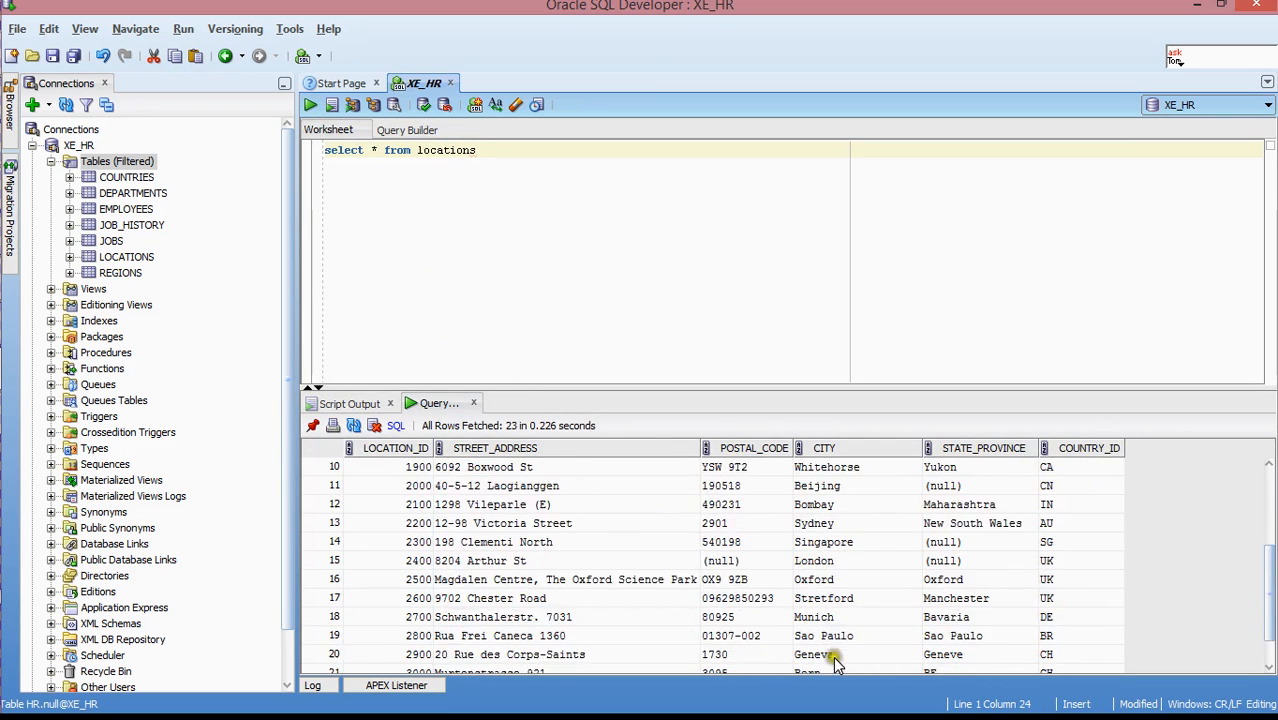
scroll("up", 3)
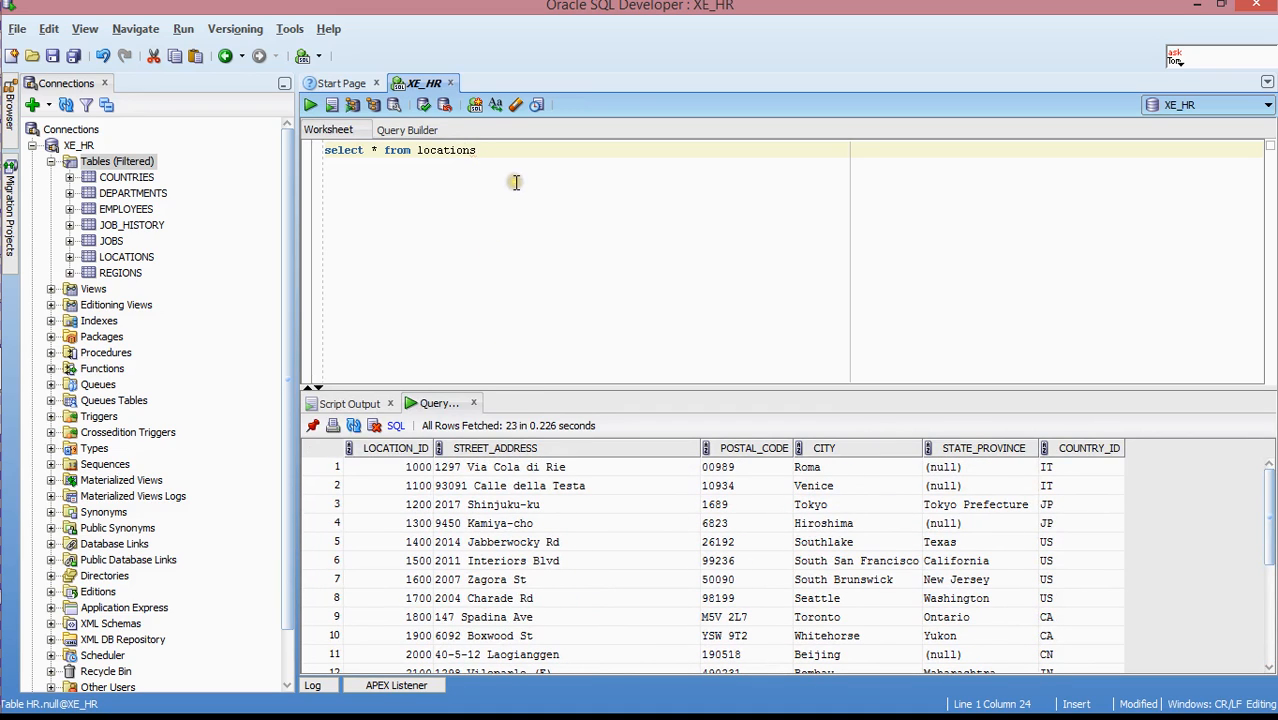
mouse_move(527, 149)
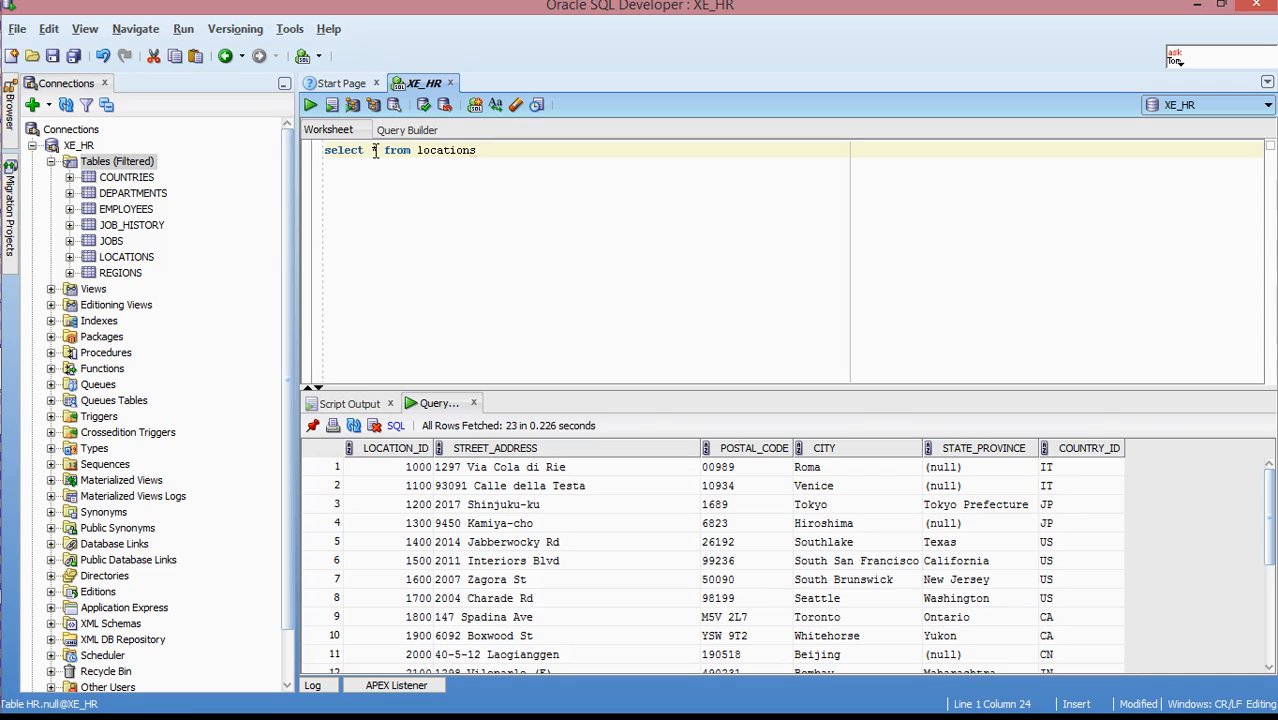
- Change the select list to count(*) and run it, returning 23
left_click(375, 150)
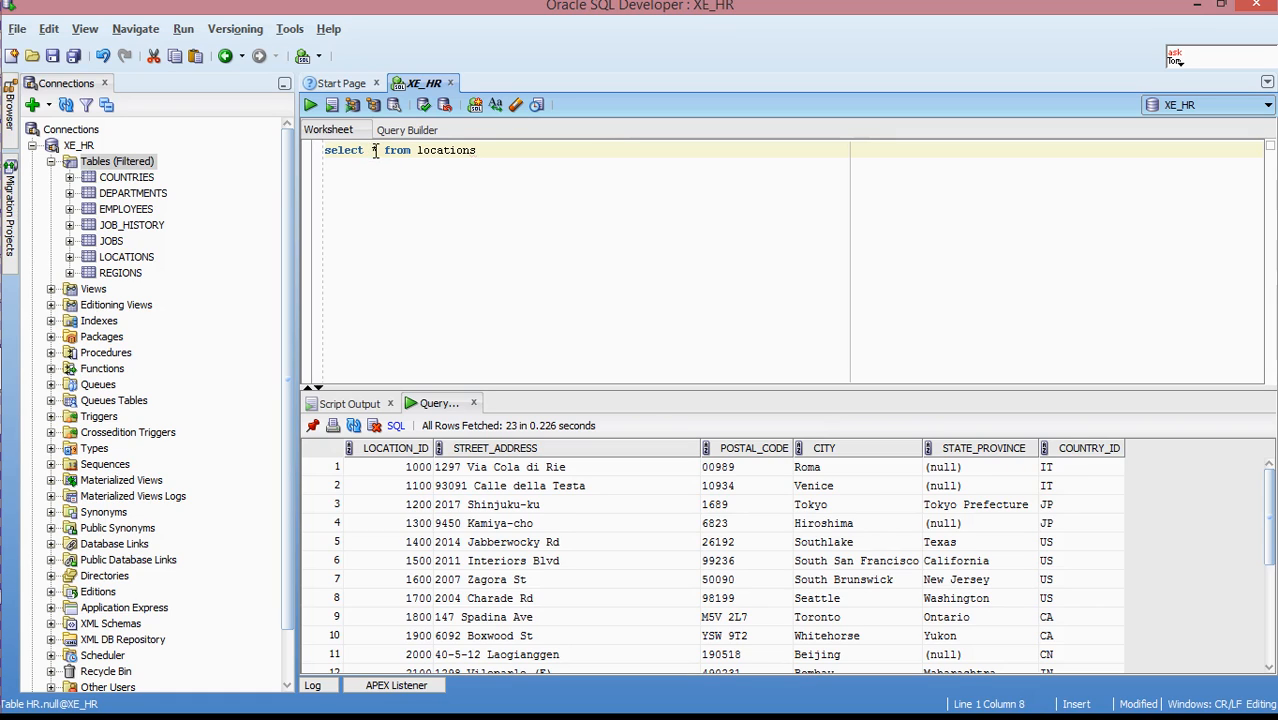
type("count")
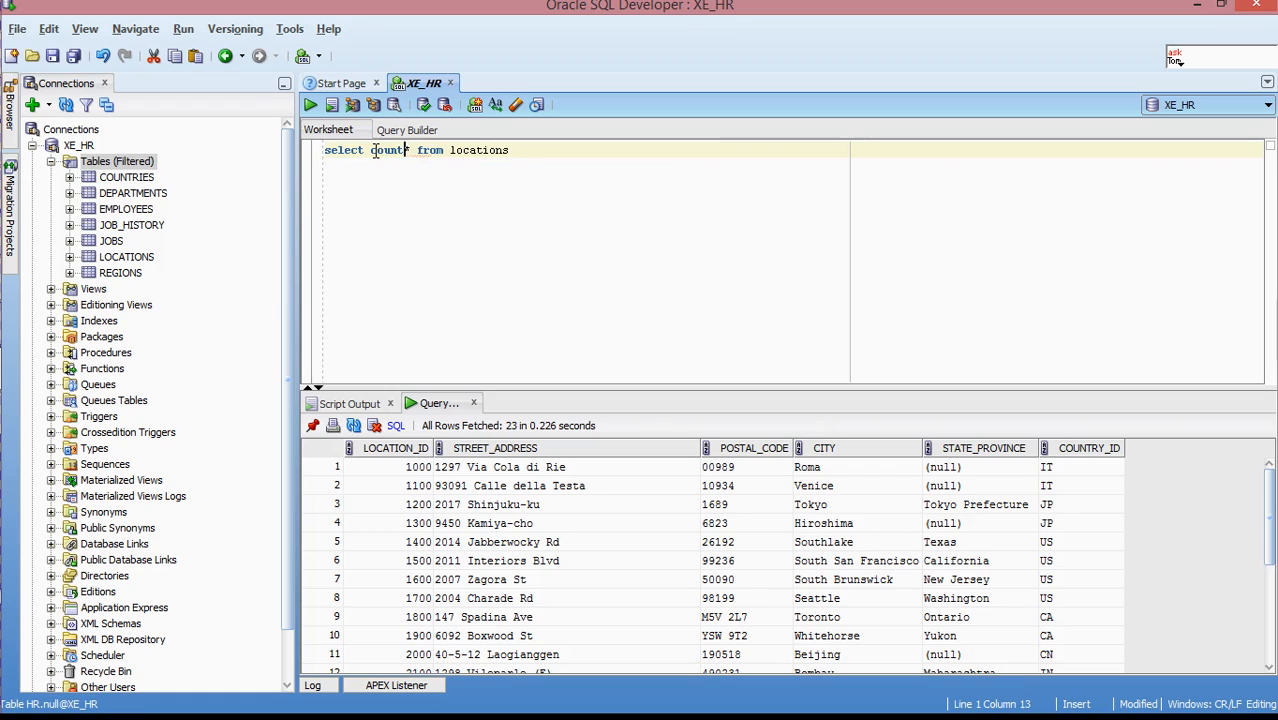
type("(*")
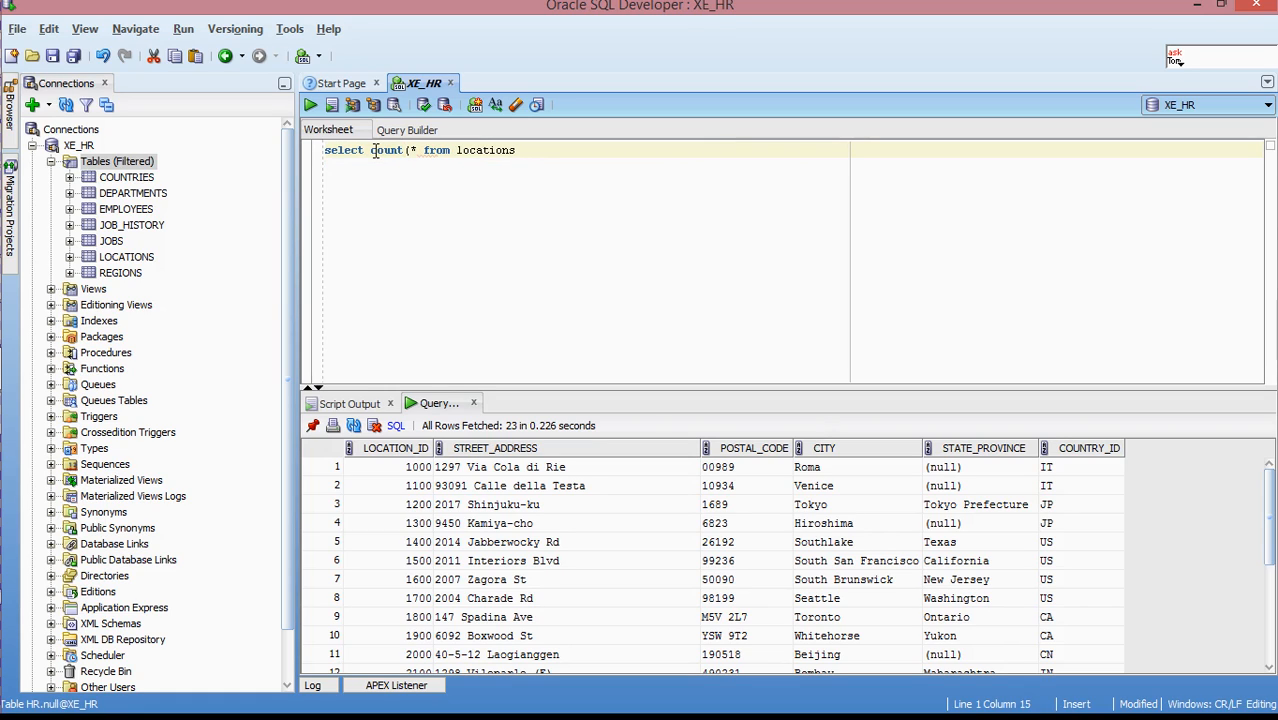
type(")")
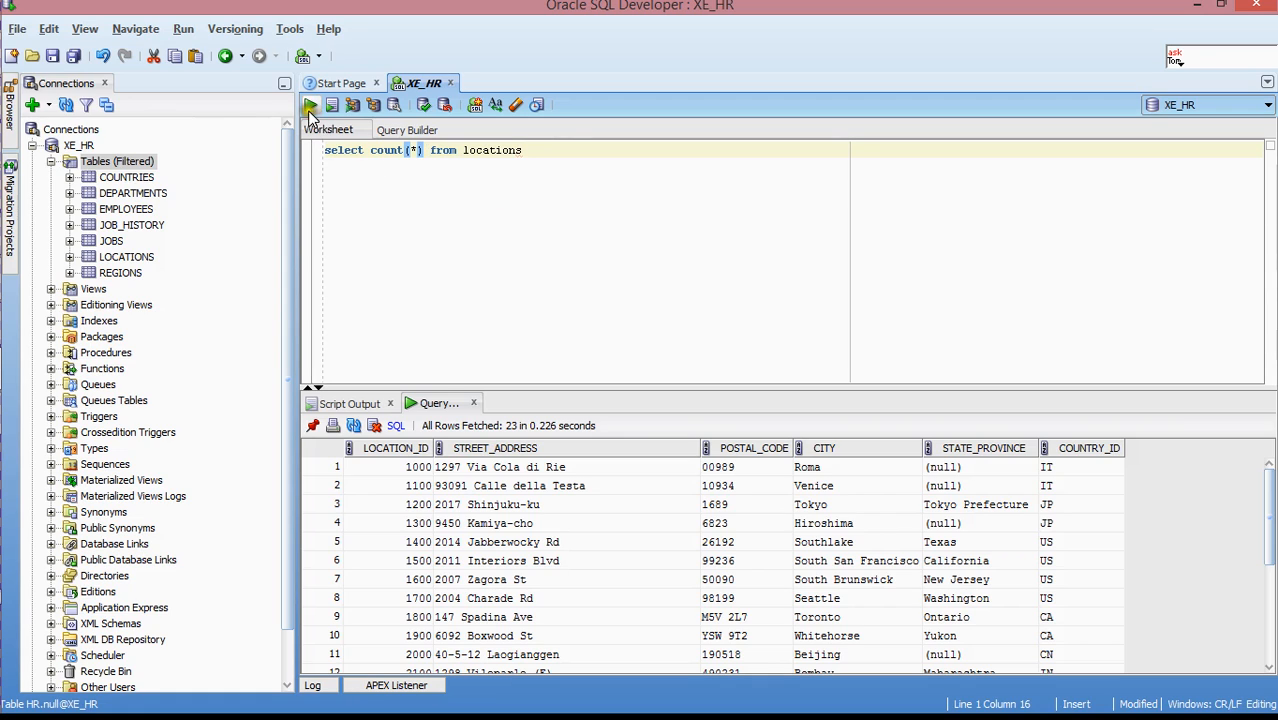
left_click(310, 105)
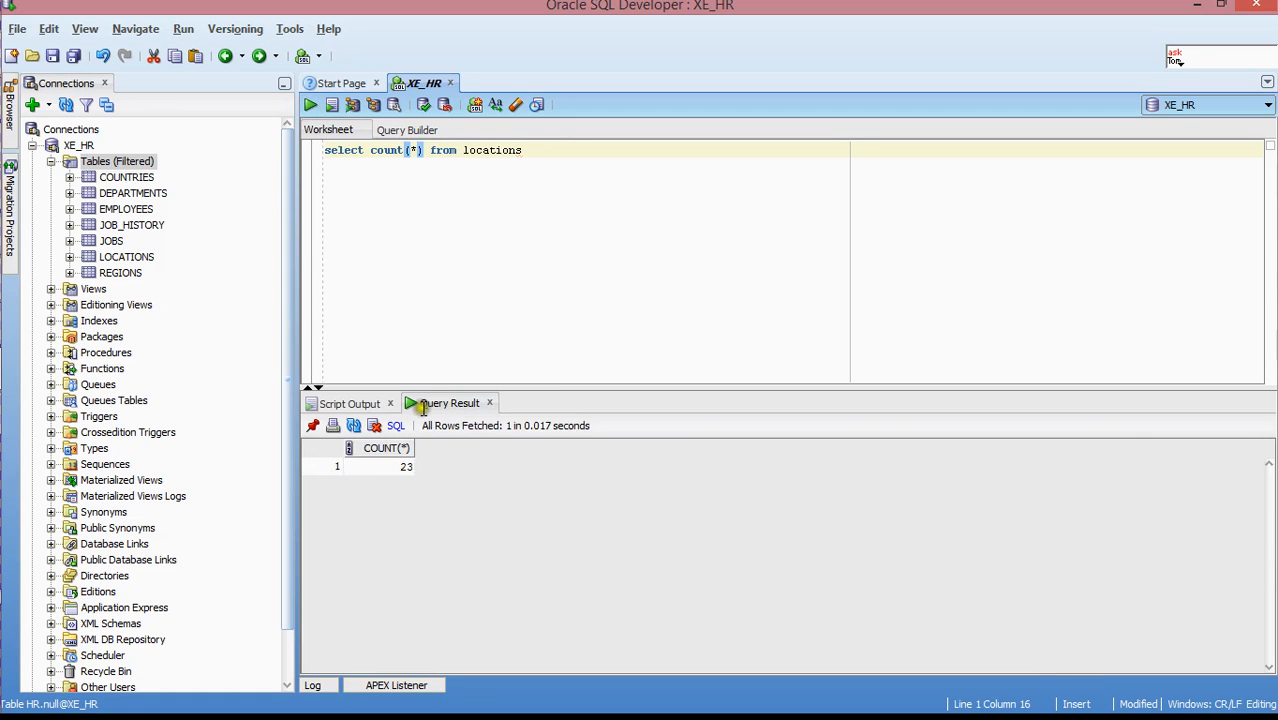
mouse_move(497, 156)
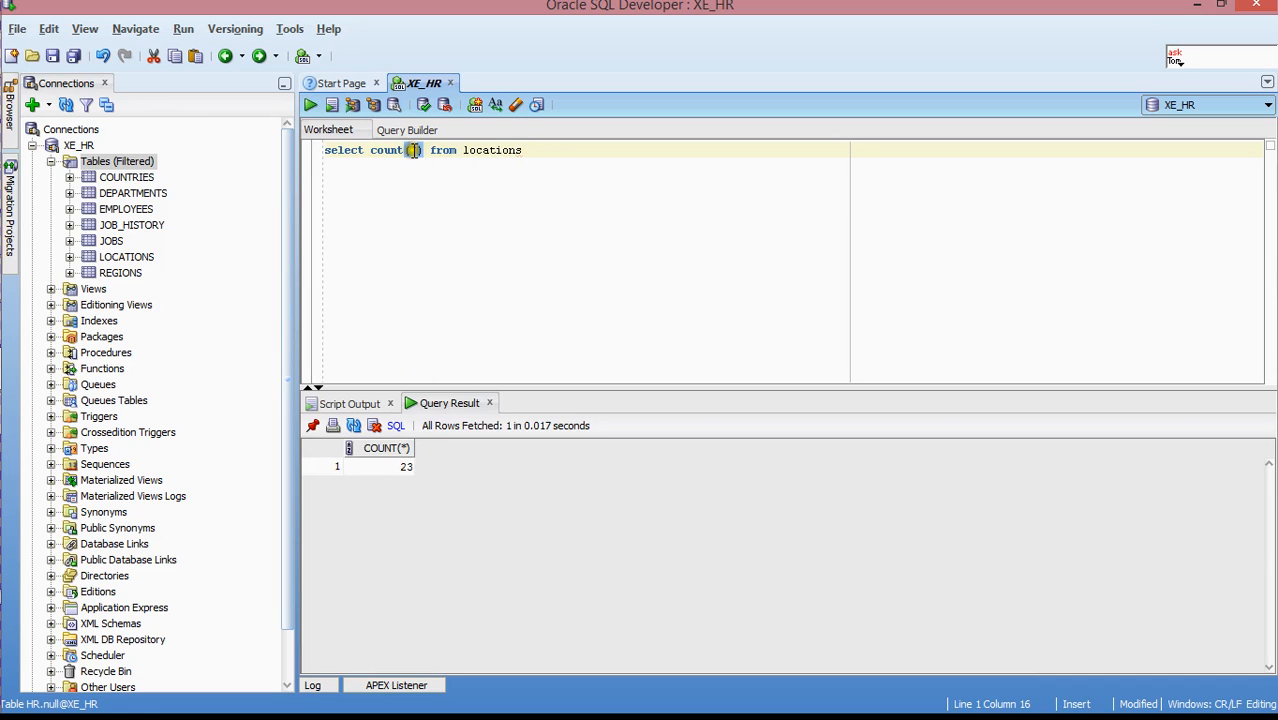
- Restore the asterisk and re-run the query to list all 23 location rows
type("*")
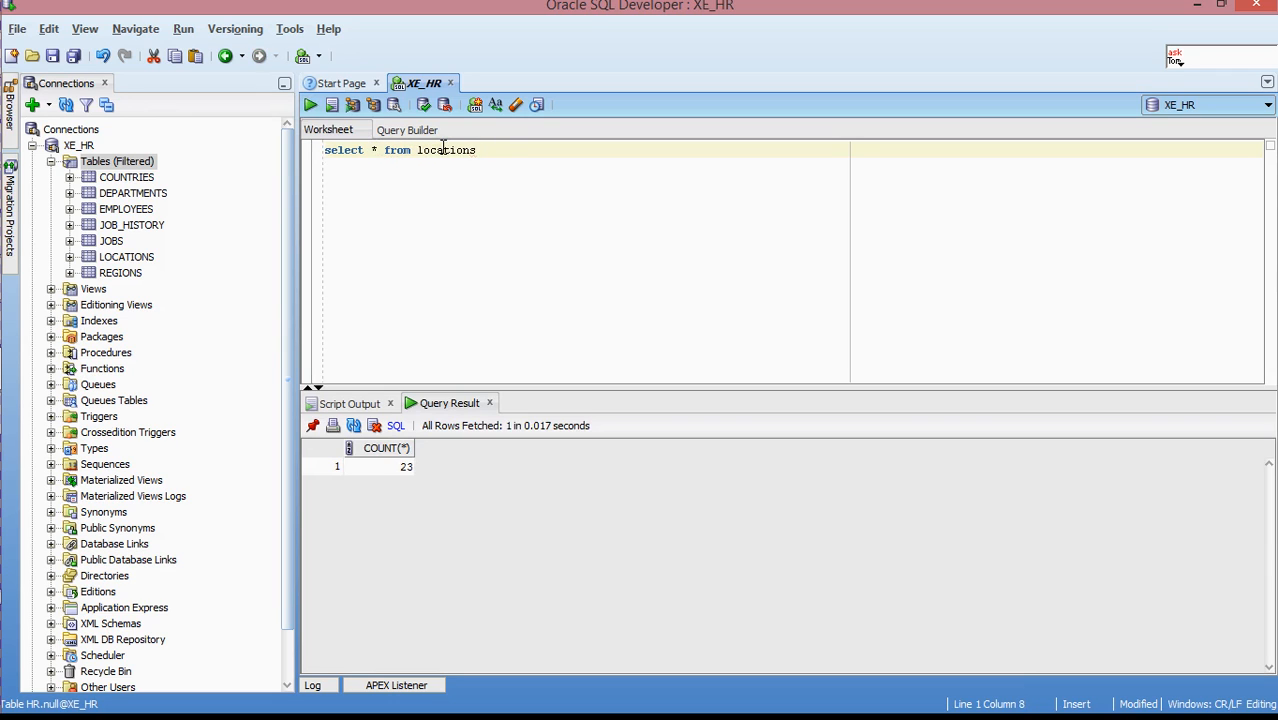
left_click(310, 104)
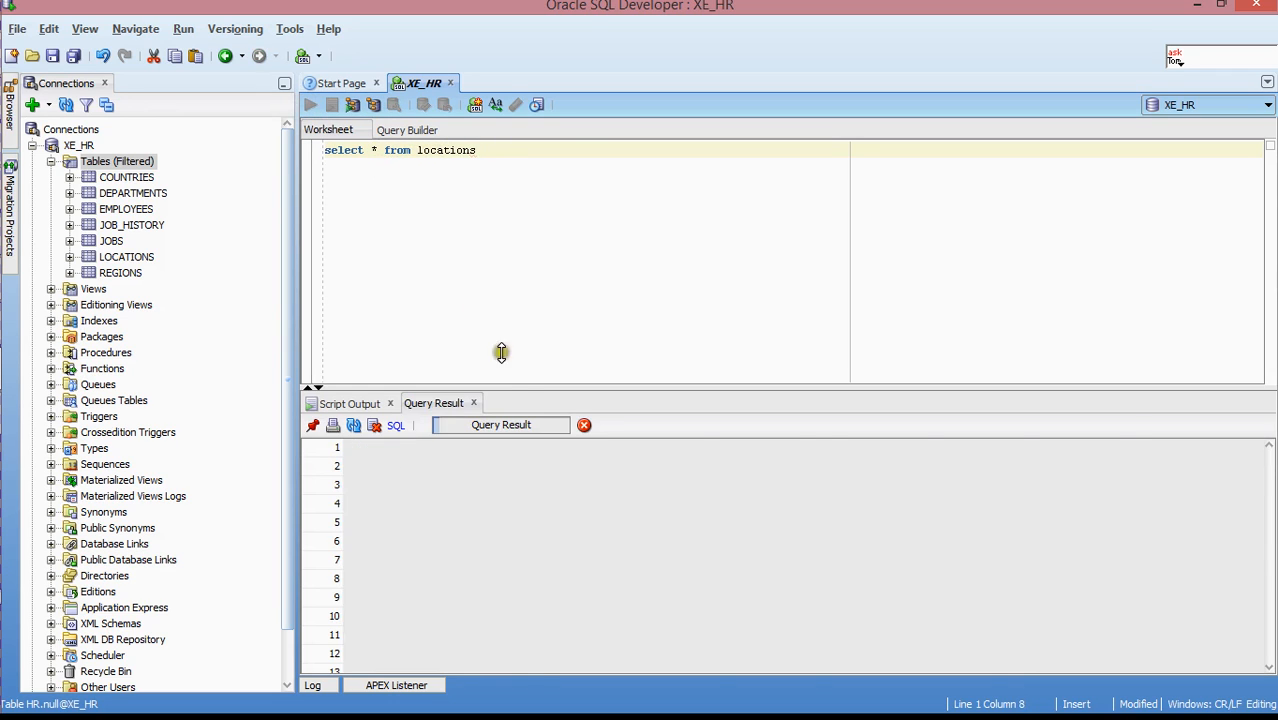
left_click(310, 104)
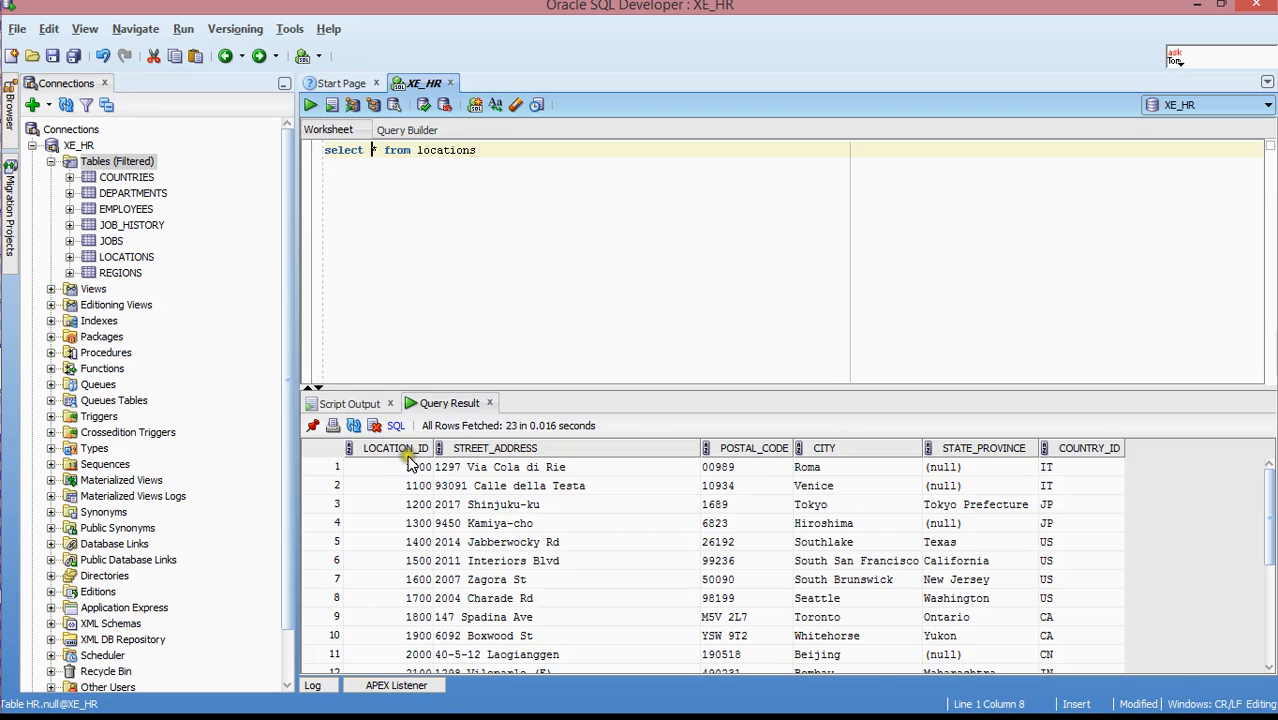
- Replace the asterisk with 'location_id, street_address' in the select list
type("*")
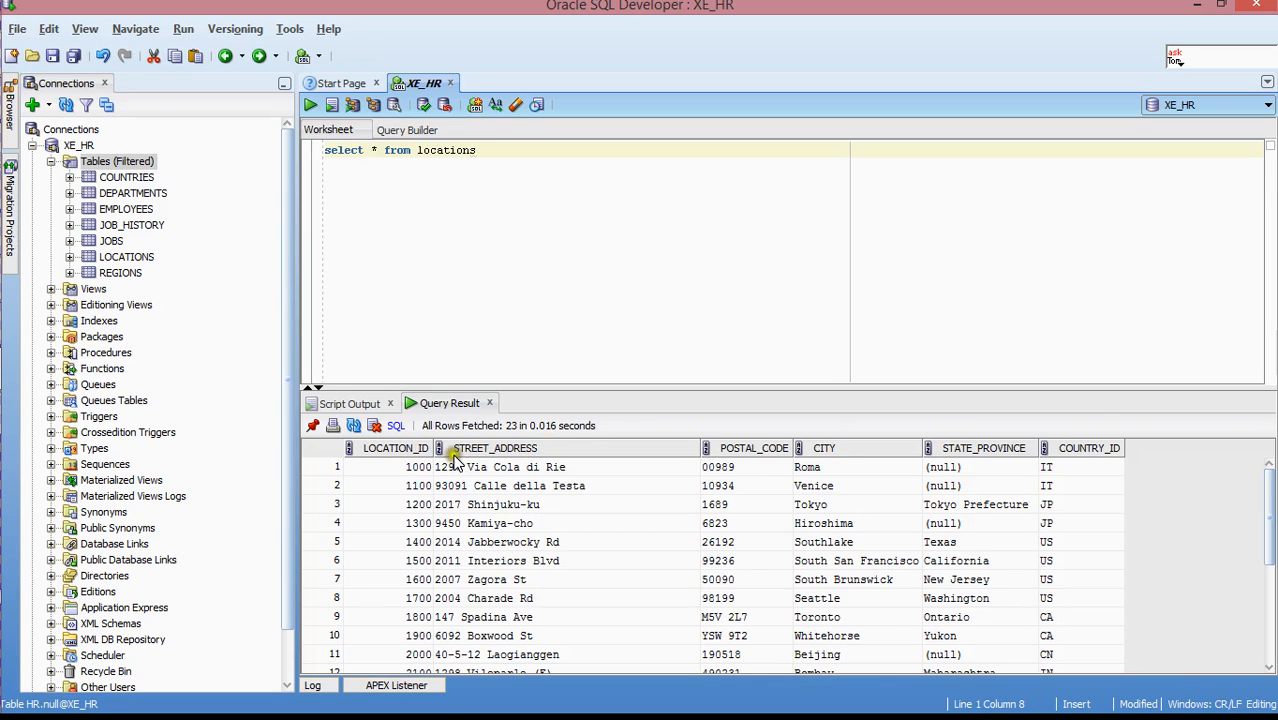
left_click(377, 150)
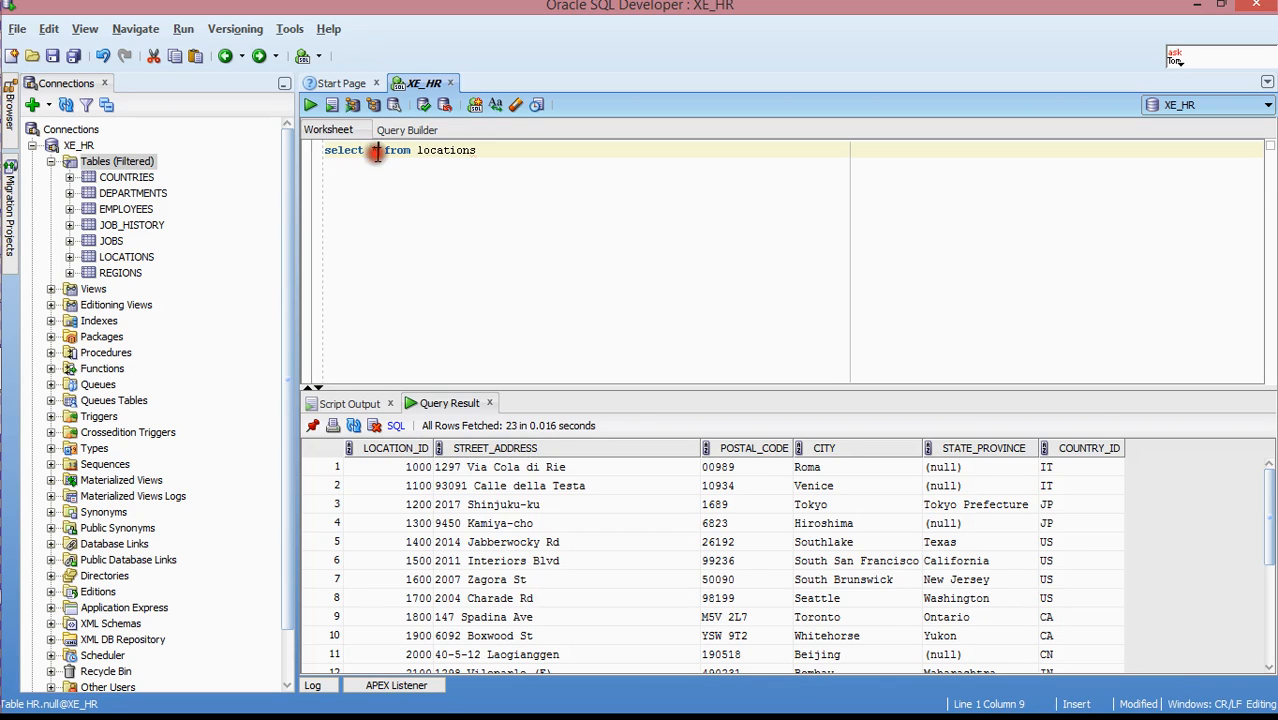
key("Backspace")
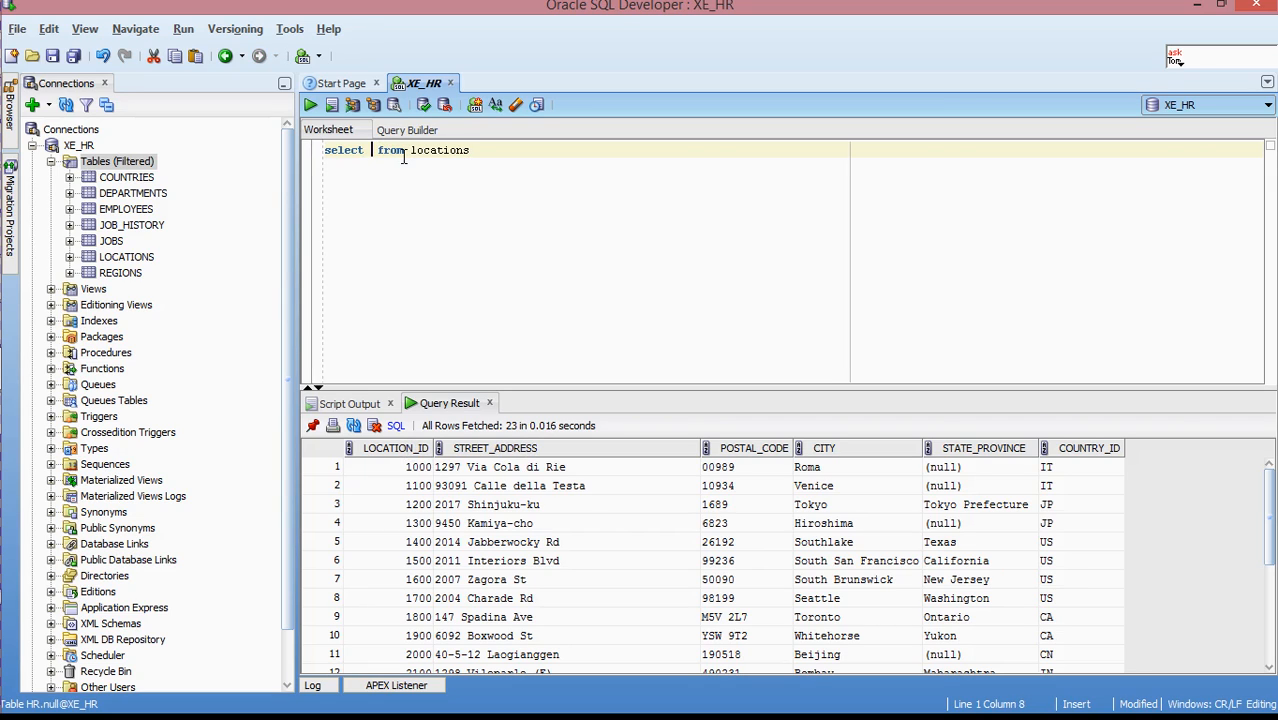
type("*")
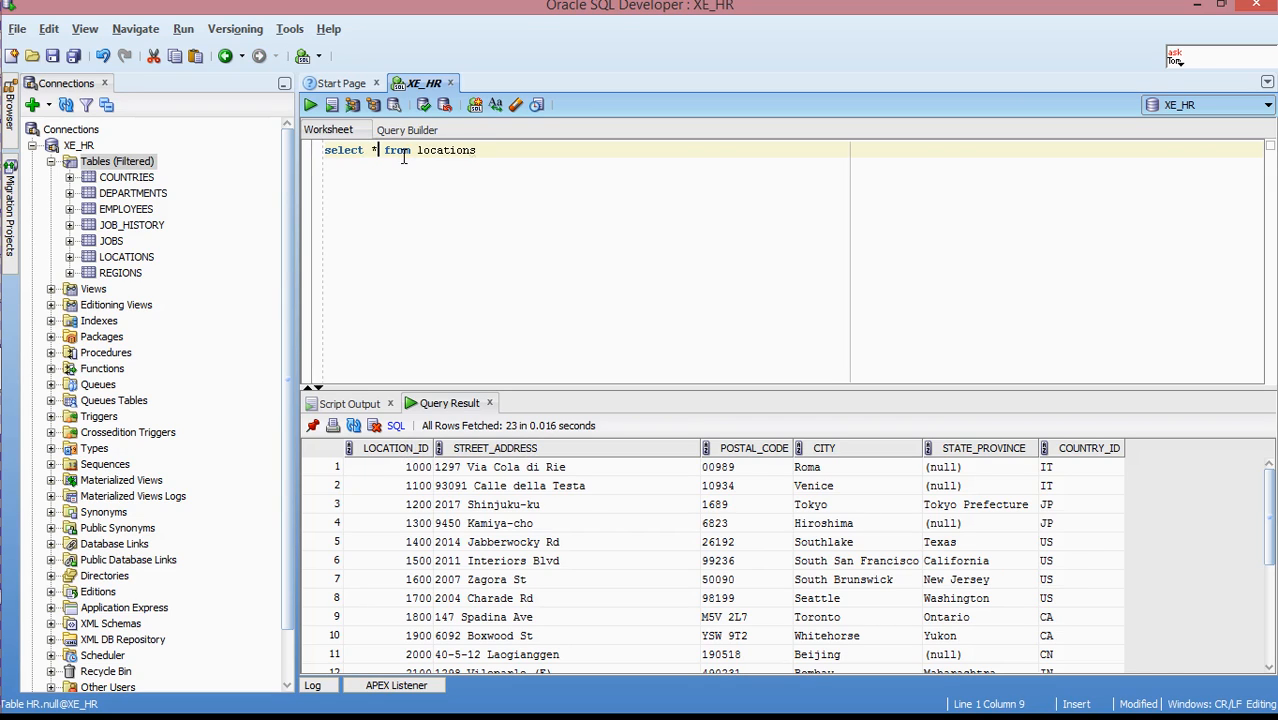
key("Backspace")
type("loc")
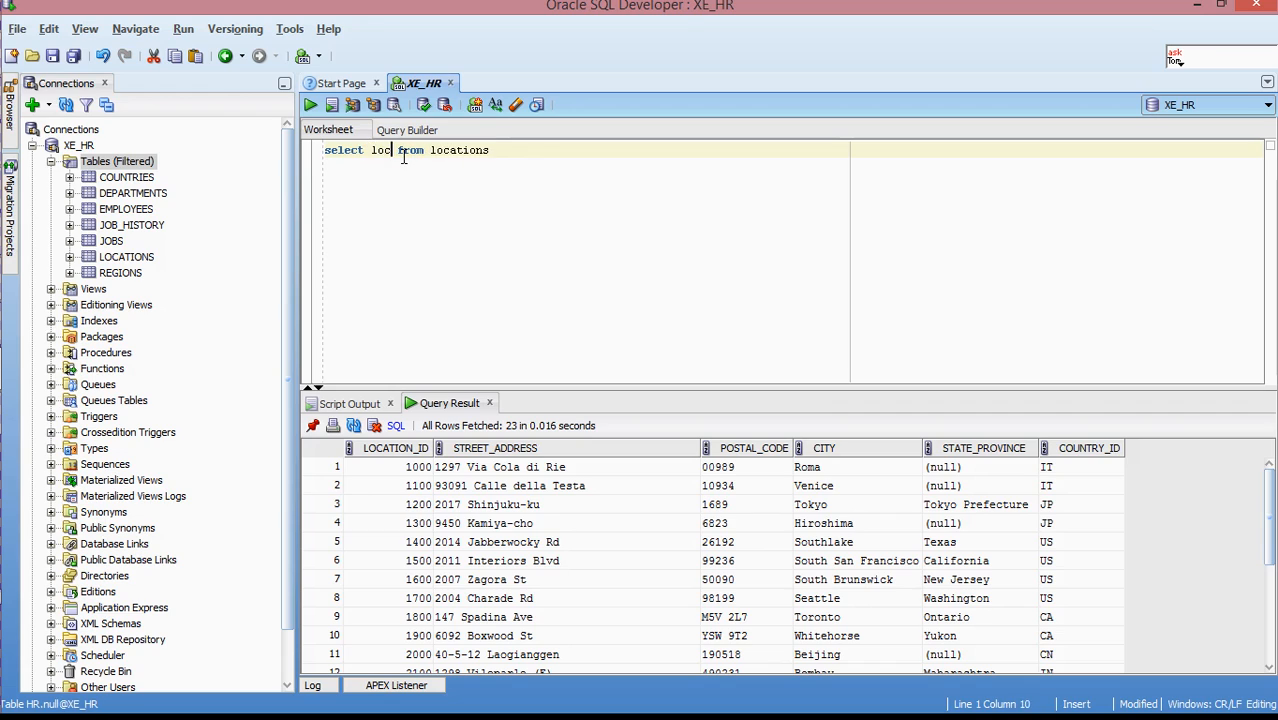
key("Backspace")
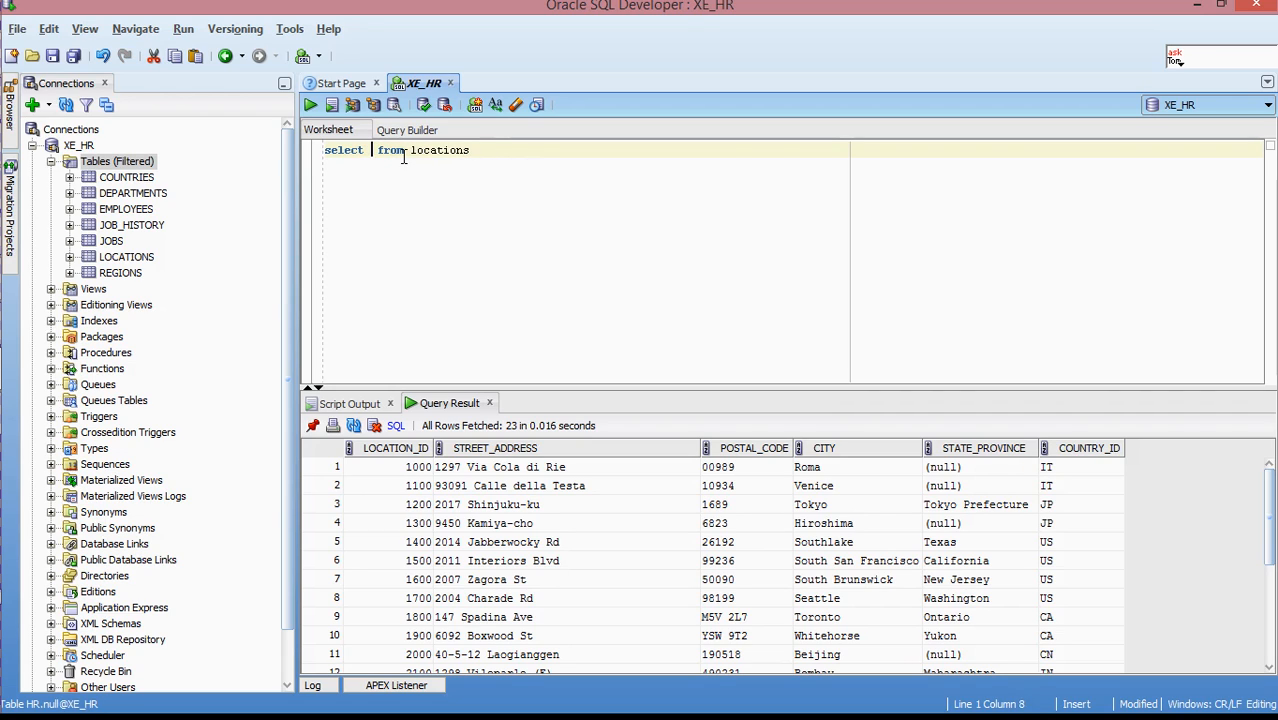
left_click(367, 150)
type(" location_id")
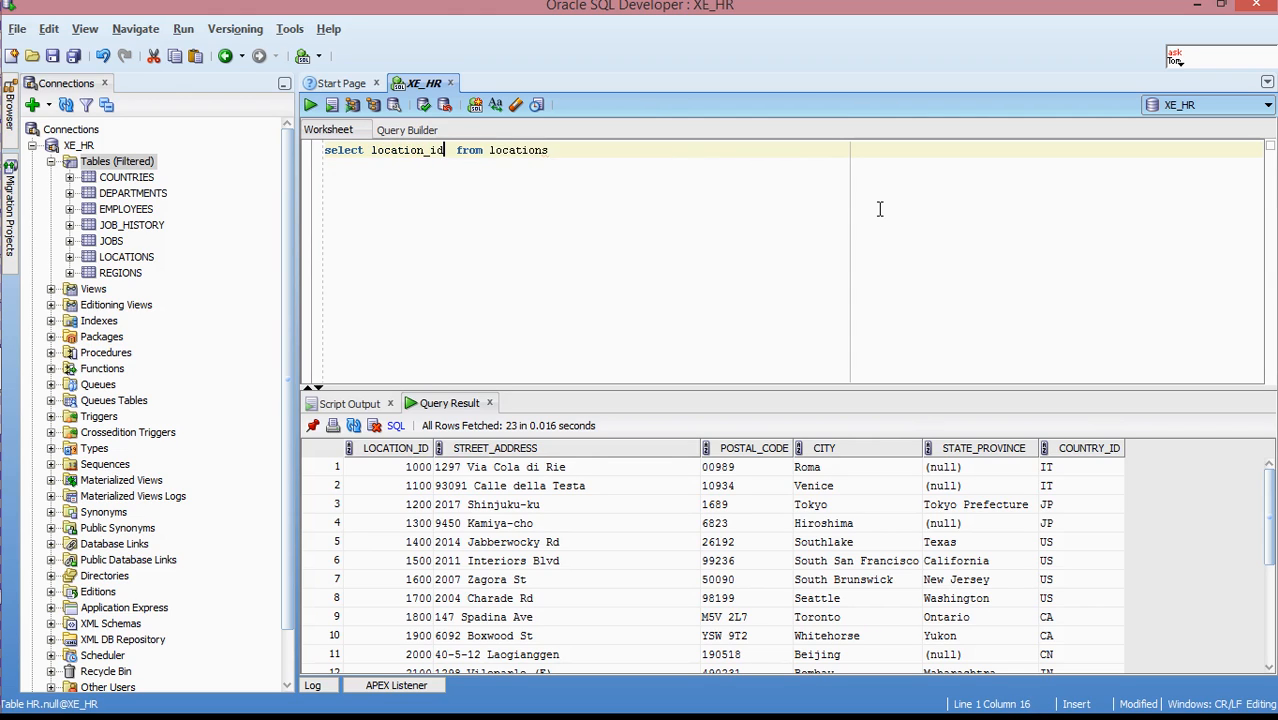
type(", stre")
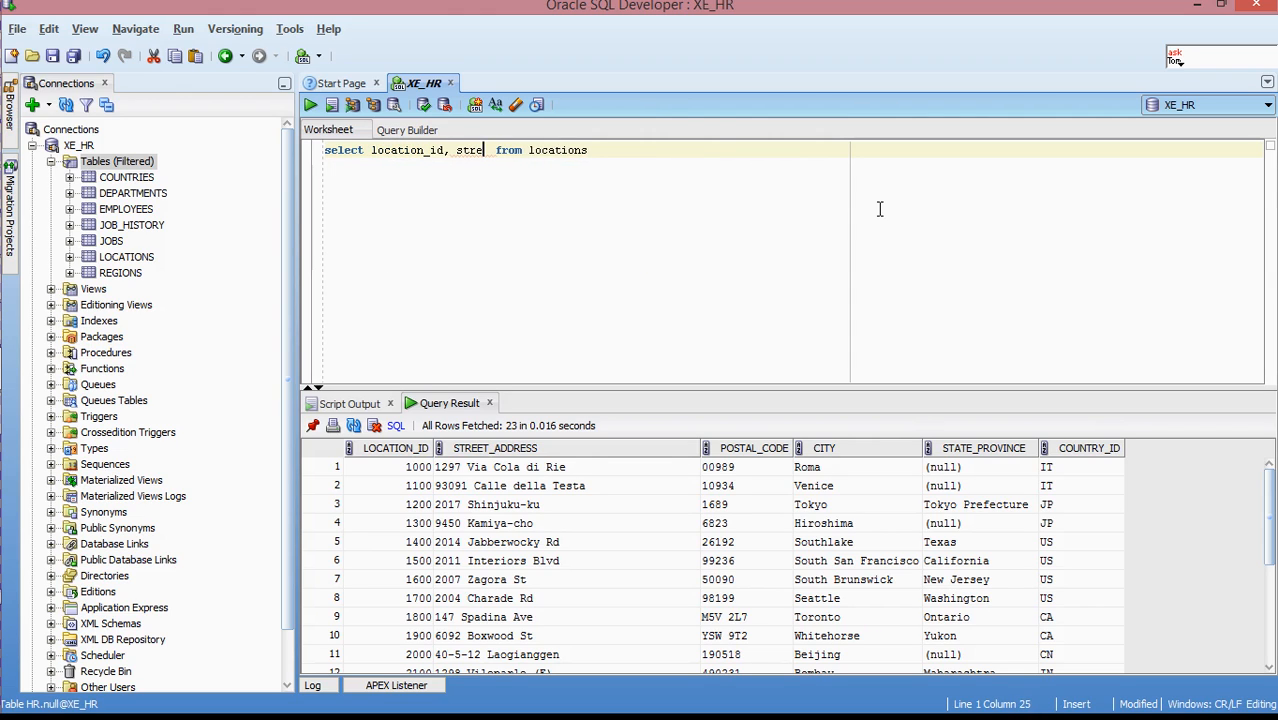
type("et_addr")
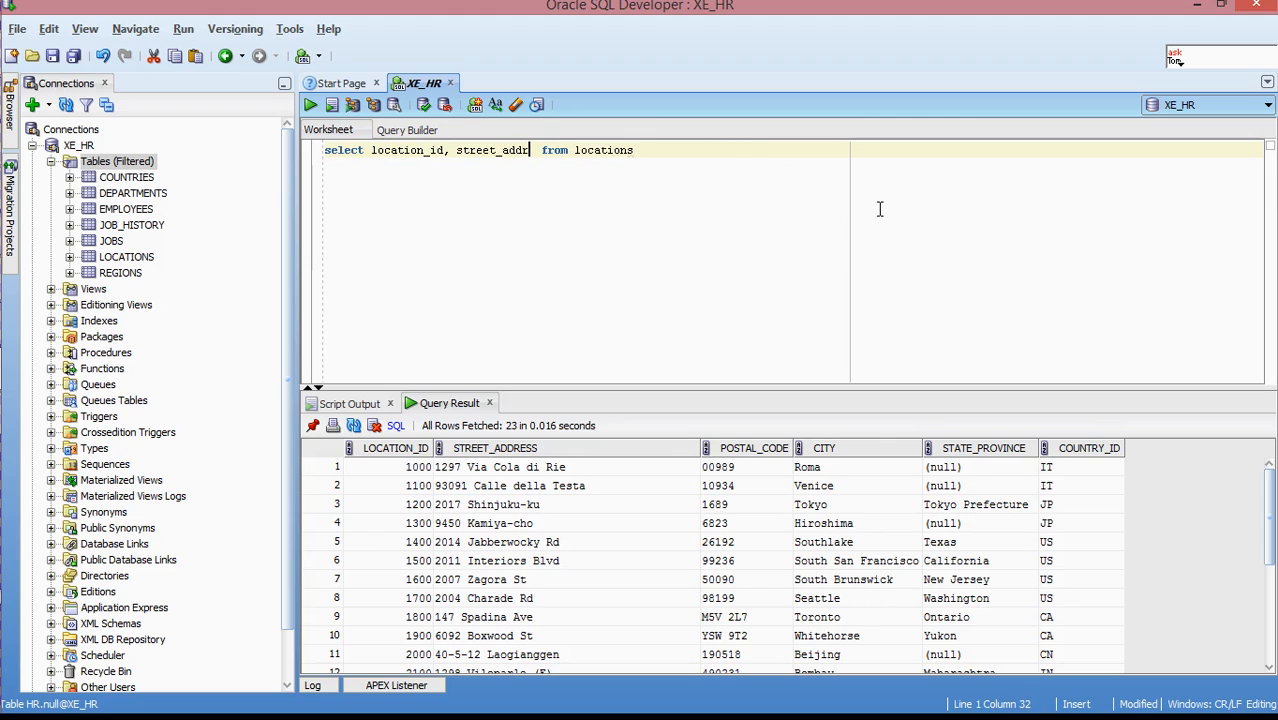
type("ess")
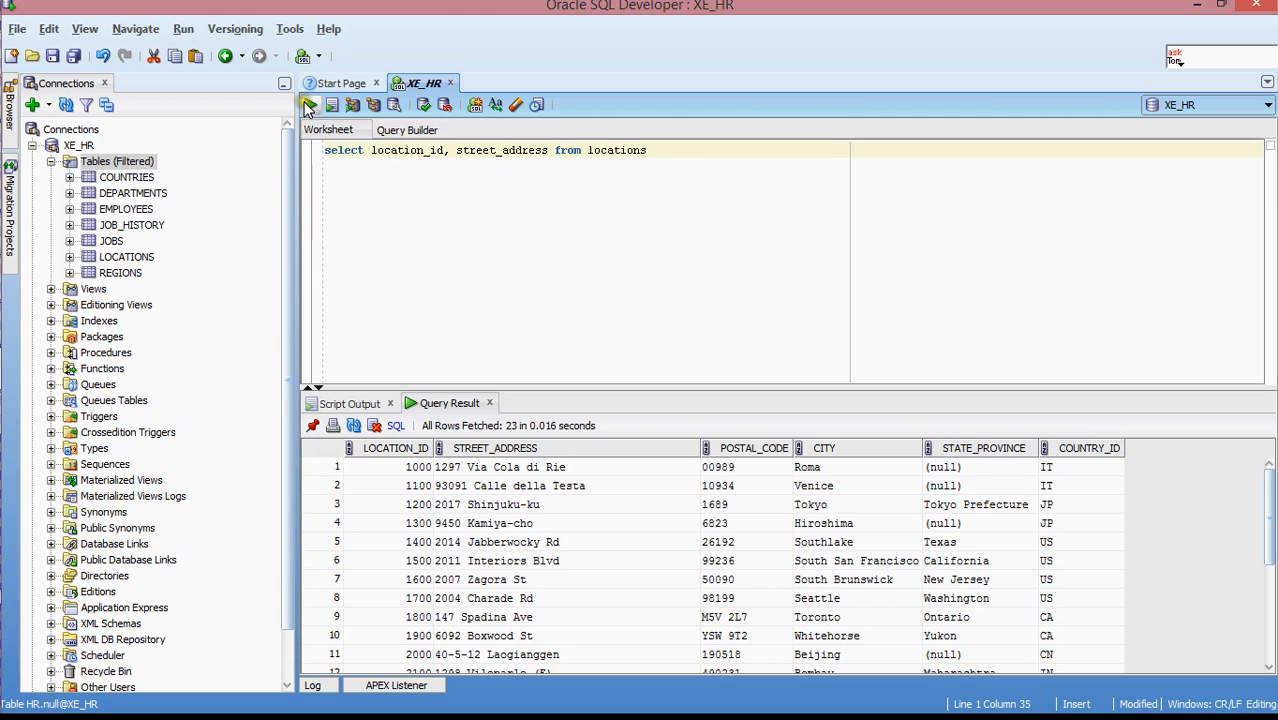
- Run 'select location_id, street_address from locations', fetching 23 rows, and toggle Script Output
left_click(310, 104)
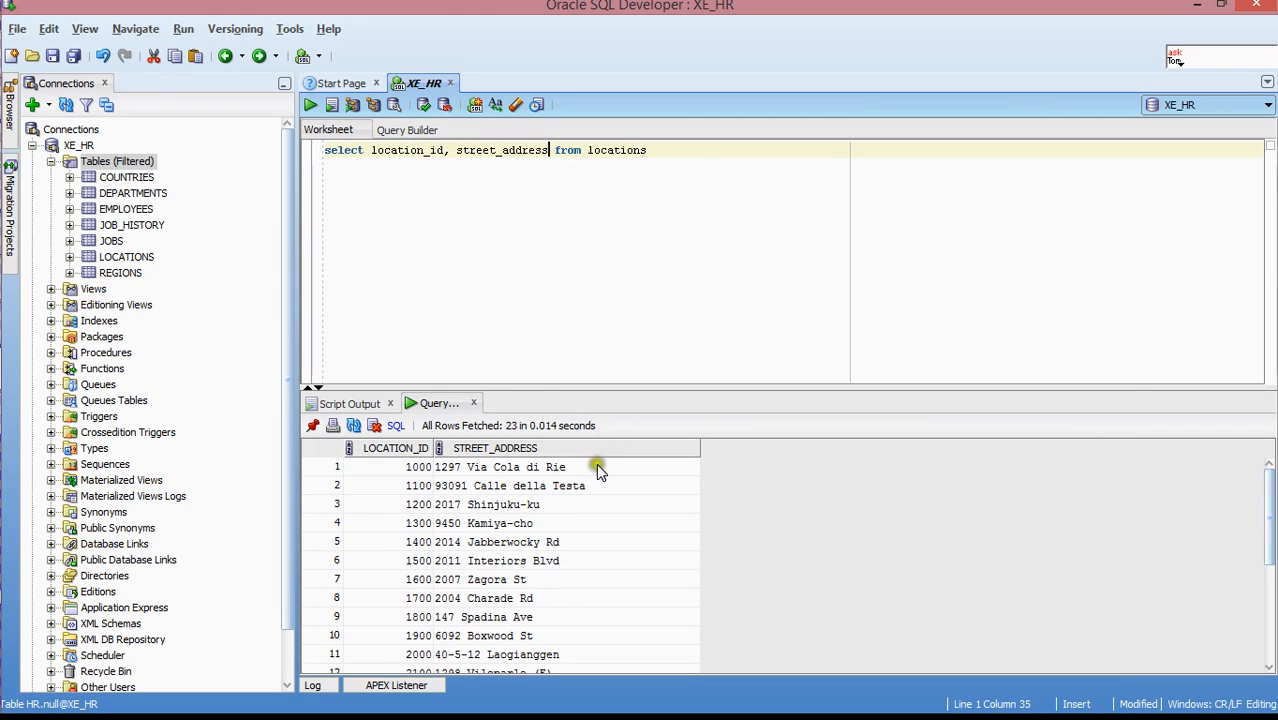
mouse_move(411, 504)
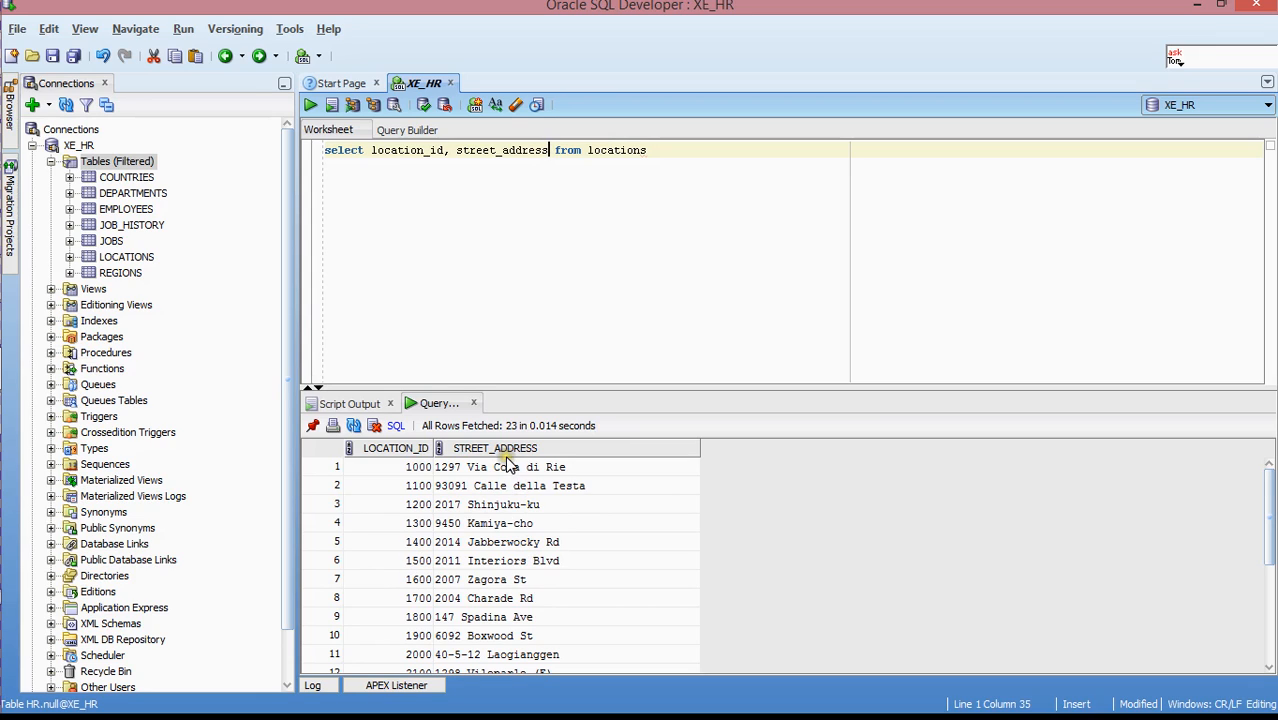
mouse_move(659, 141)
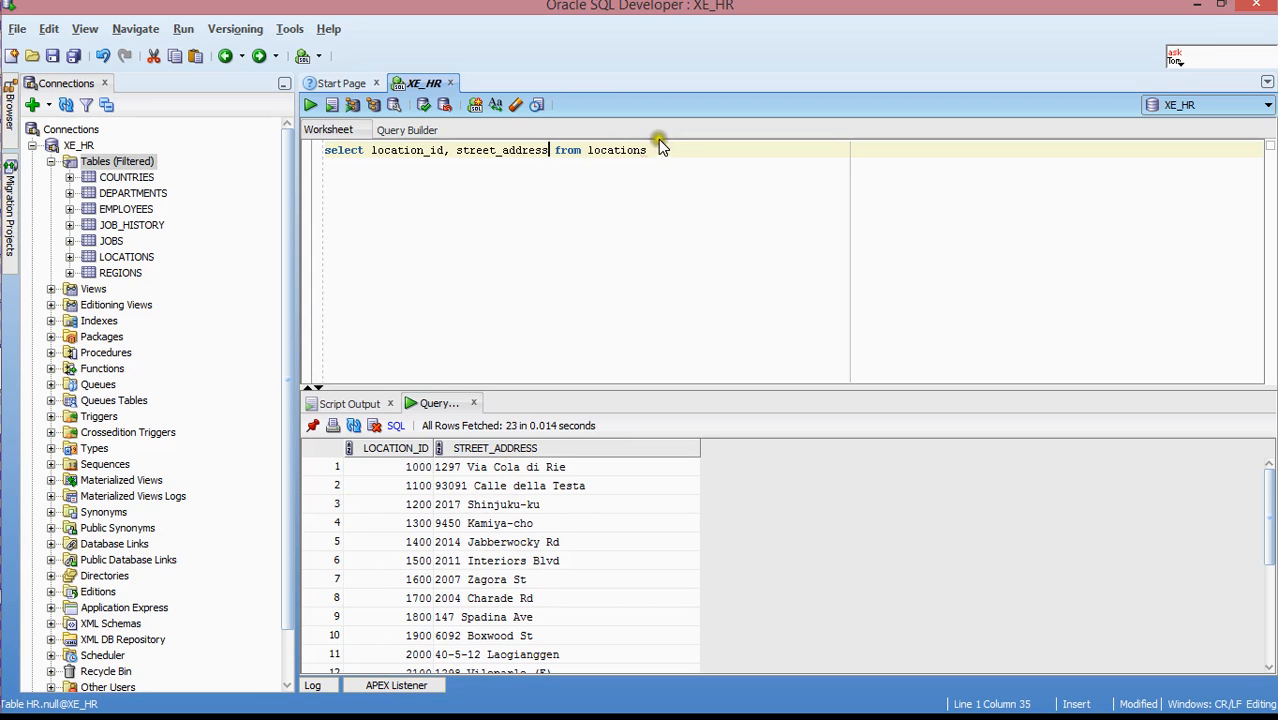
mouse_move(660, 152)
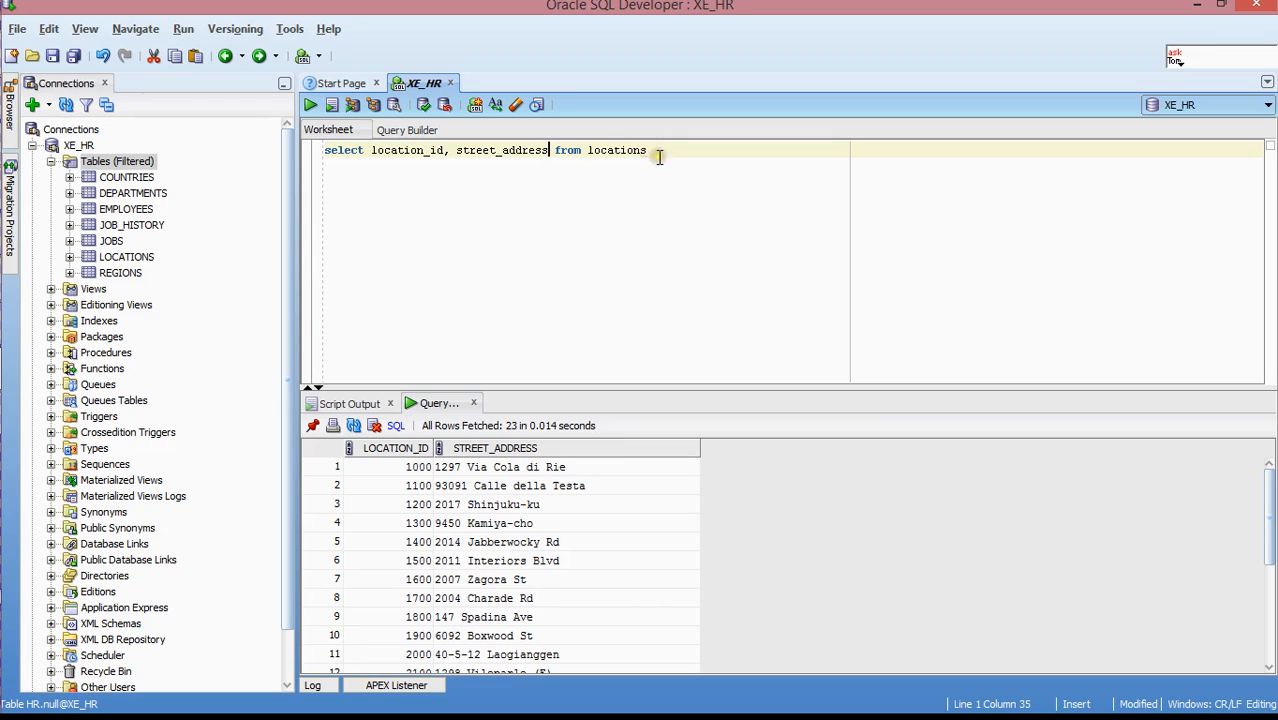
mouse_move(490, 240)
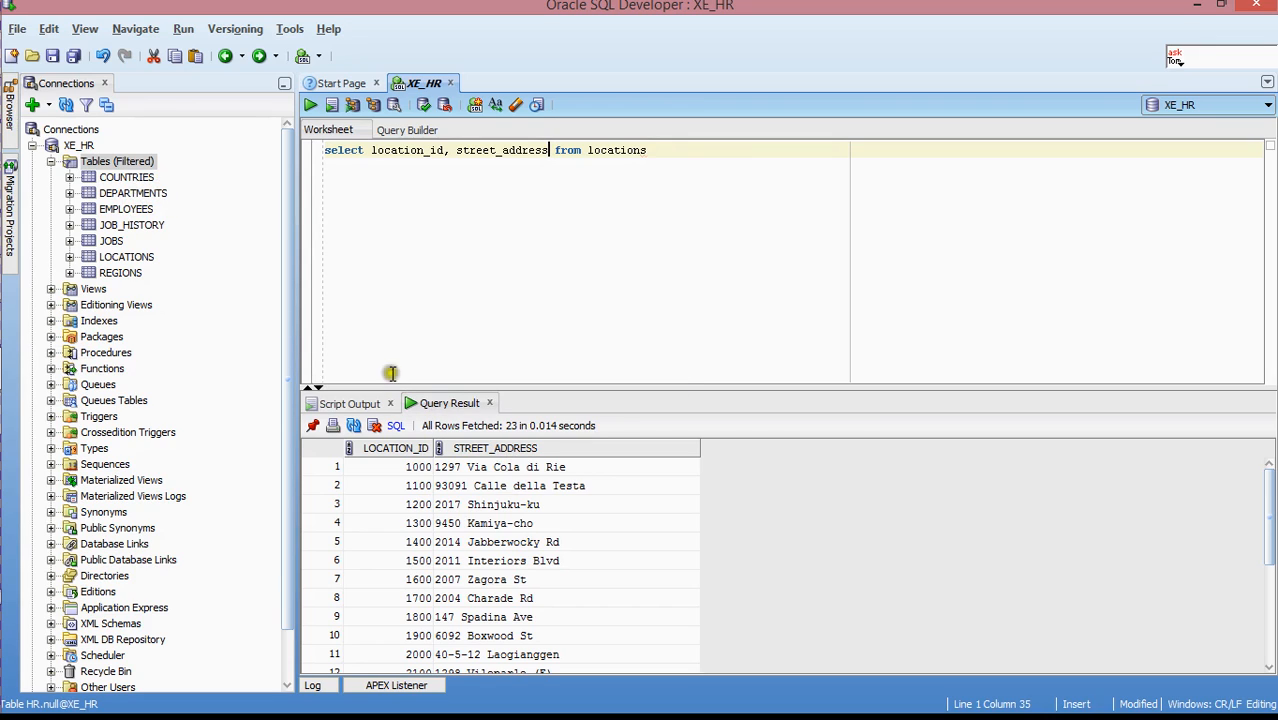
mouse_move(430, 410)
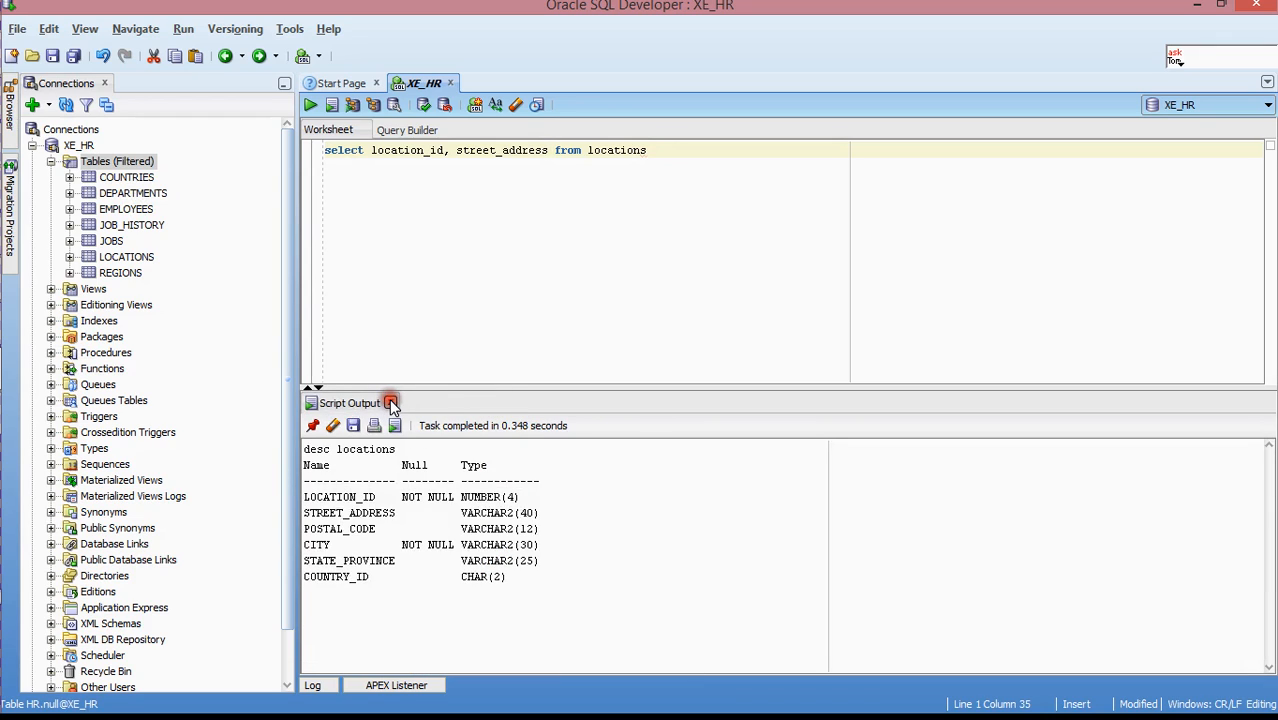
left_click(391, 403)
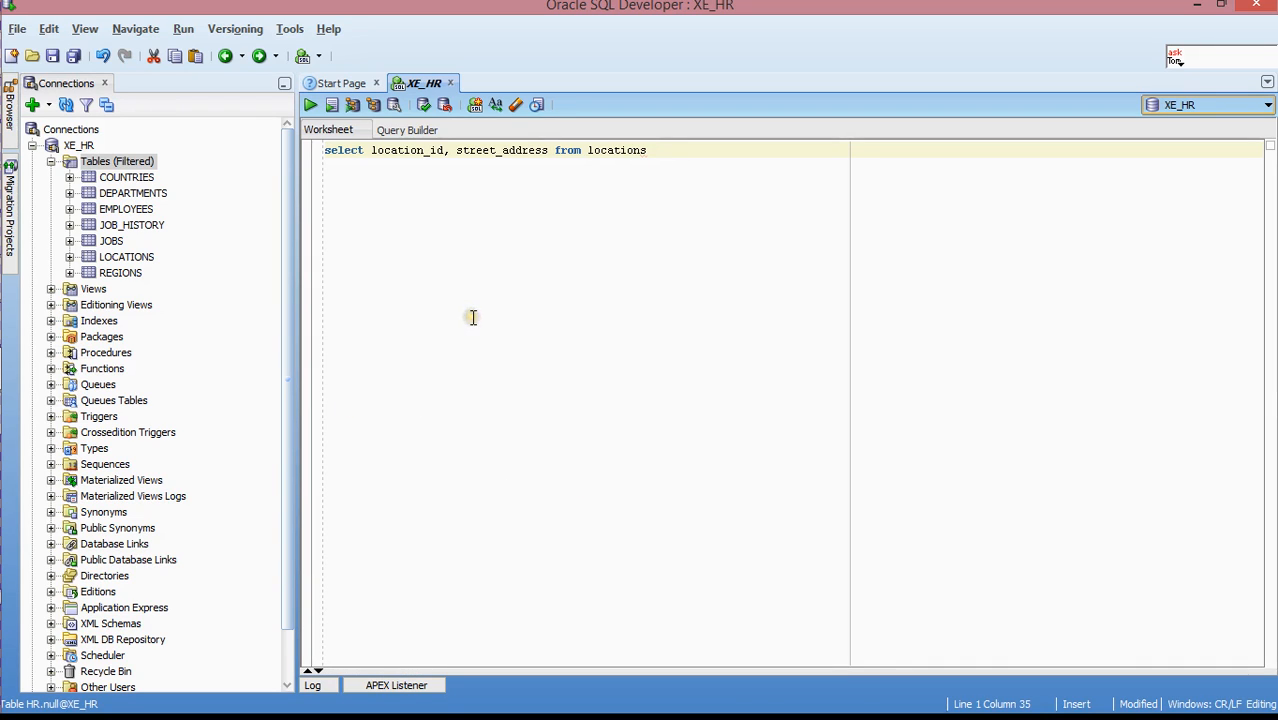
mouse_move(578, 170)
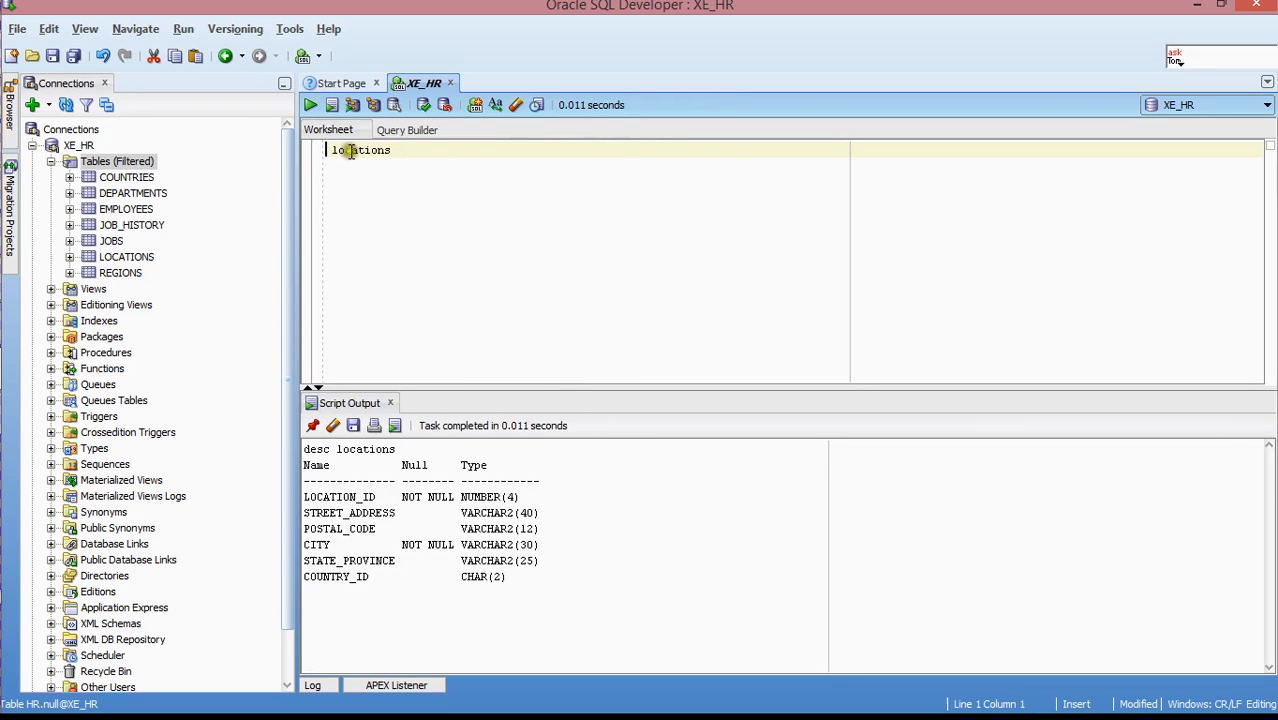
type("select location_id, street_address from locations")
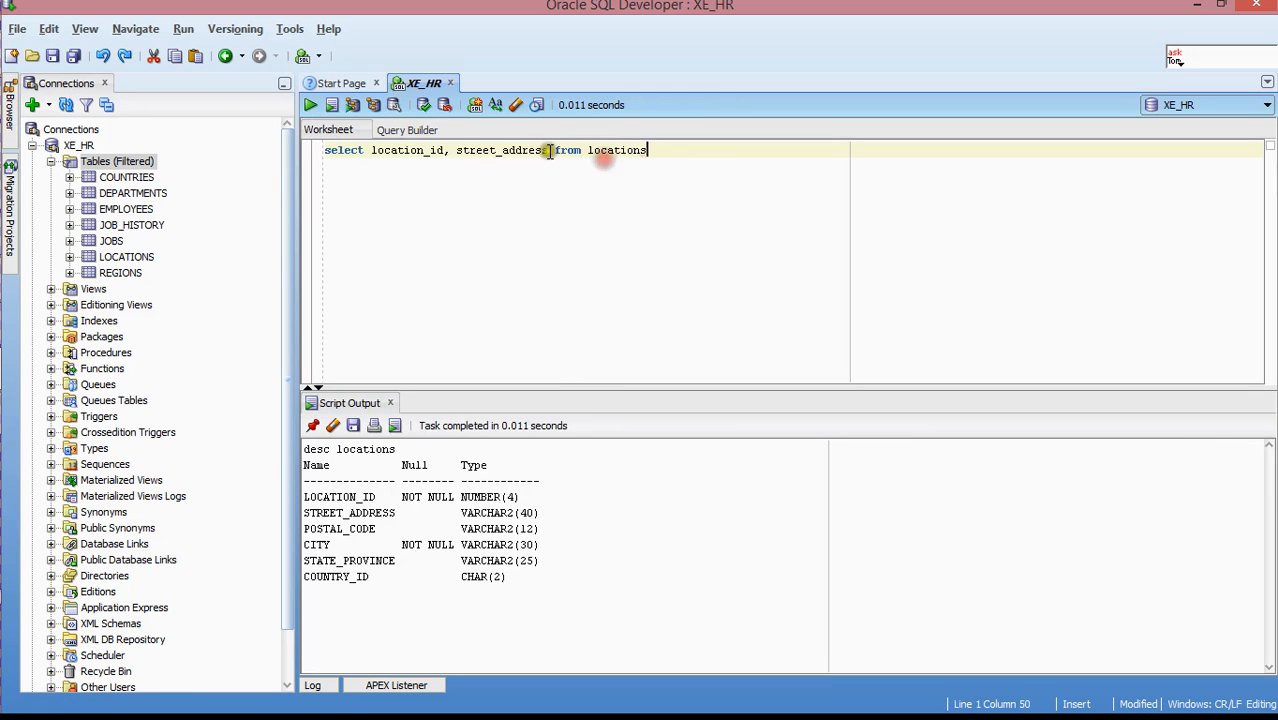
left_click(310, 104)
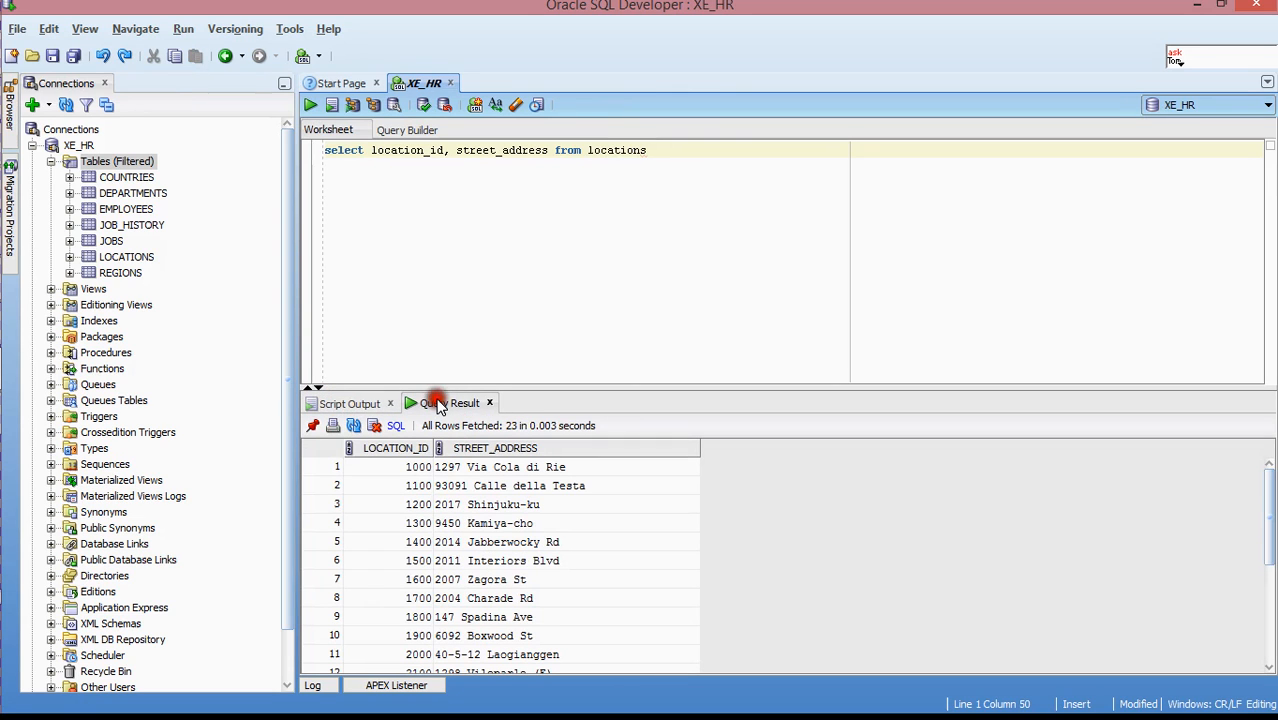
left_click(348, 403)
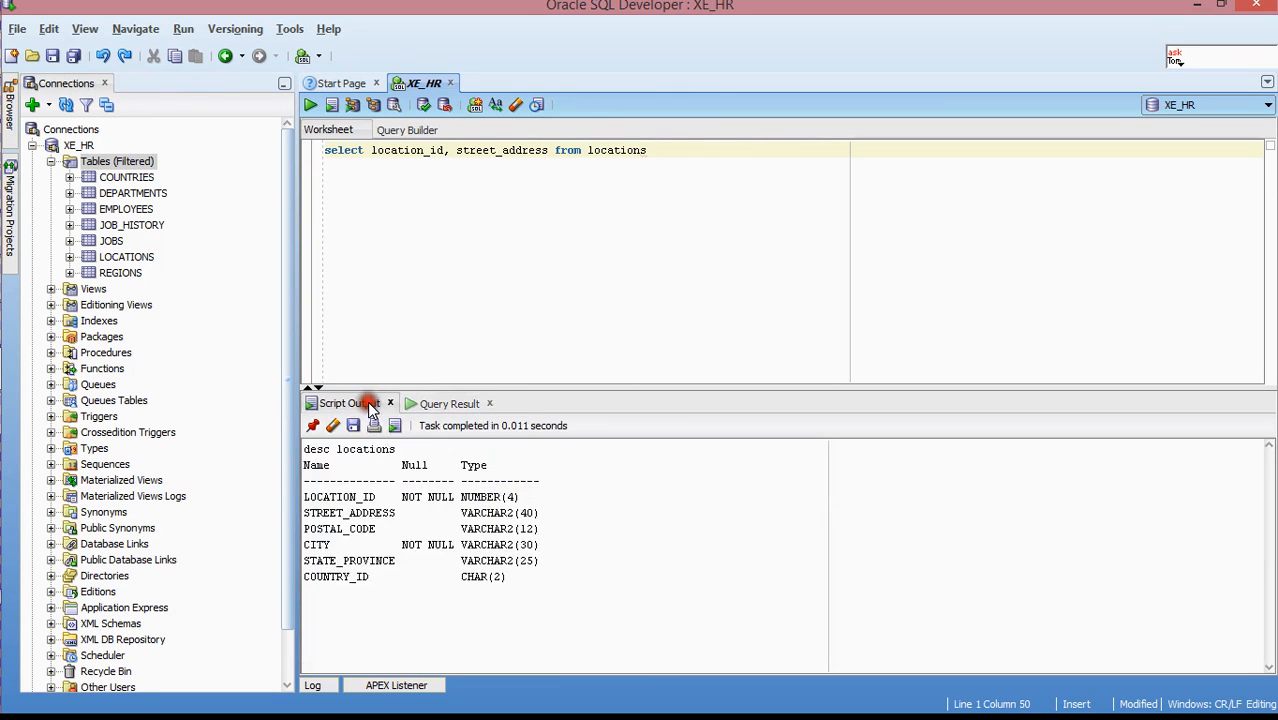
mouse_move(375, 403)
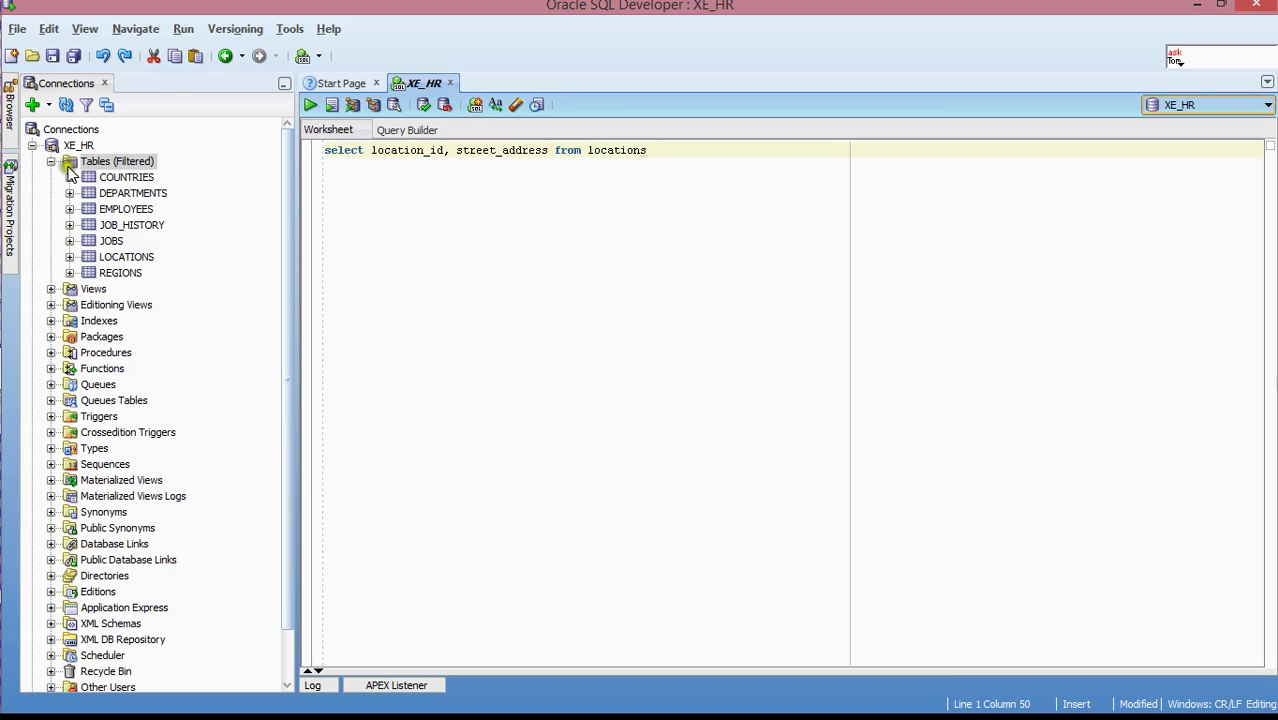
- Collapse the Tables and XE_HR nodes, then bring up XE_HR's context menu
left_click(117, 161)
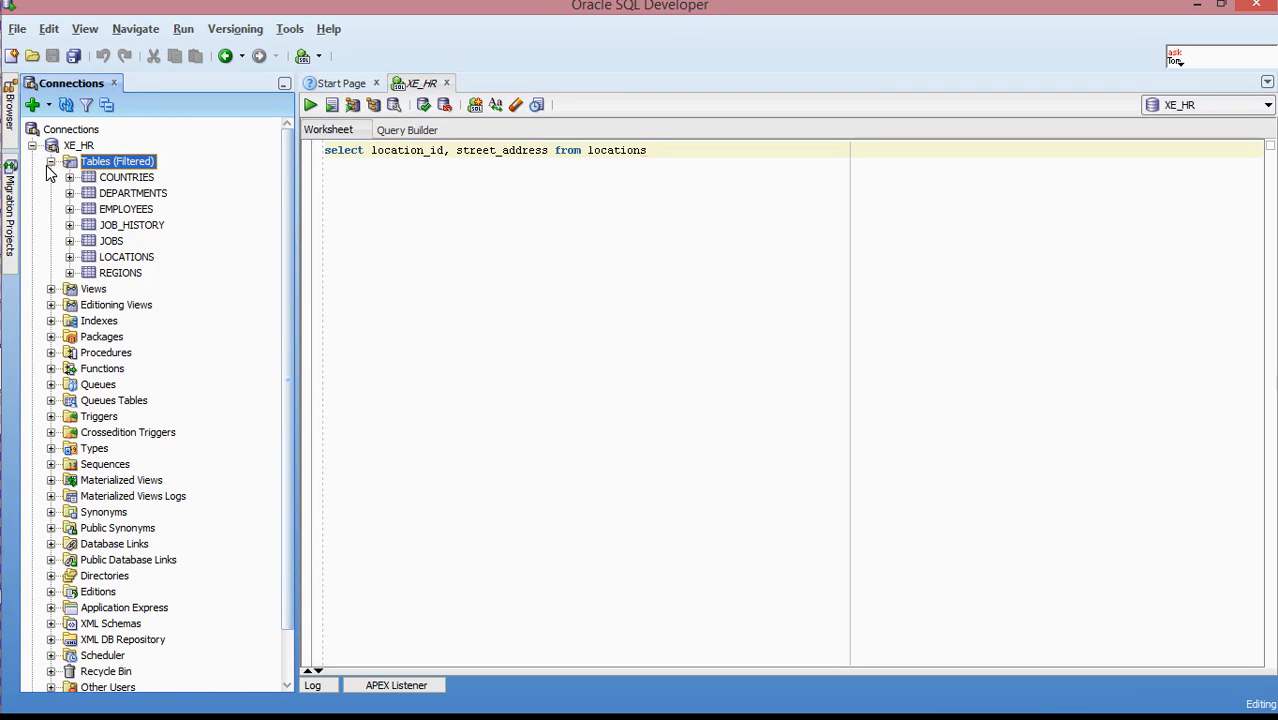
left_click(52, 161)
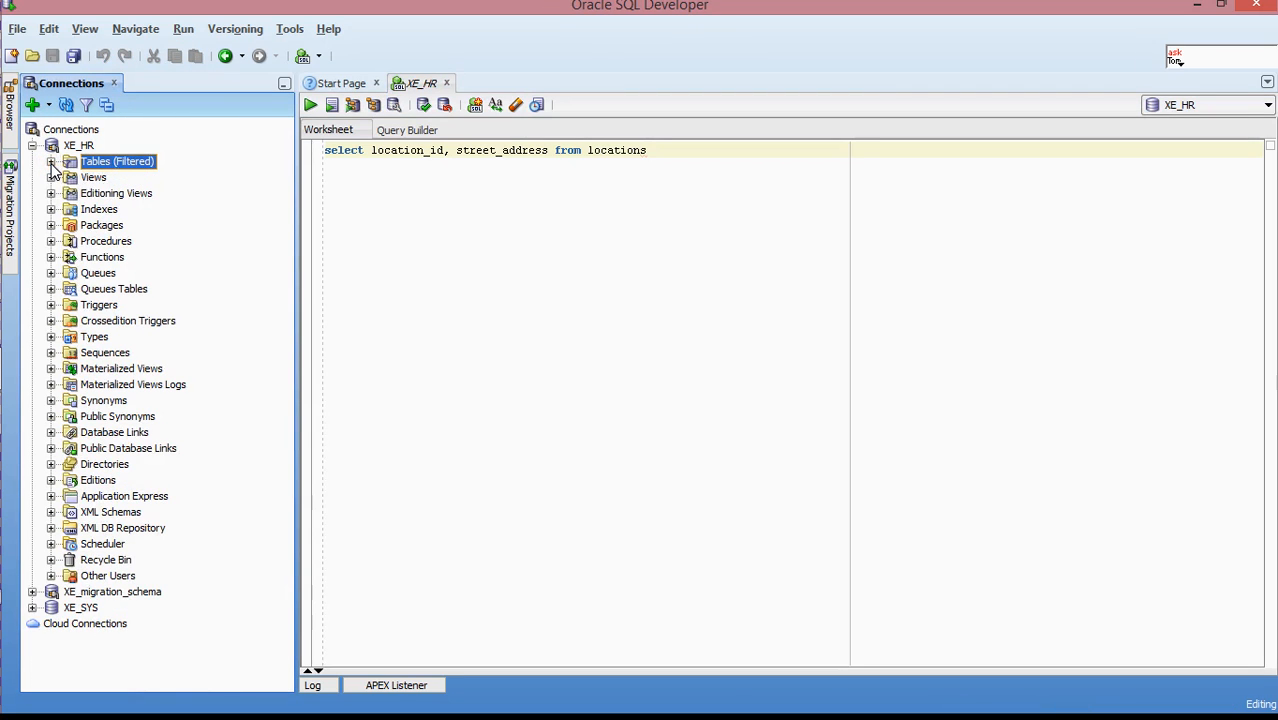
mouse_move(193, 172)
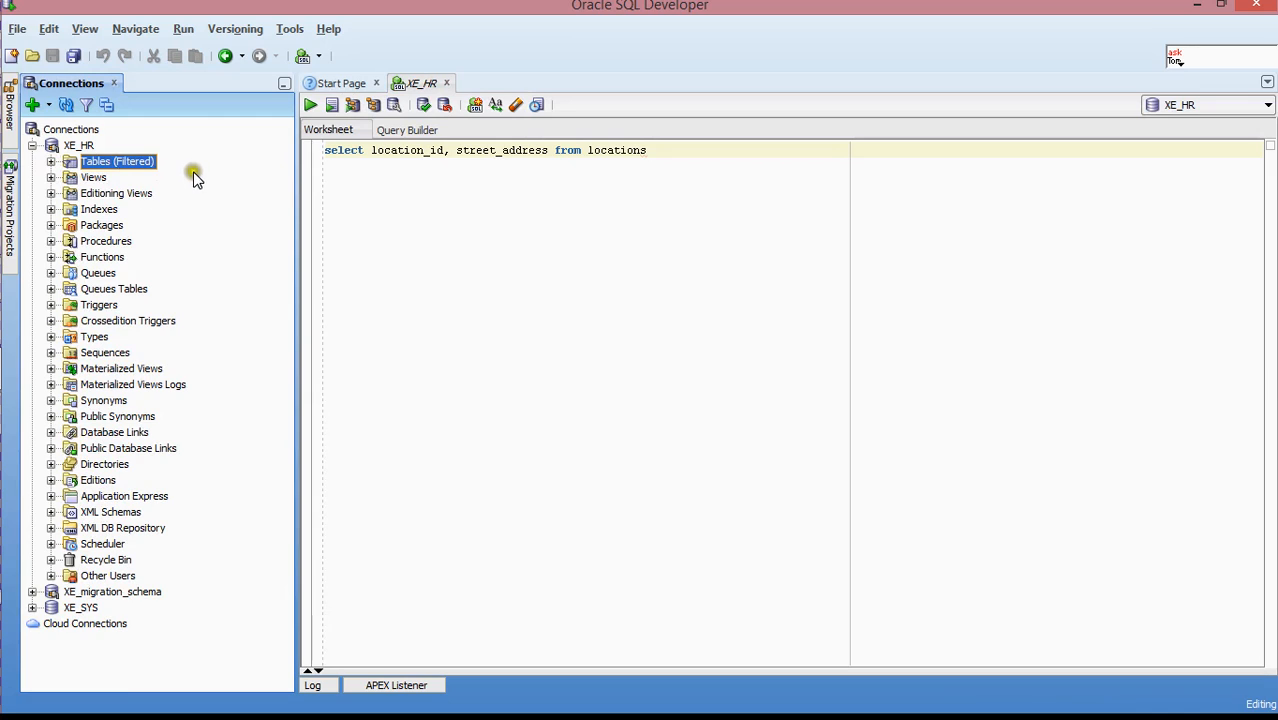
mouse_move(65, 195)
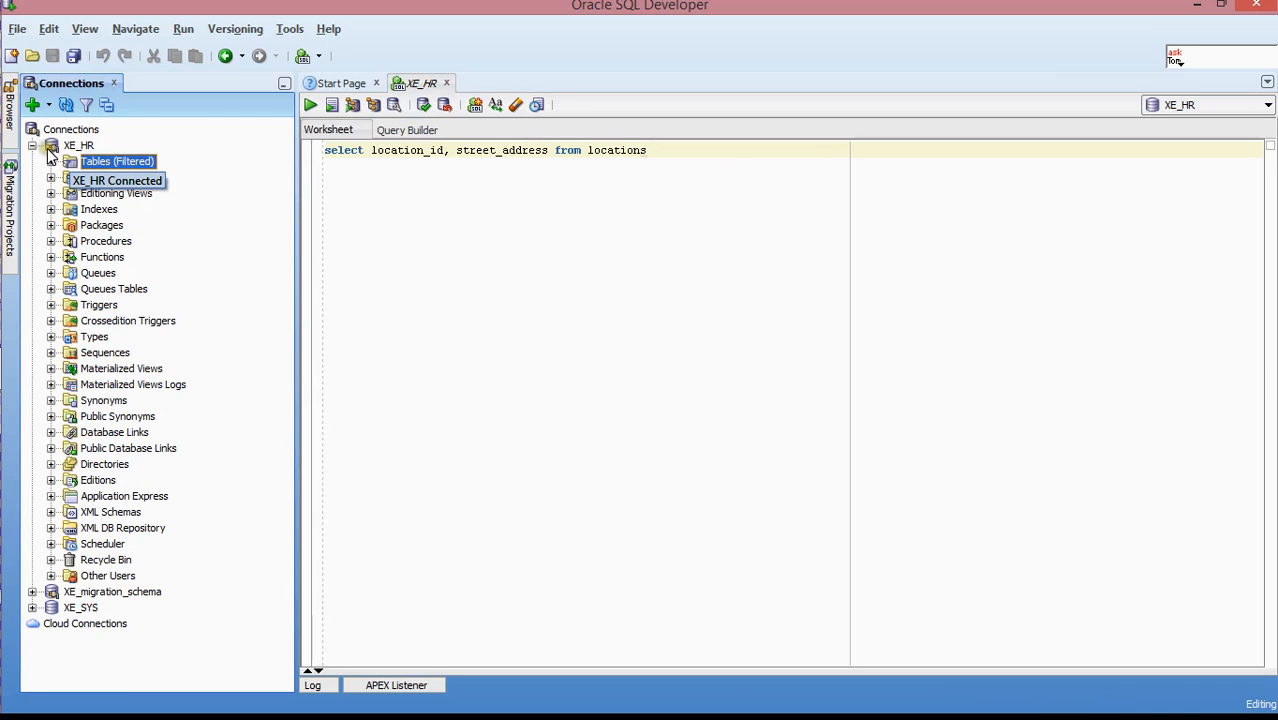
left_click(33, 145)
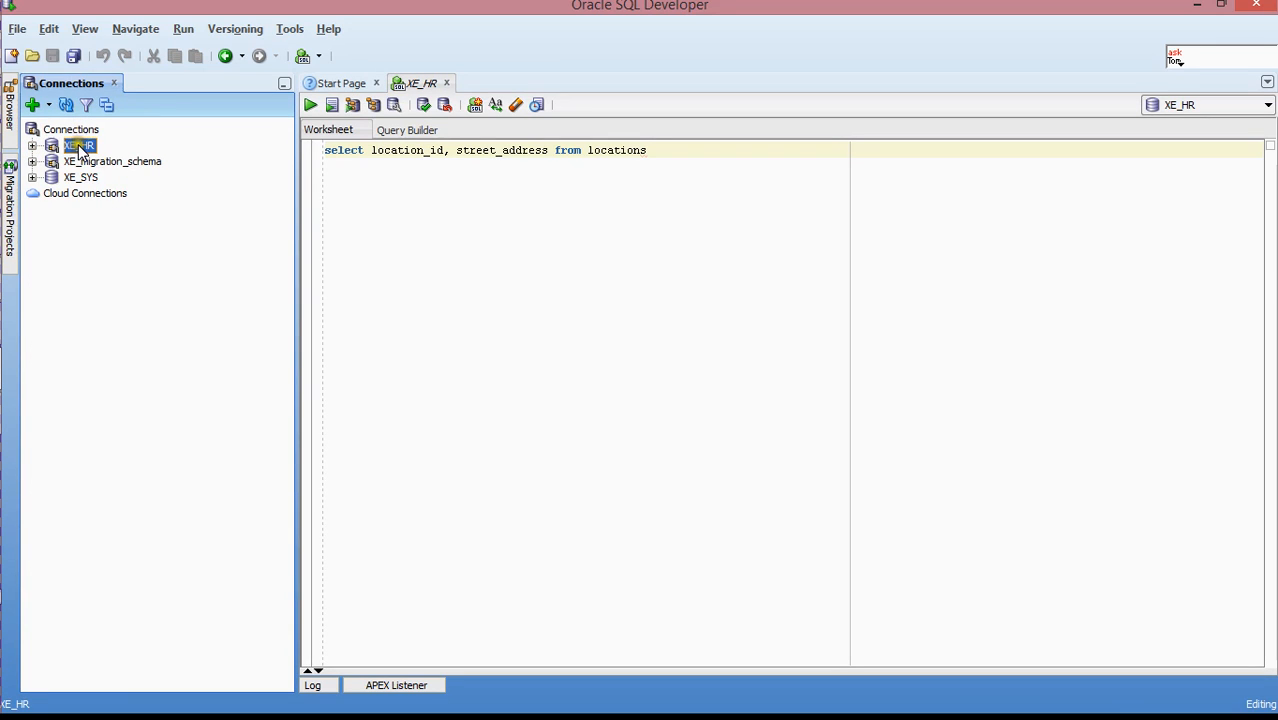
right_click(79, 145)
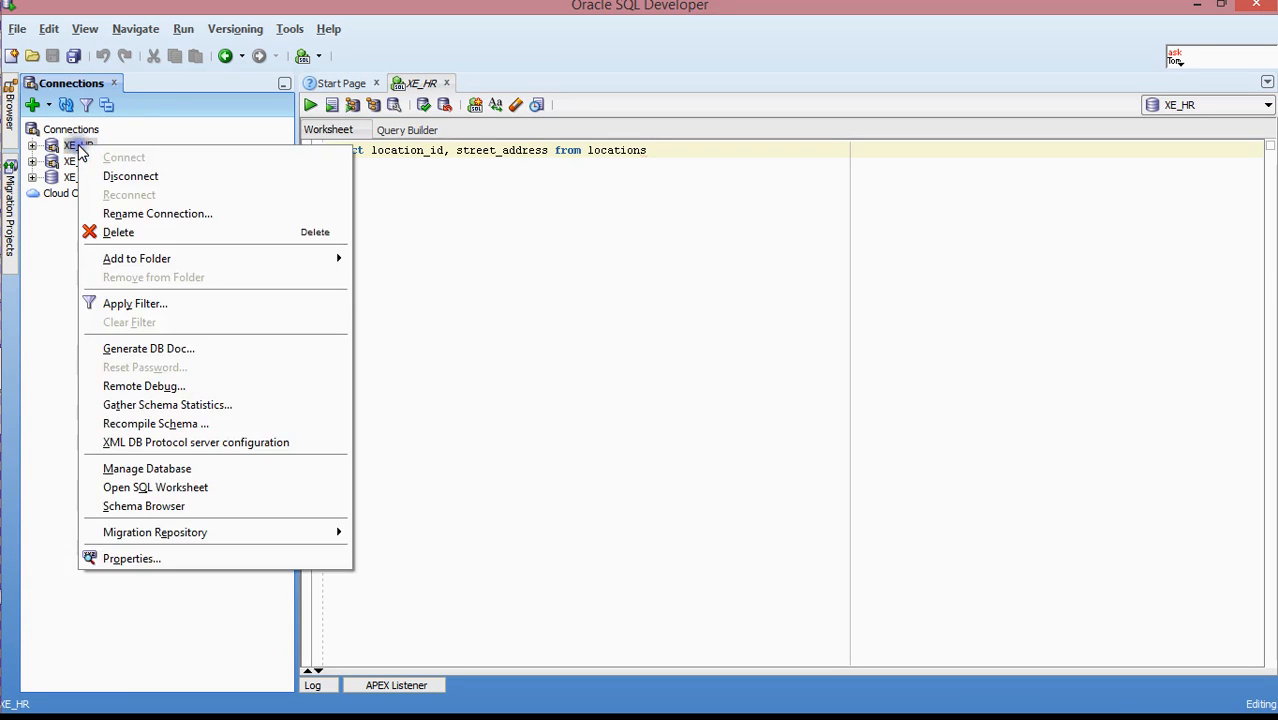
mouse_move(133, 232)
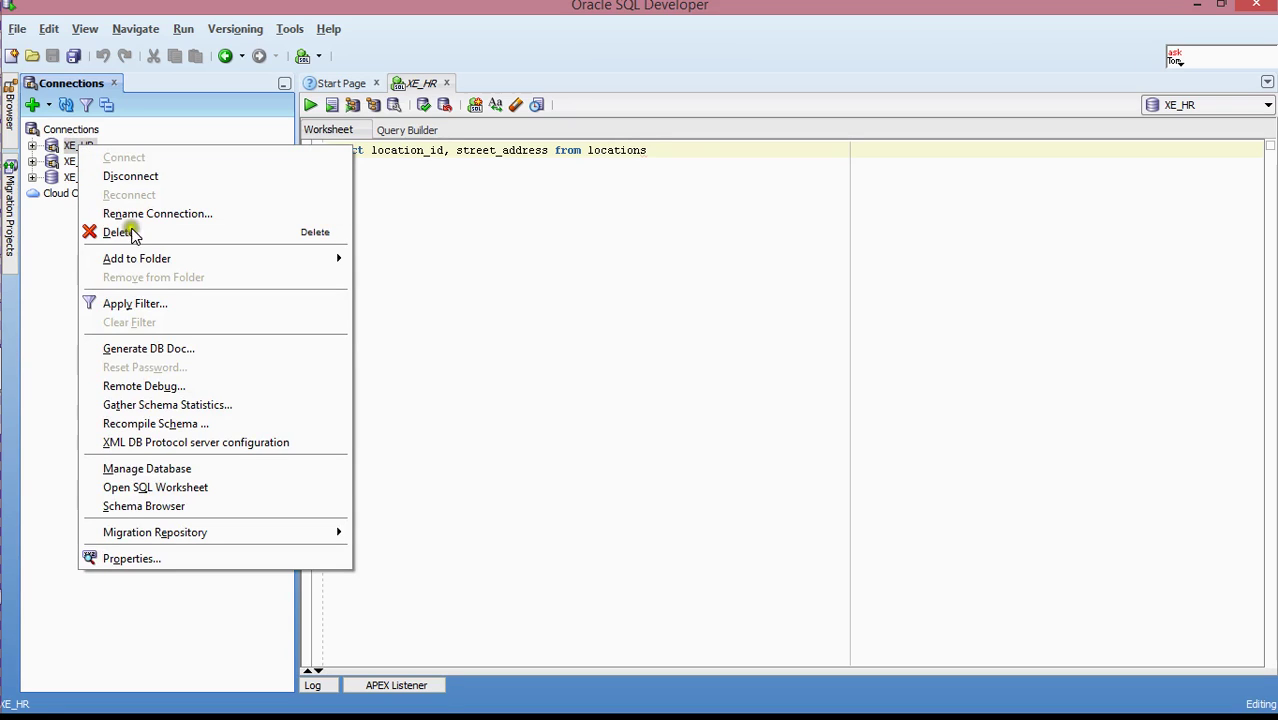
mouse_move(143, 505)
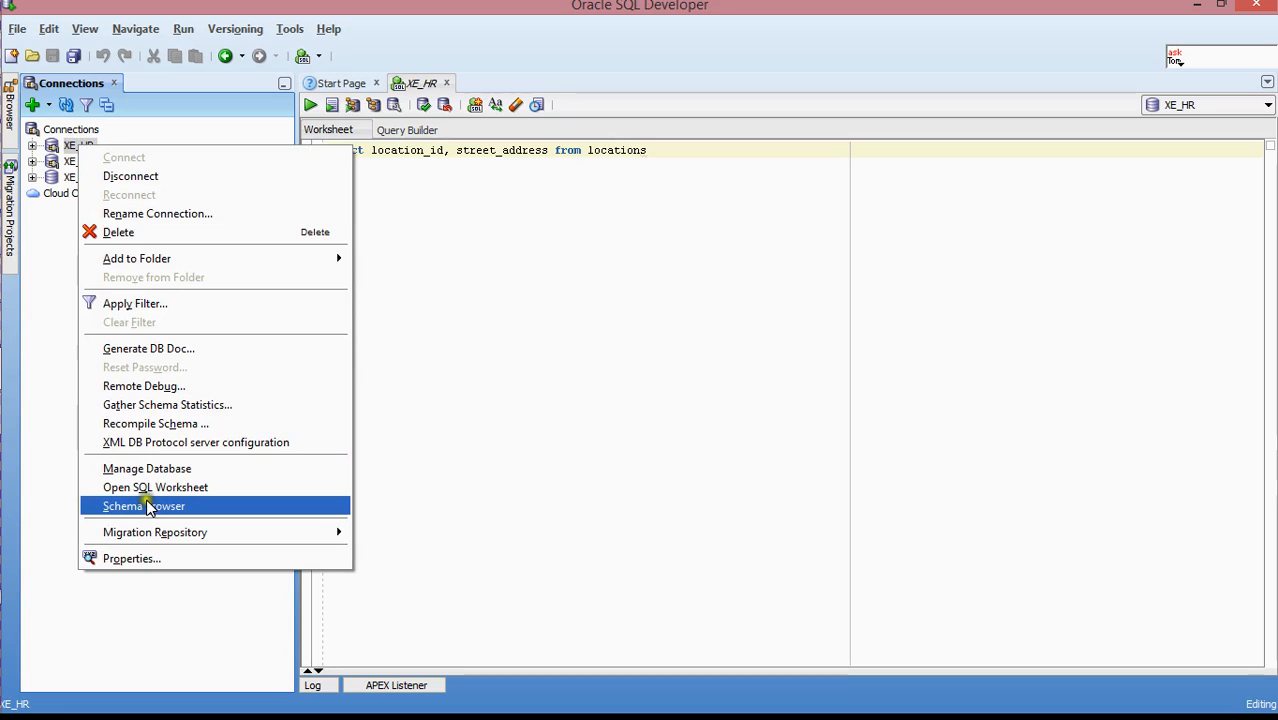
- Launch Schema Browser for XE_HR and open its schema dropdown listing SYS and SYSTEM
left_click(144, 505)
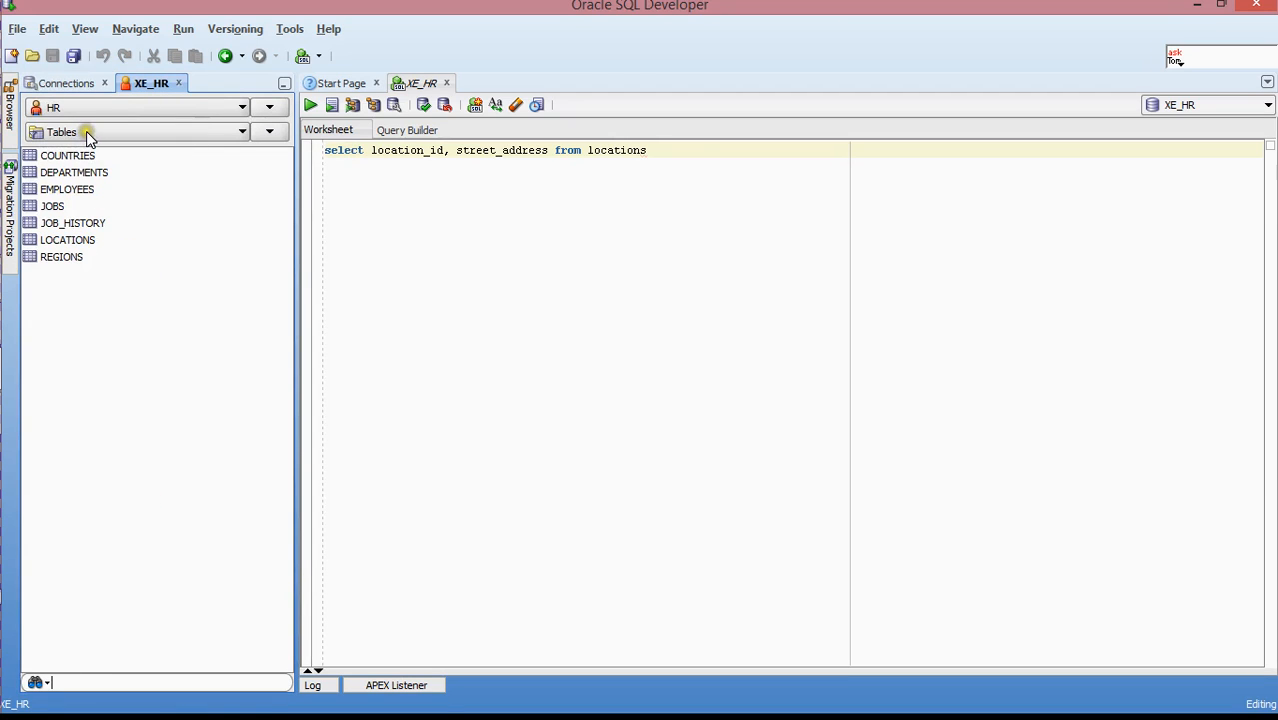
left_click(242, 131)
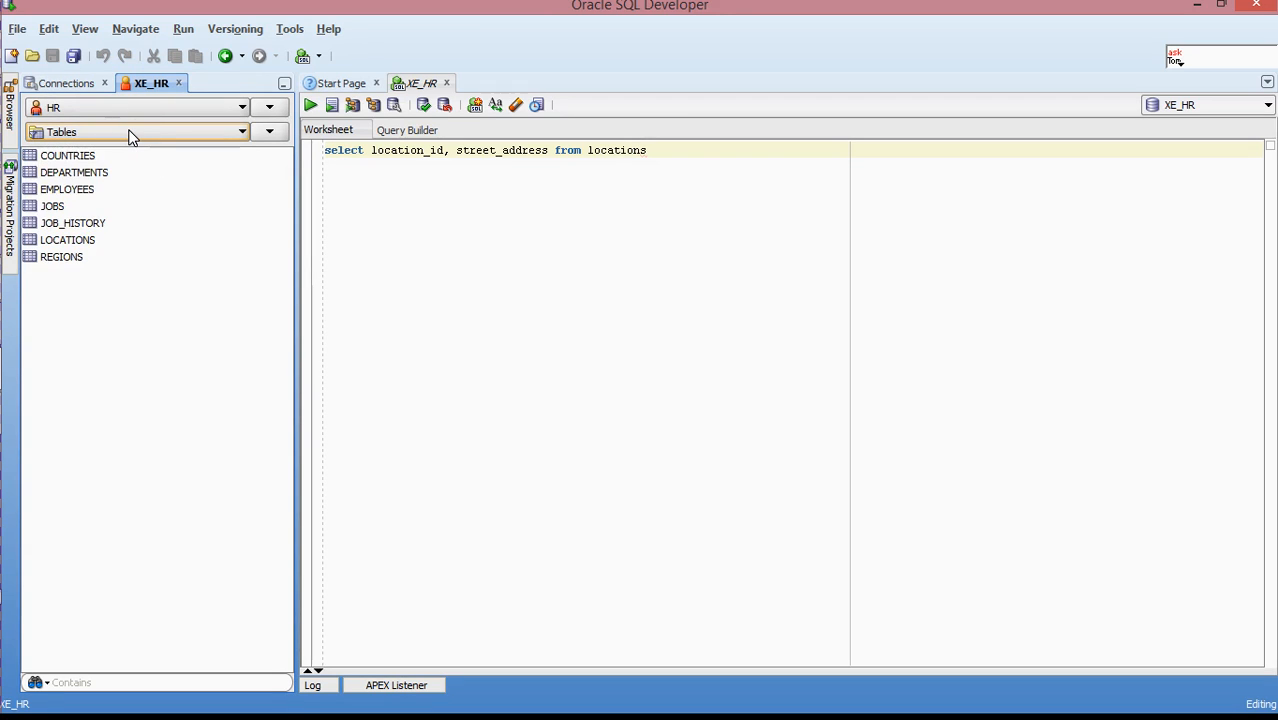
left_click(241, 107)
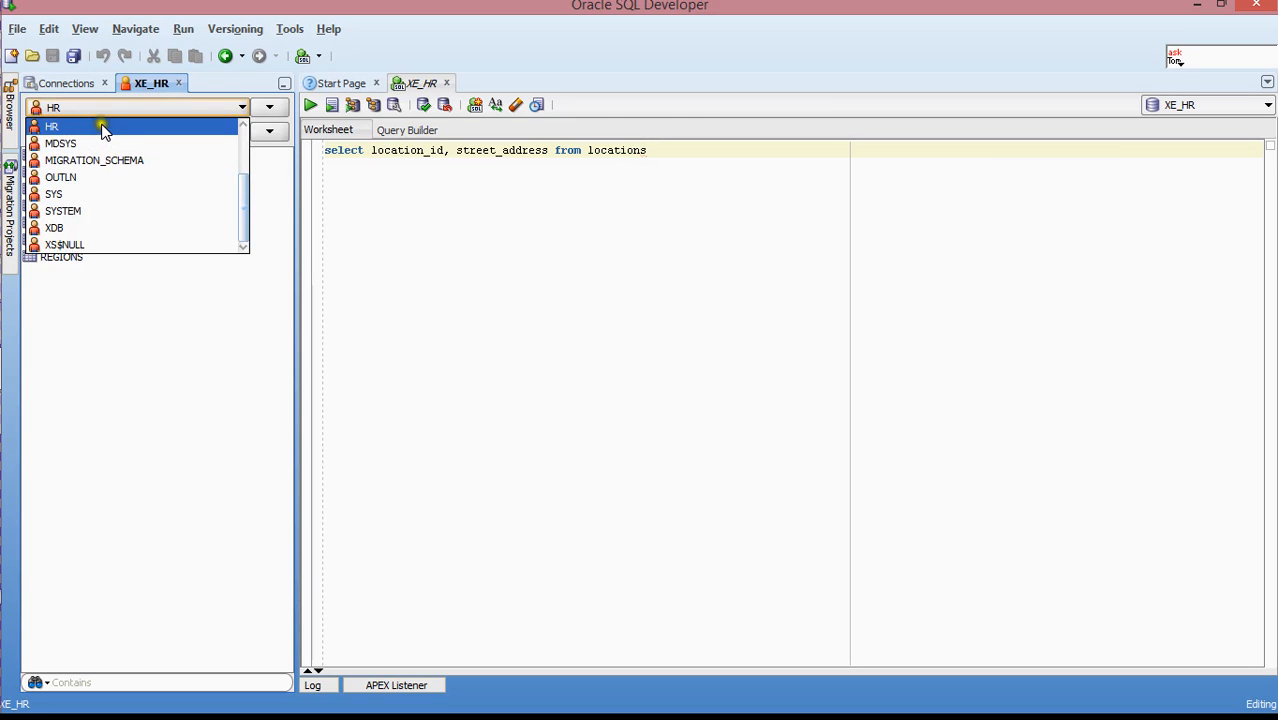
mouse_move(108, 122)
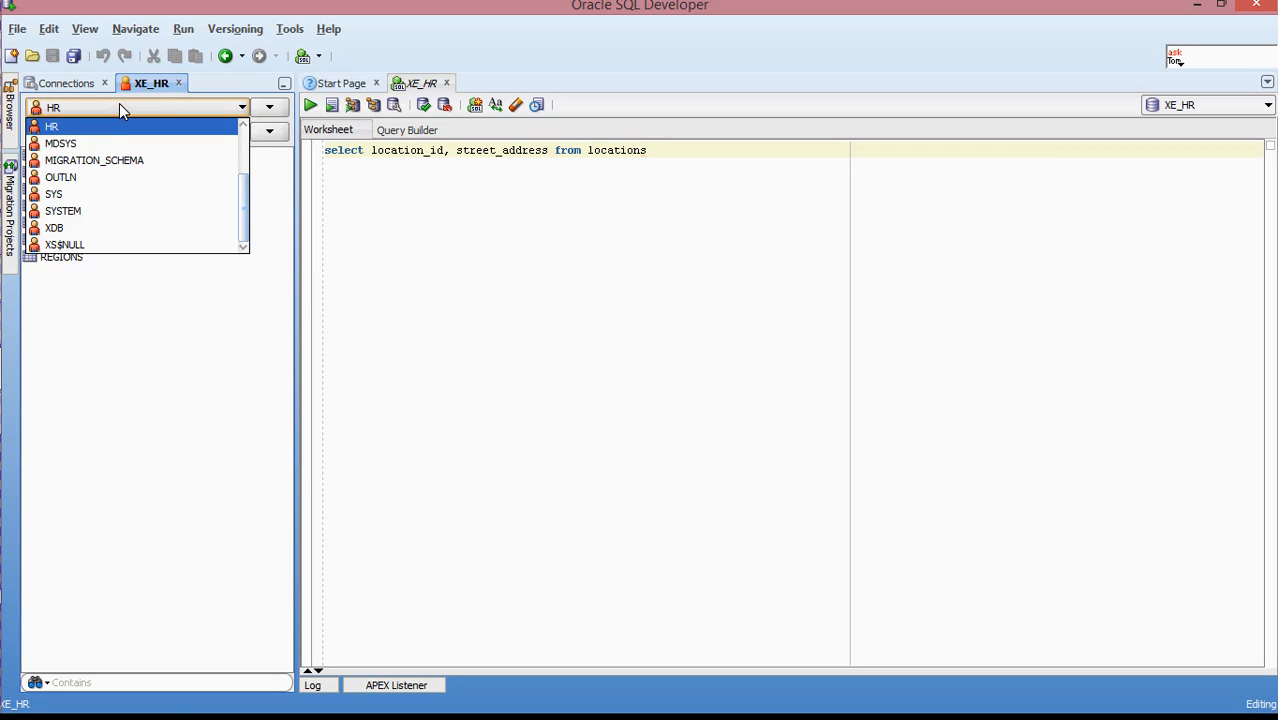
- Close the XE_HR Schema Browser, returning to the XE_HR, XE_migration_schema and XE_SYS connections list
left_click(51, 126)
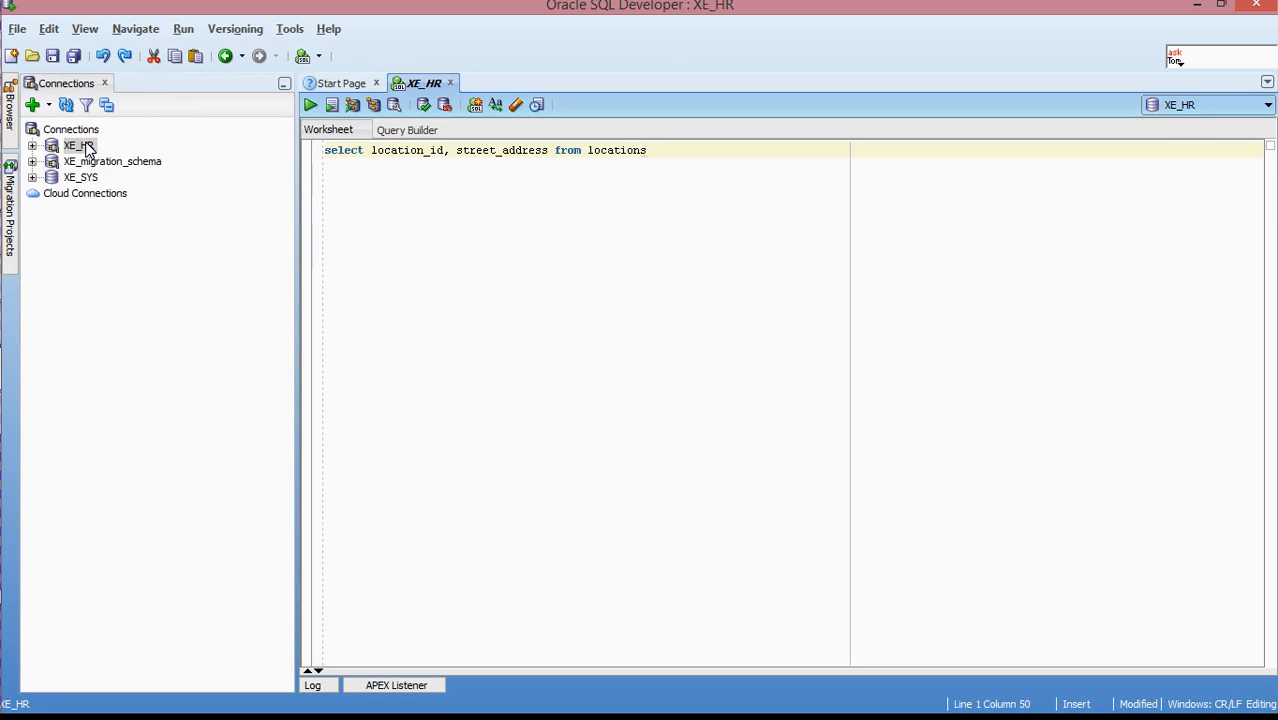
mouse_move(77, 146)
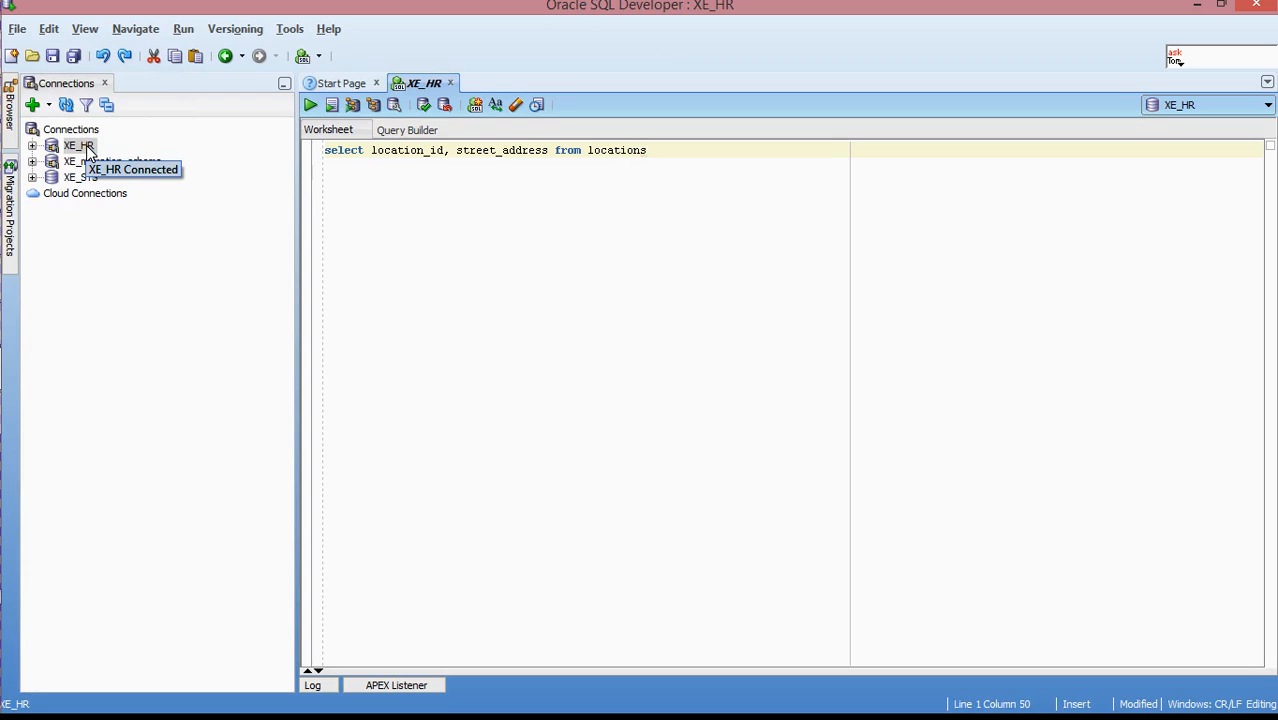
mouse_move(268, 240)
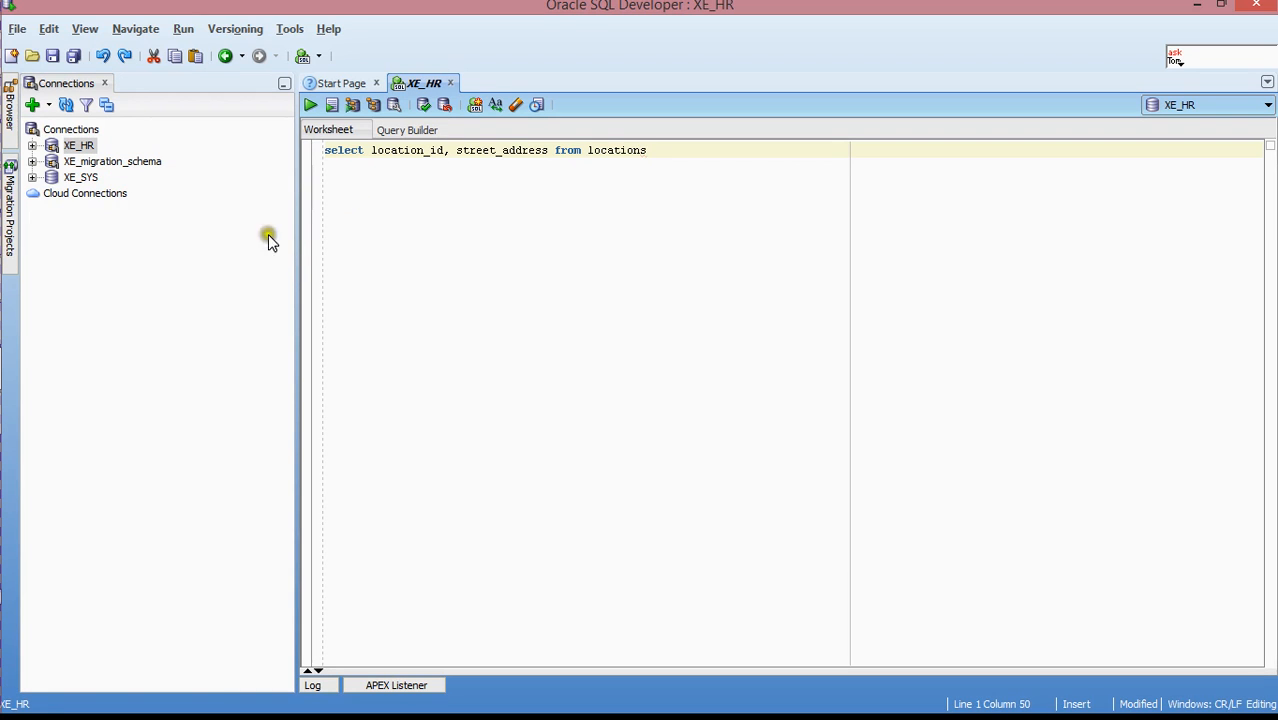